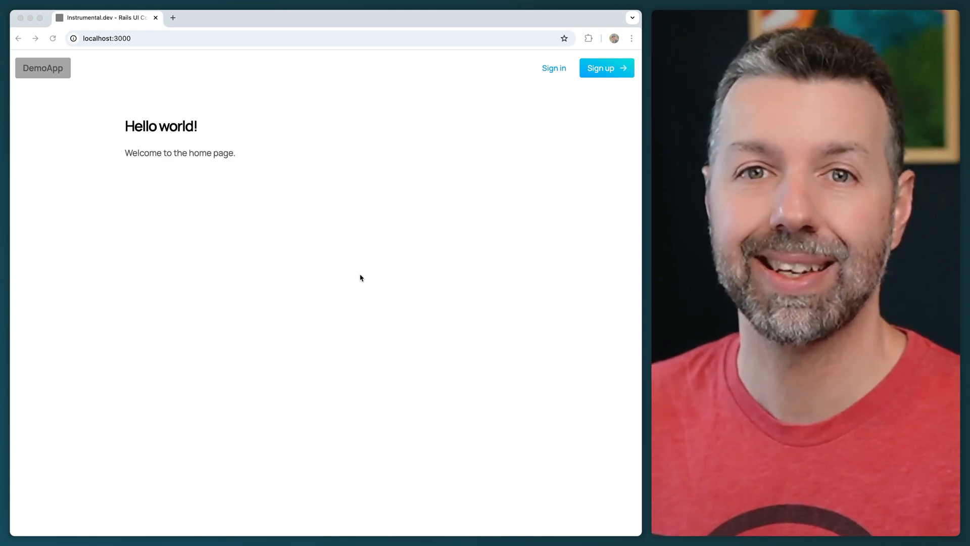
{"action": "mouse_move", "coordinate": [554, 68]}
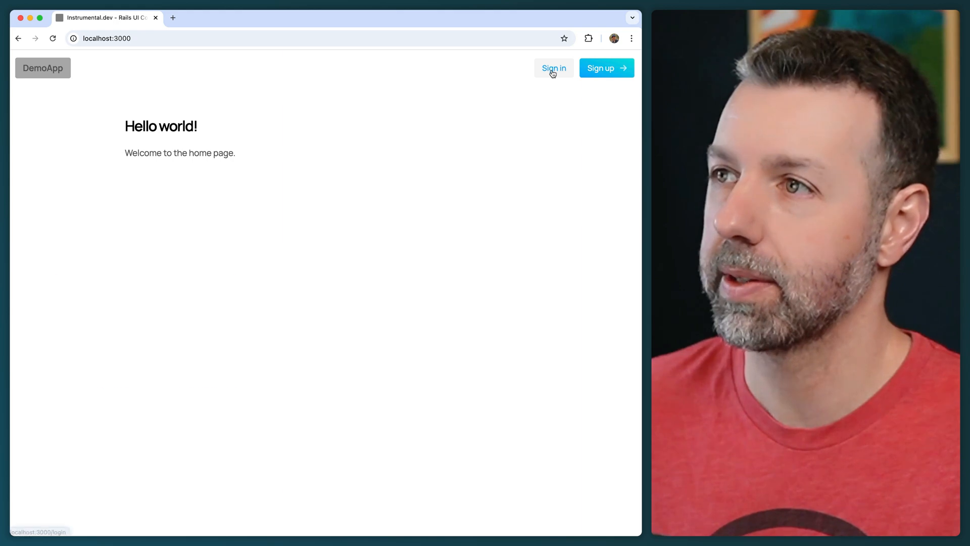
Start signing up, then run the instrument collapsible_sidebar command in the shell session.
{"action": "left_click", "coordinate": [553, 68]}
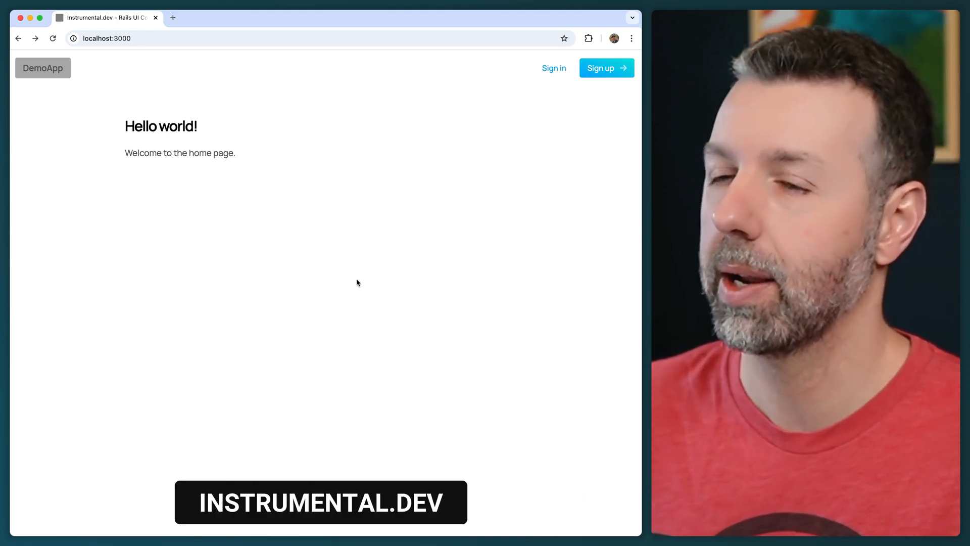
{"action": "mouse_move", "coordinate": [396, 325]}
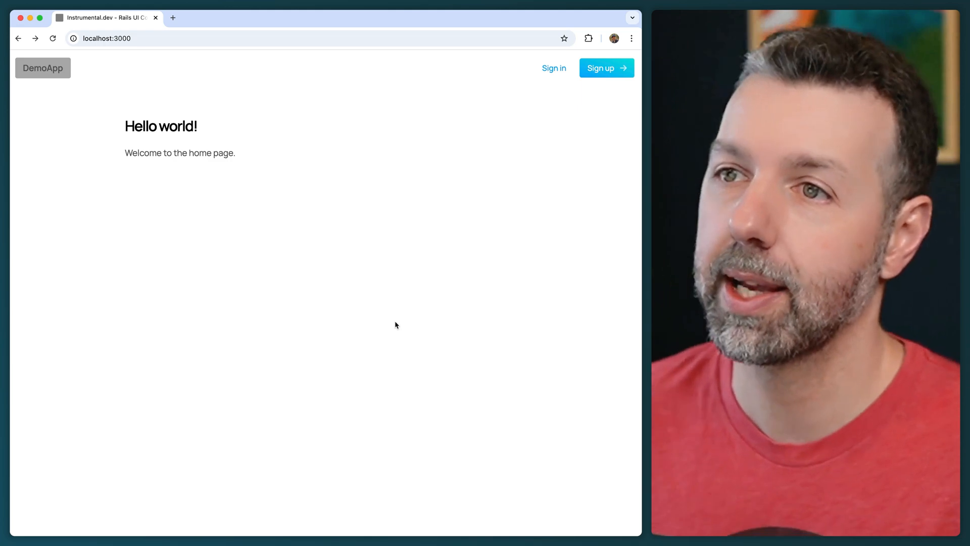
{"action": "mouse_move", "coordinate": [402, 140]}
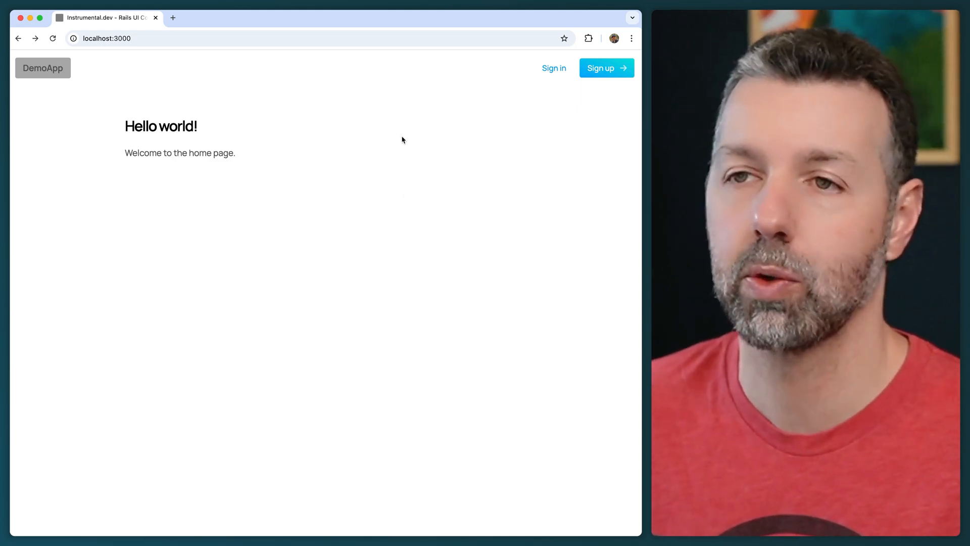
{"action": "mouse_move", "coordinate": [162, 162]}
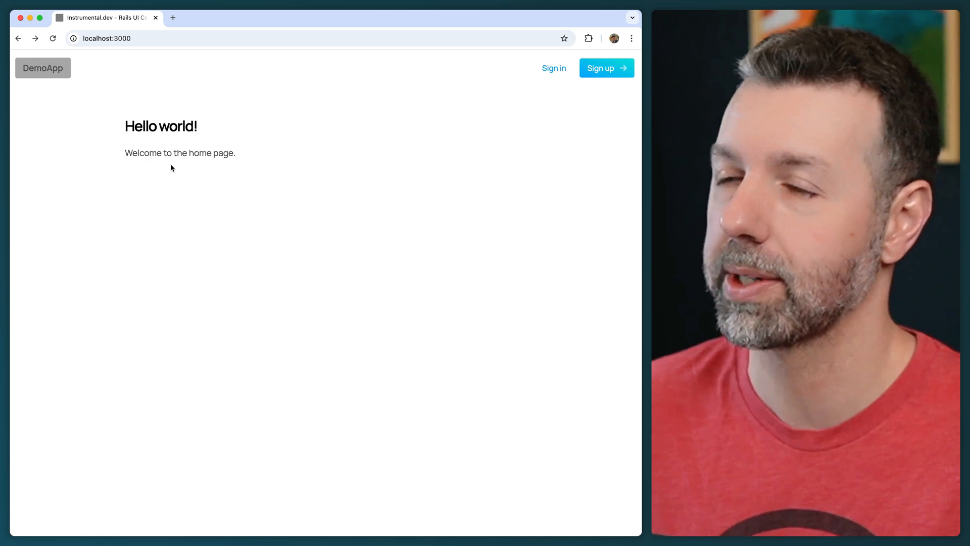
{"action": "mouse_move", "coordinate": [473, 126]}
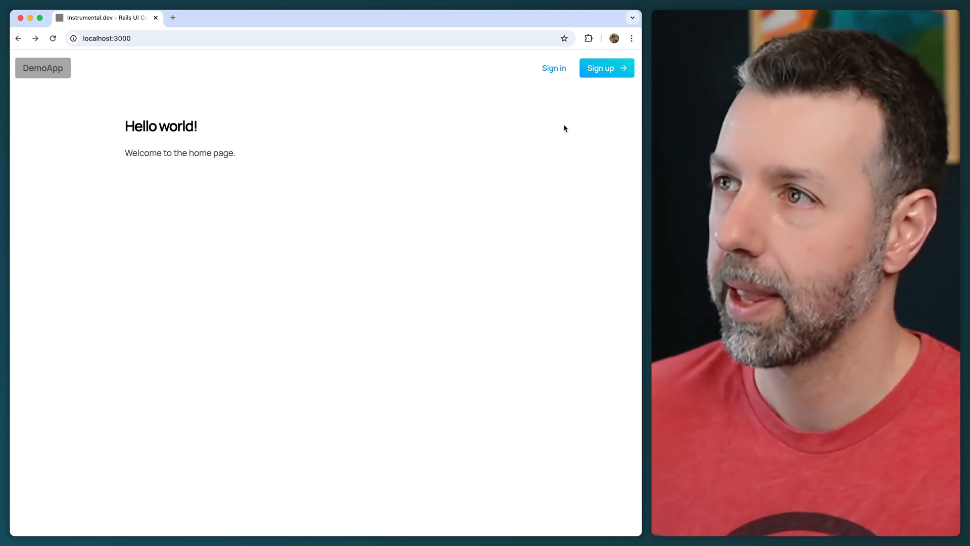
{"action": "mouse_move", "coordinate": [553, 68]}
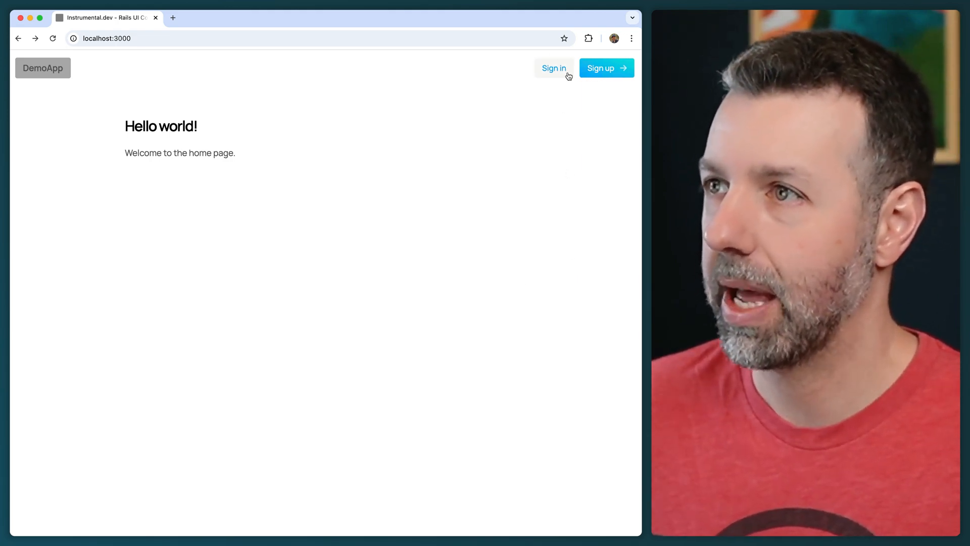
{"action": "mouse_move", "coordinate": [554, 68]}
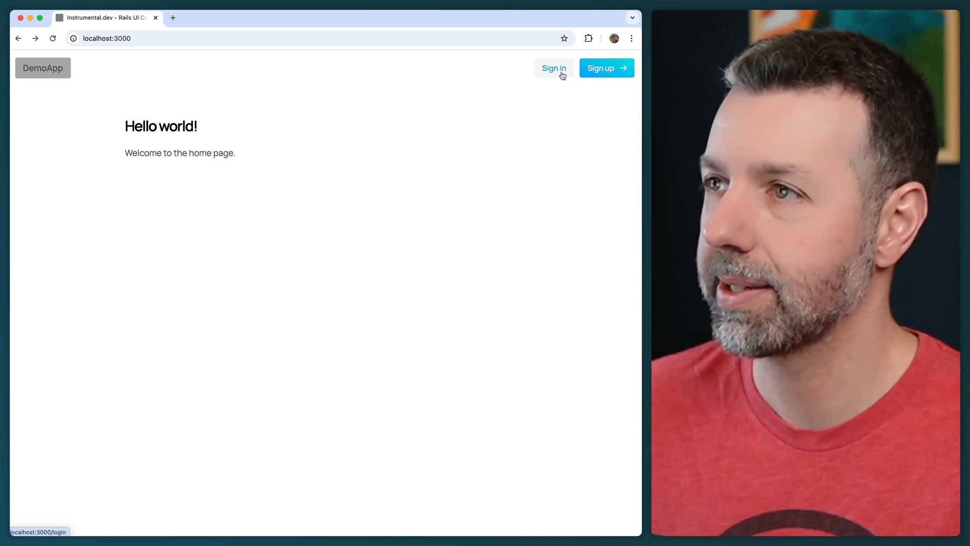
{"action": "mouse_move", "coordinate": [462, 165]}
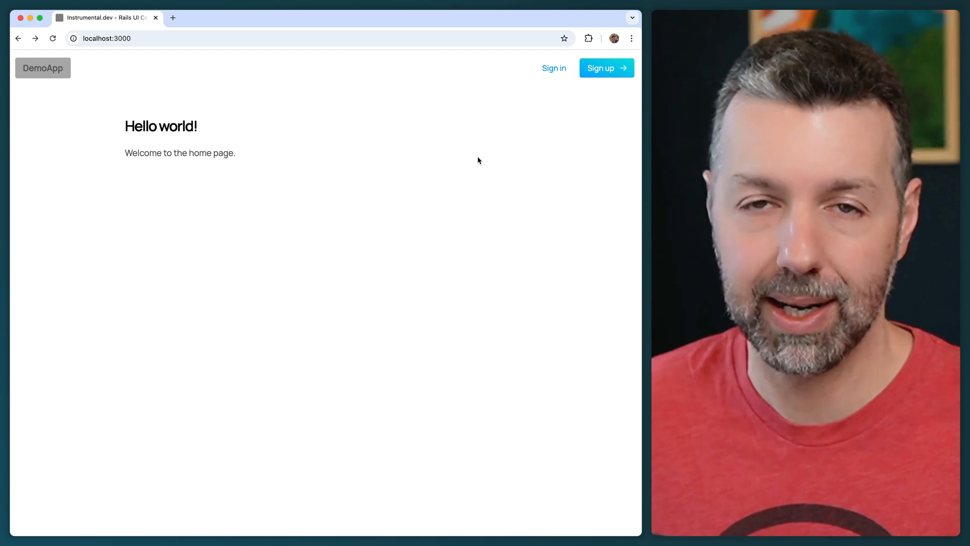
{"action": "mouse_move", "coordinate": [528, 111]}
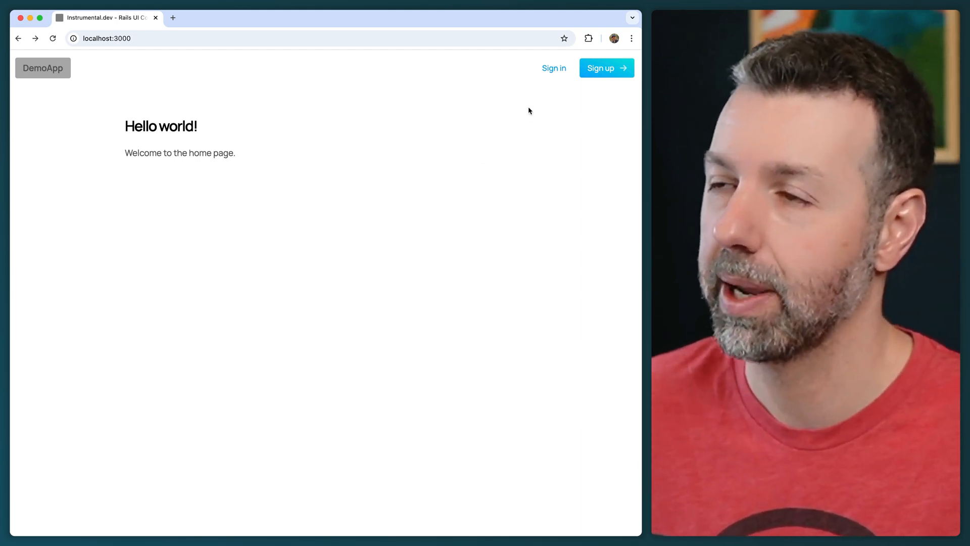
{"action": "mouse_move", "coordinate": [533, 84]}
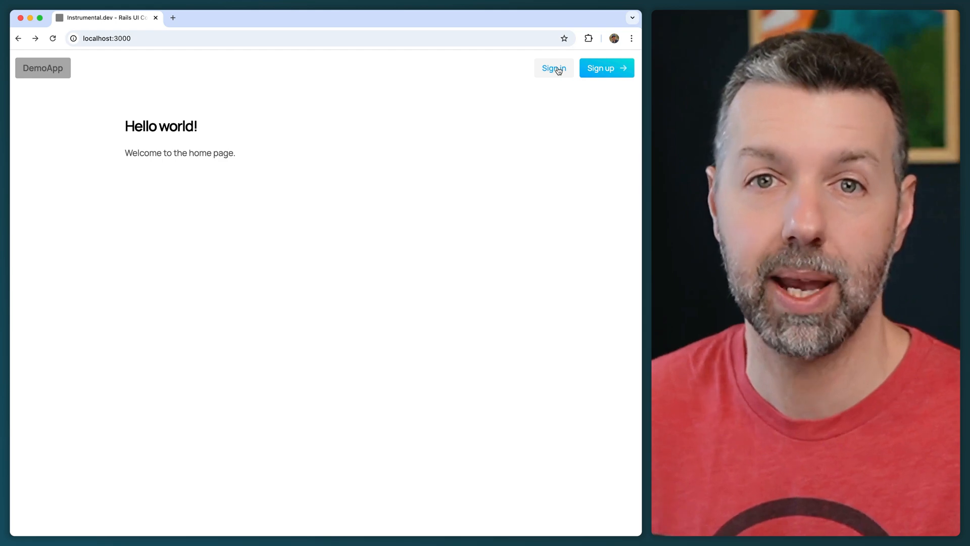
{"action": "mouse_move", "coordinate": [471, 148]}
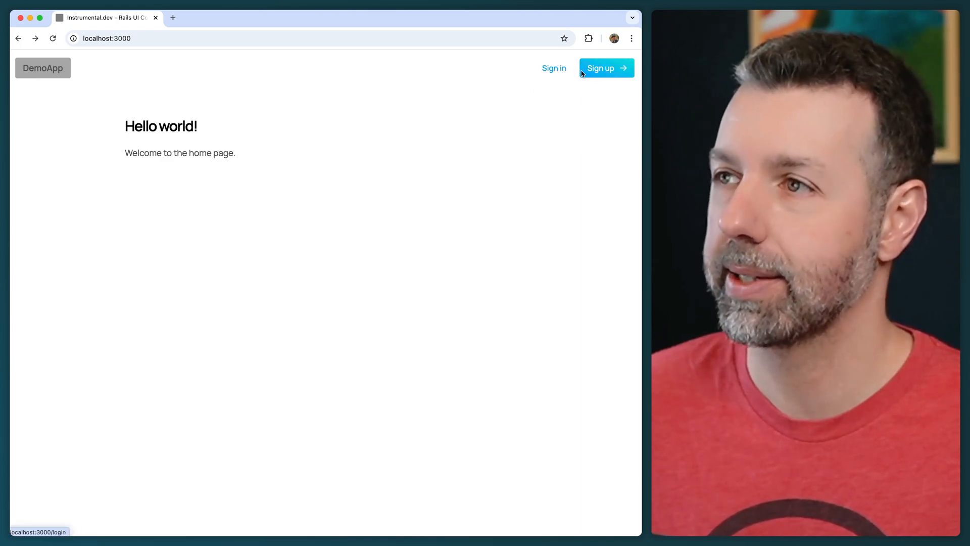
{"action": "mouse_move", "coordinate": [447, 160]}
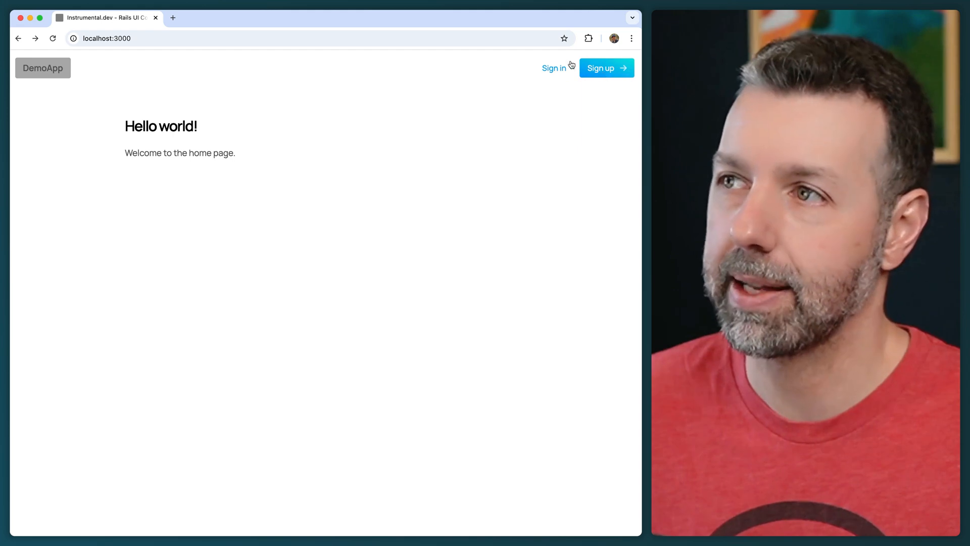
{"action": "mouse_move", "coordinate": [582, 178]}
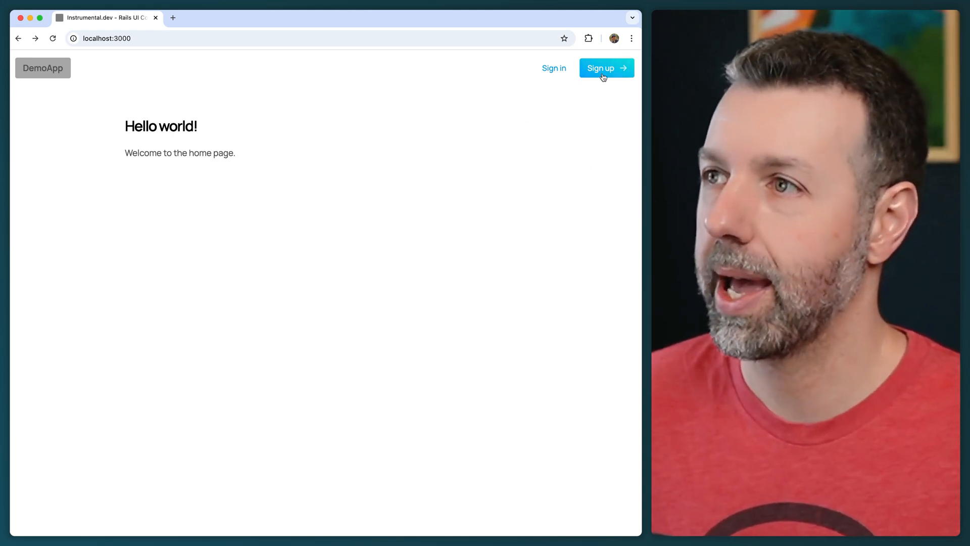
{"action": "left_click", "coordinate": [606, 68]}
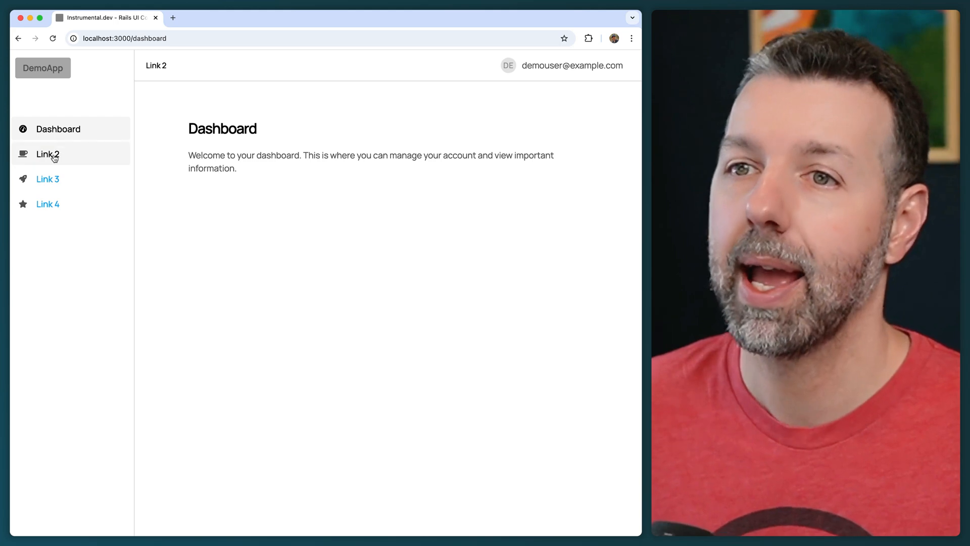
{"action": "mouse_move", "coordinate": [503, 137]}
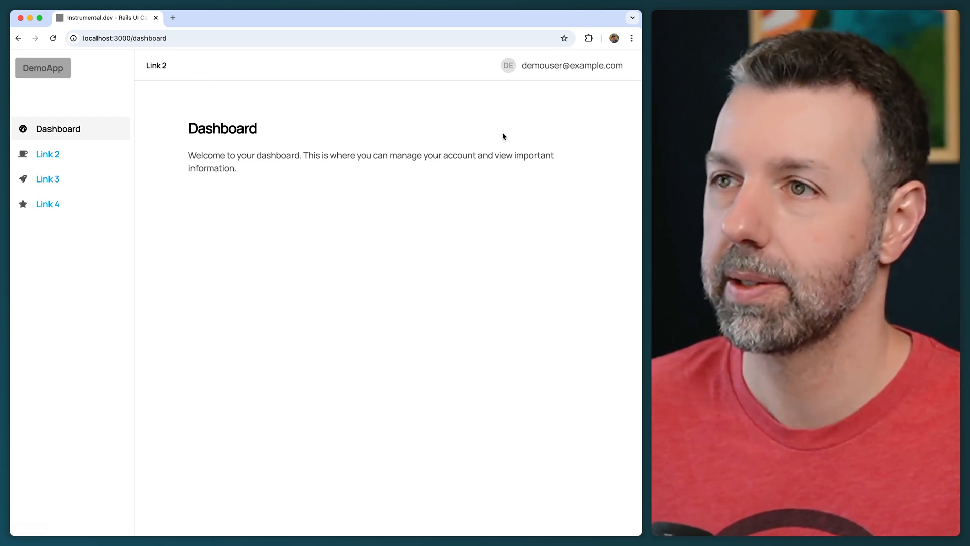
{"action": "mouse_move", "coordinate": [386, 233]}
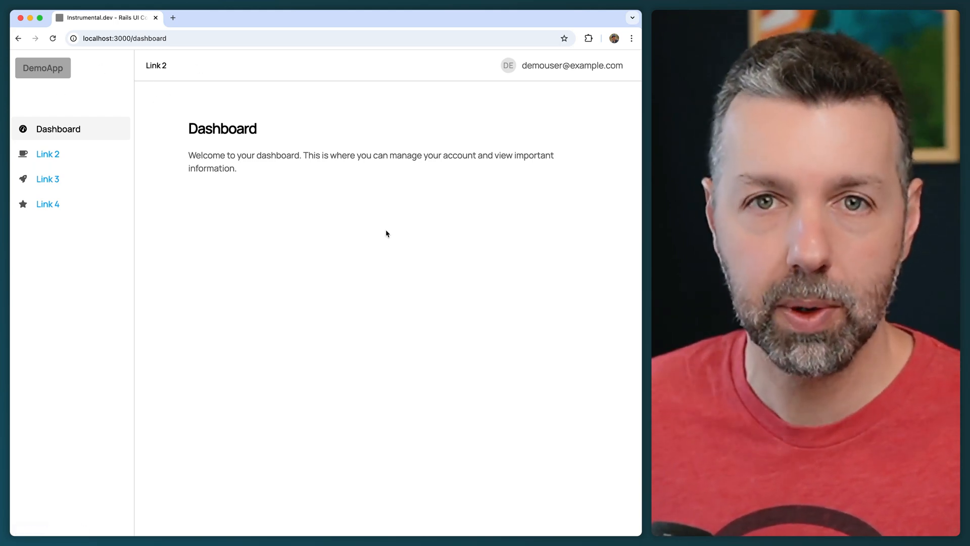
{"action": "mouse_move", "coordinate": [38, 229]}
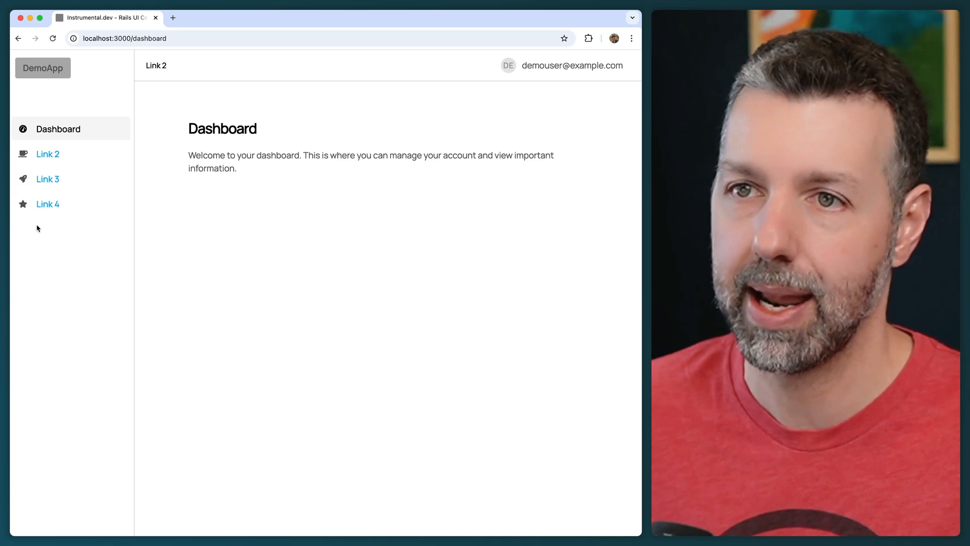
{"action": "mouse_move", "coordinate": [597, 70]}
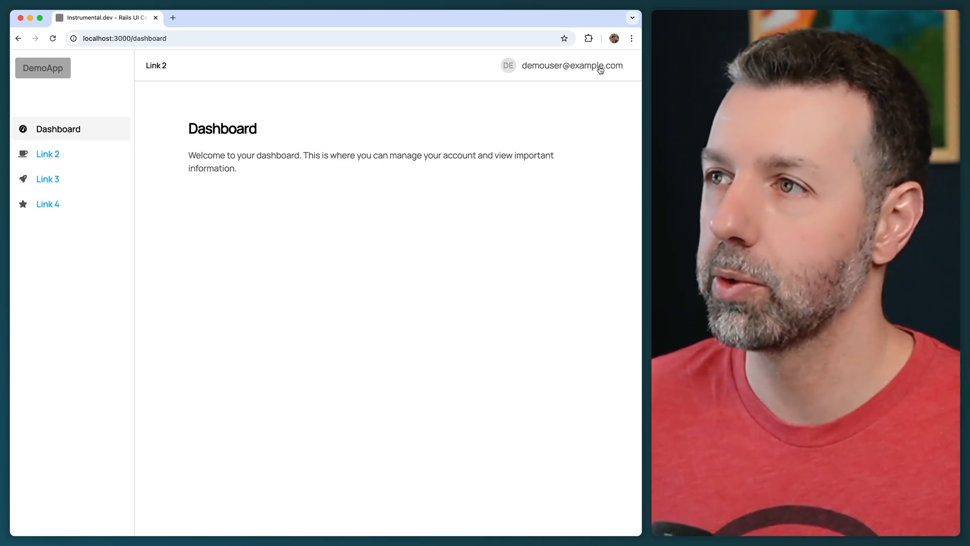
{"action": "mouse_move", "coordinate": [264, 93]}
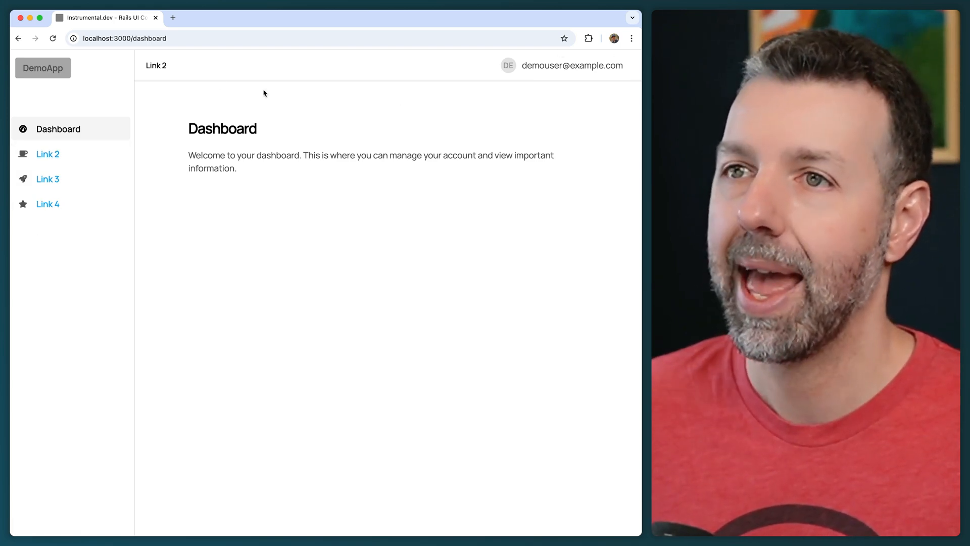
{"action": "mouse_move", "coordinate": [156, 67]}
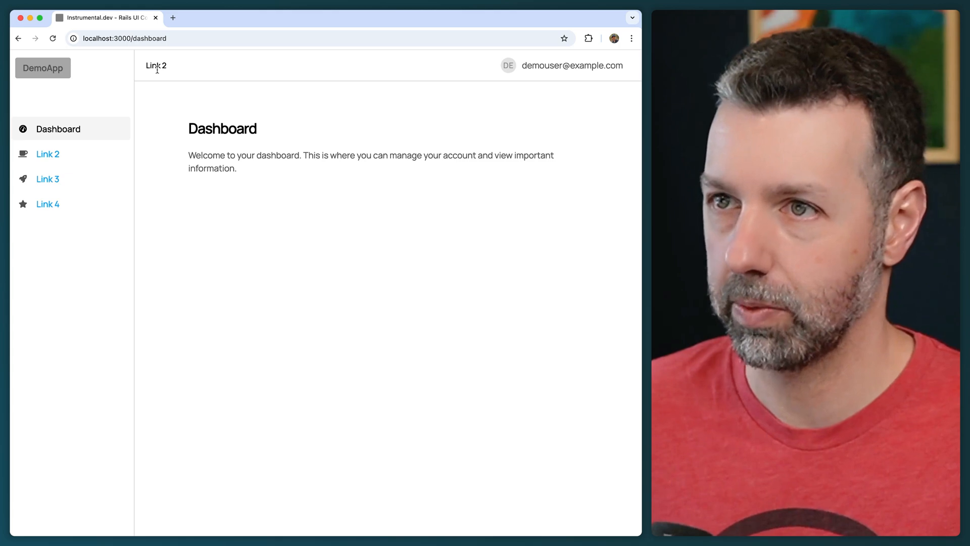
{"action": "mouse_move", "coordinate": [181, 291]}
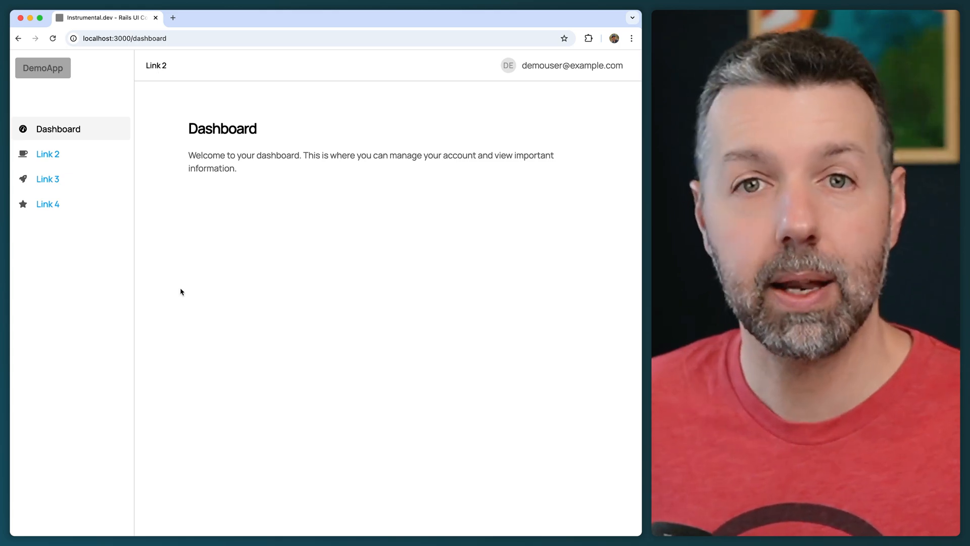
{"action": "mouse_move", "coordinate": [328, 76]}
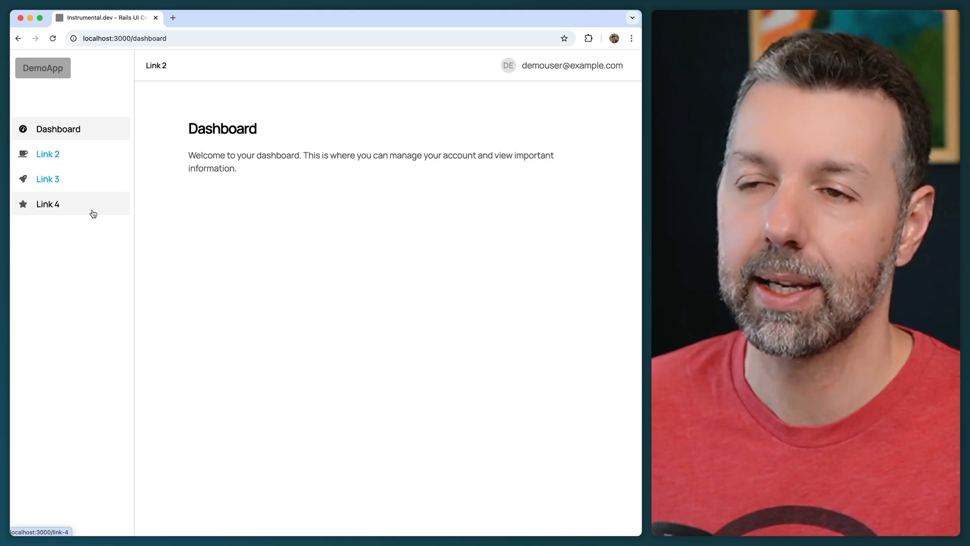
{"action": "mouse_move", "coordinate": [104, 243]}
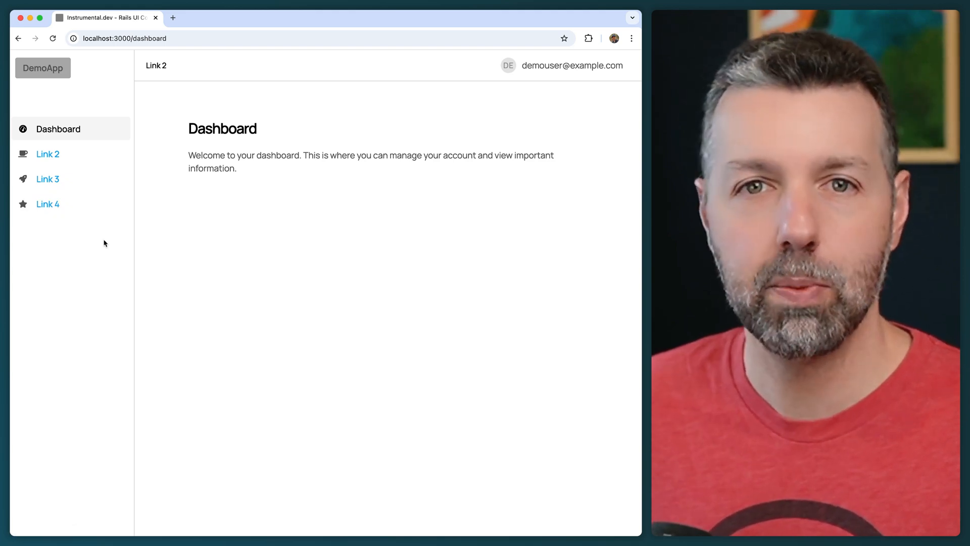
{"action": "mouse_move", "coordinate": [119, 324]}
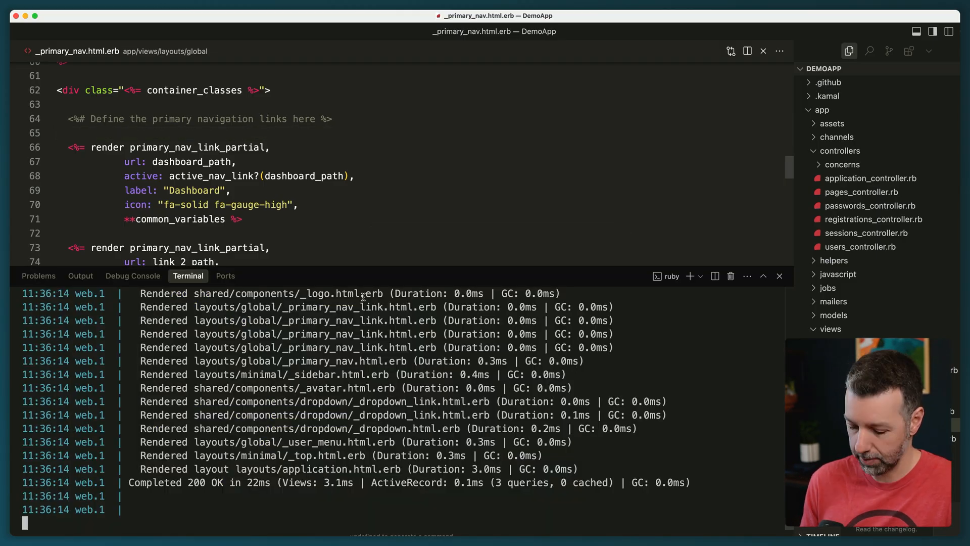
{"action": "left_click", "coordinate": [721, 275]}
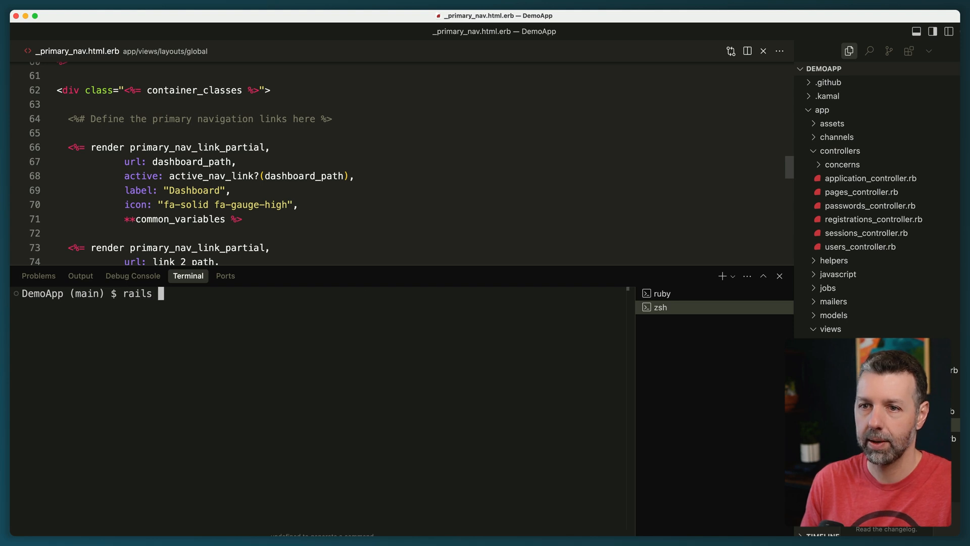
{"action": "type", "text": "instrumental:layout --"}
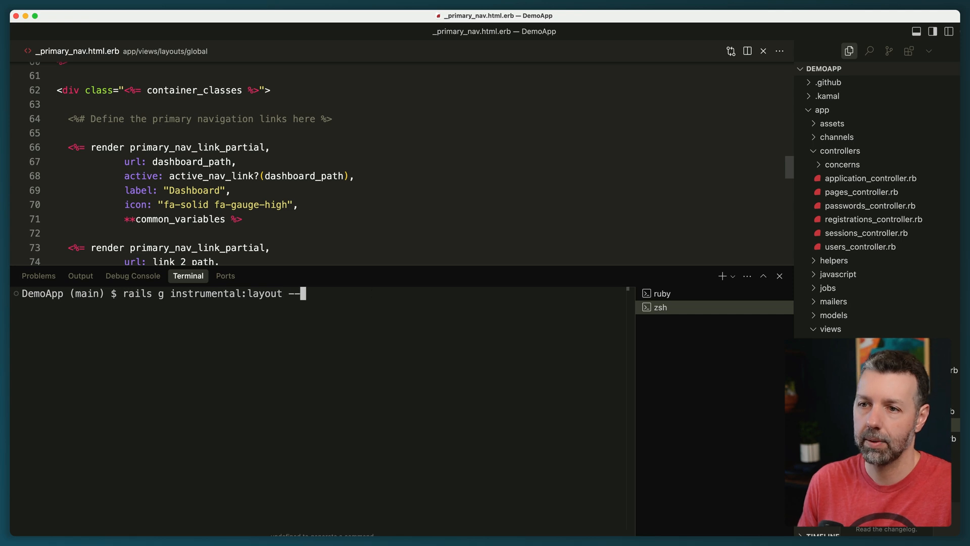
{"action": "type", "text": "coll"}
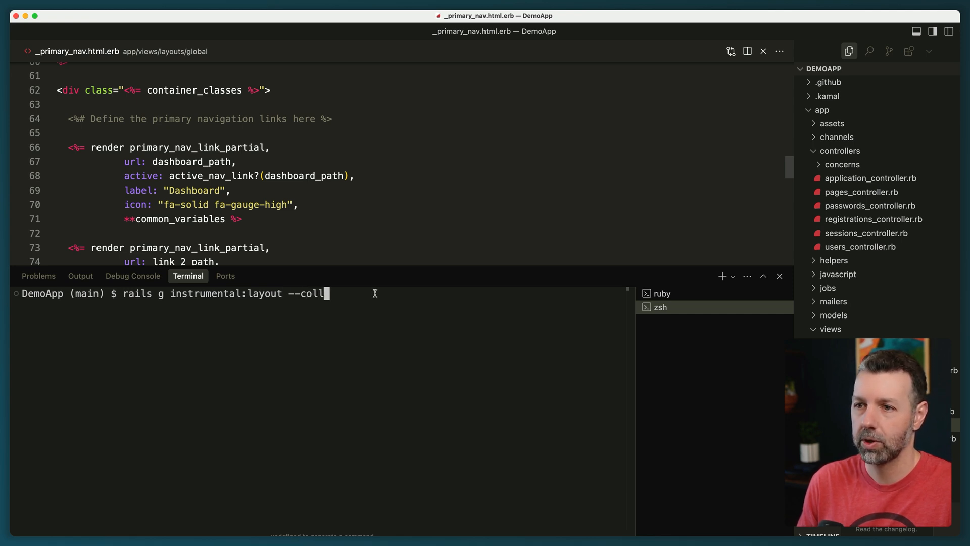
{"action": "type", "text": "apsible"}
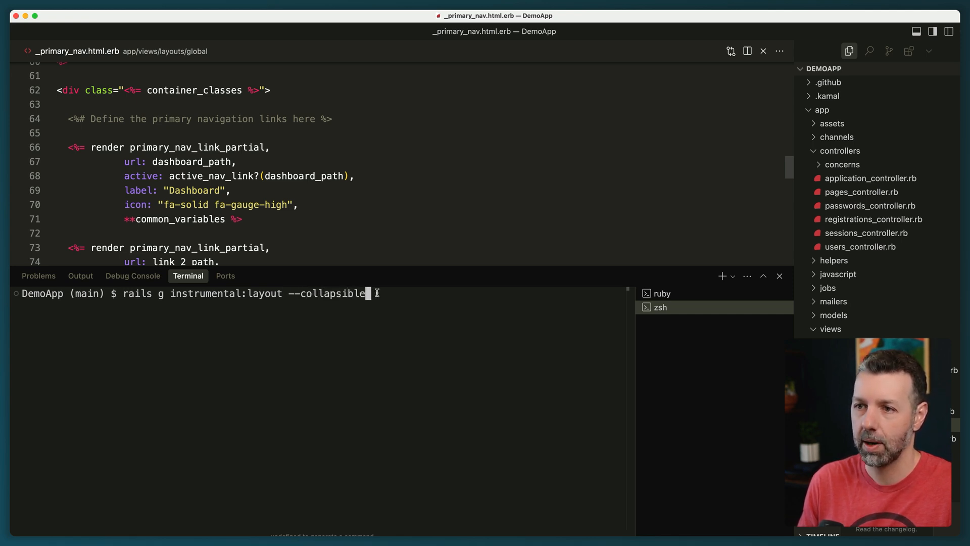
{"action": "type", "text": "_sidebar"}
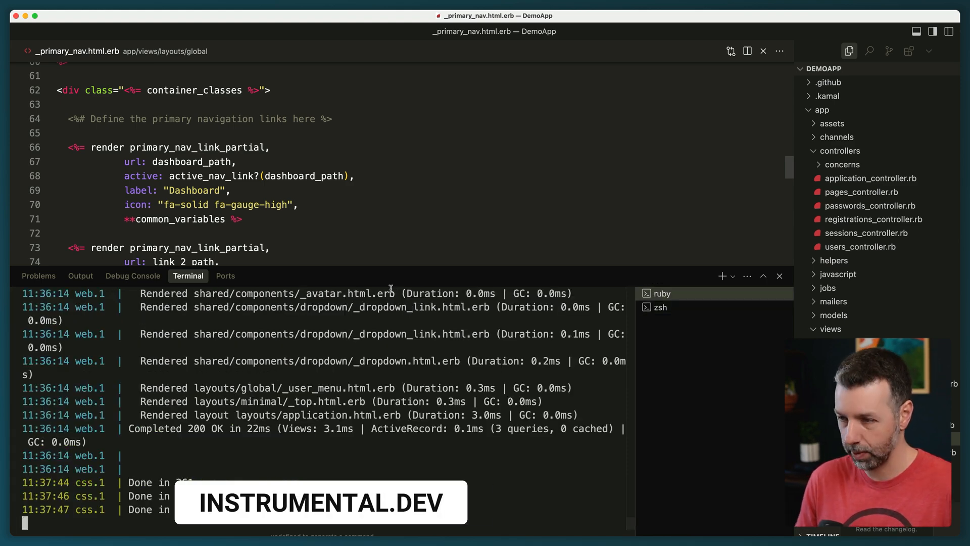
{"action": "type", "text": "rr"}
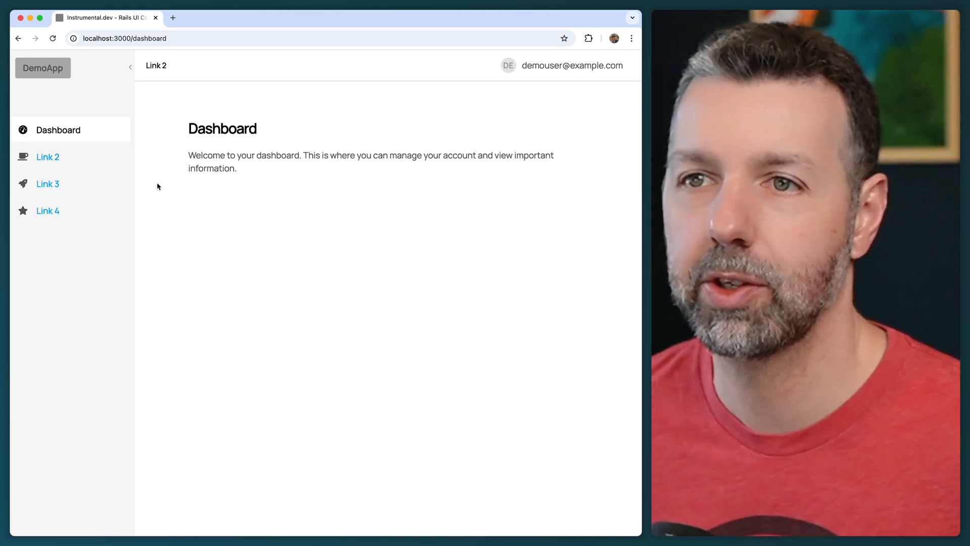
{"action": "mouse_move", "coordinate": [94, 159]}
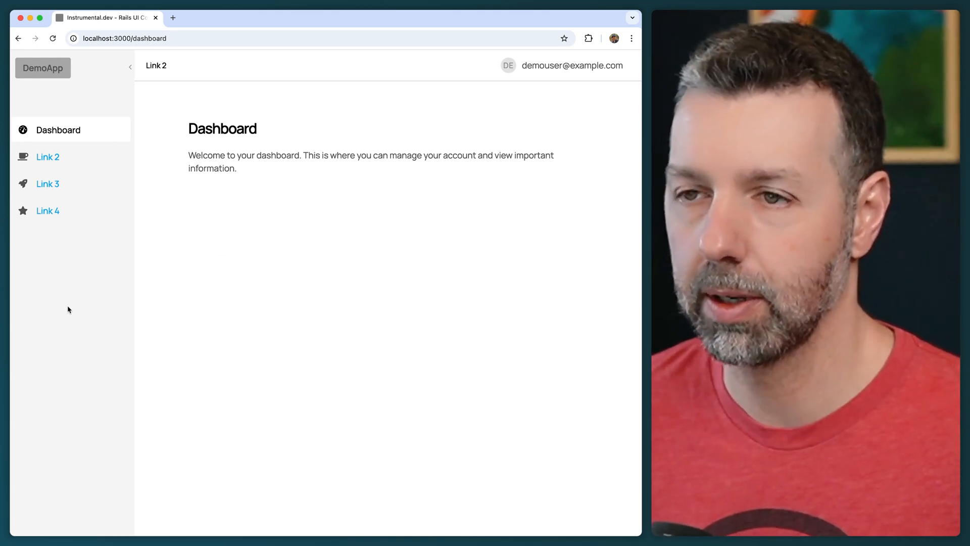
Collapse and re-expand the sidebar, then visit Link 2, Dashboard, Link 3, Link 3c and Link 3a.
{"action": "left_click", "coordinate": [131, 67]}
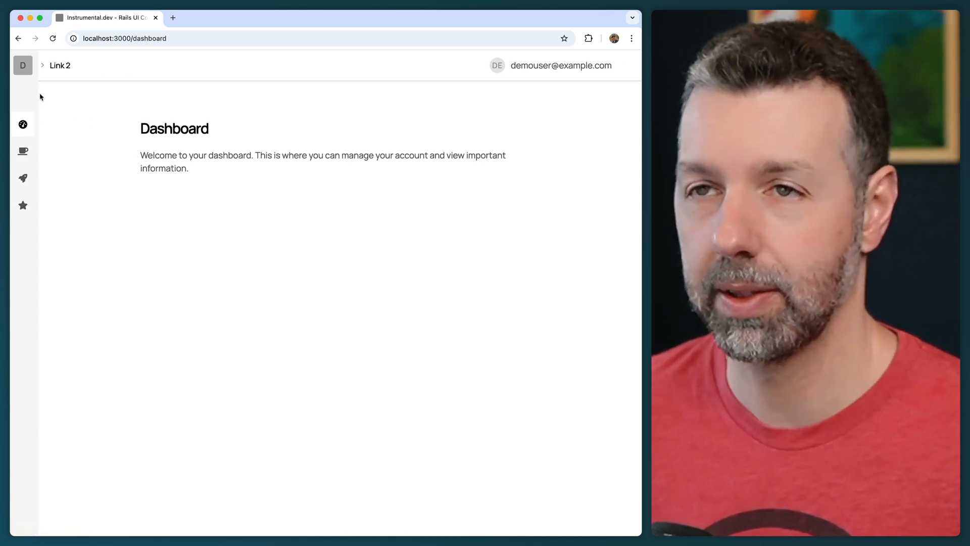
{"action": "mouse_move", "coordinate": [23, 177]}
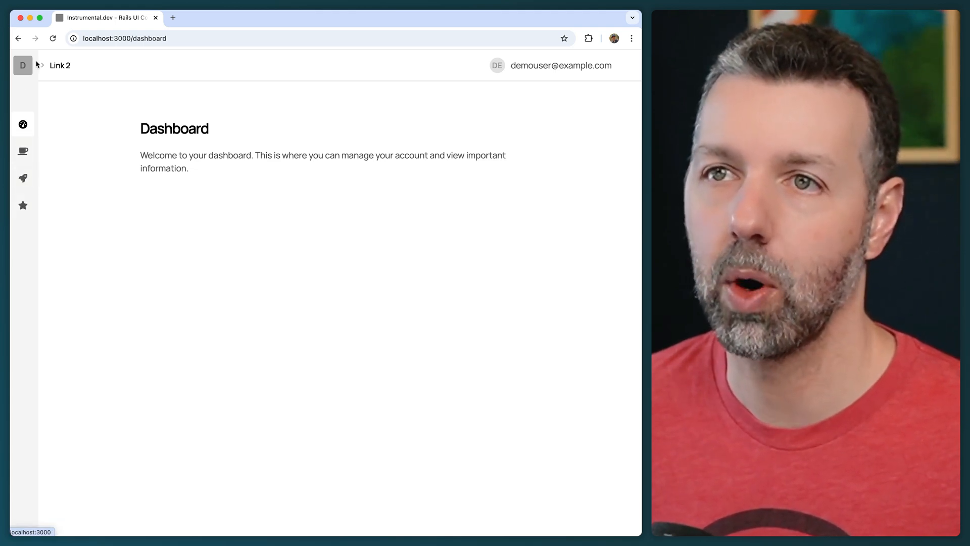
{"action": "left_click", "coordinate": [39, 65]}
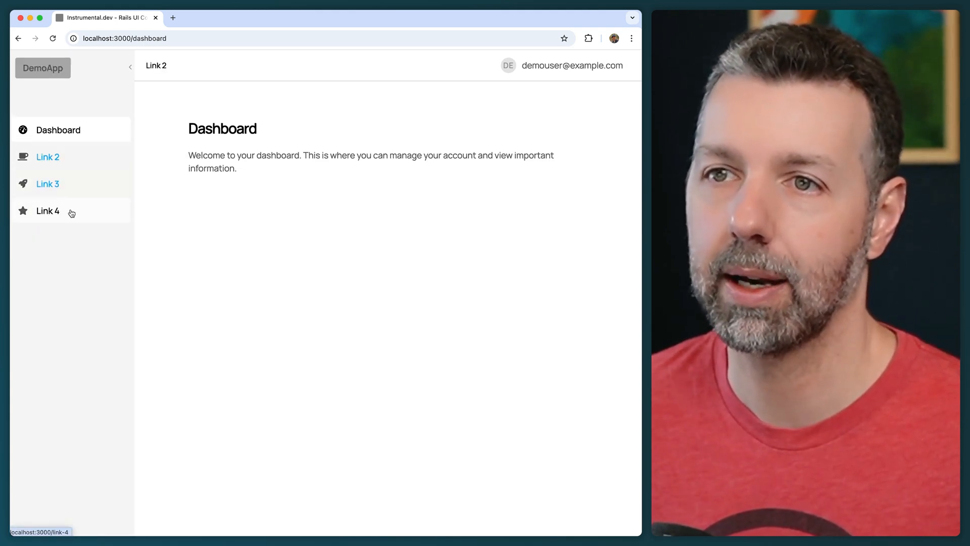
{"action": "left_click", "coordinate": [48, 156]}
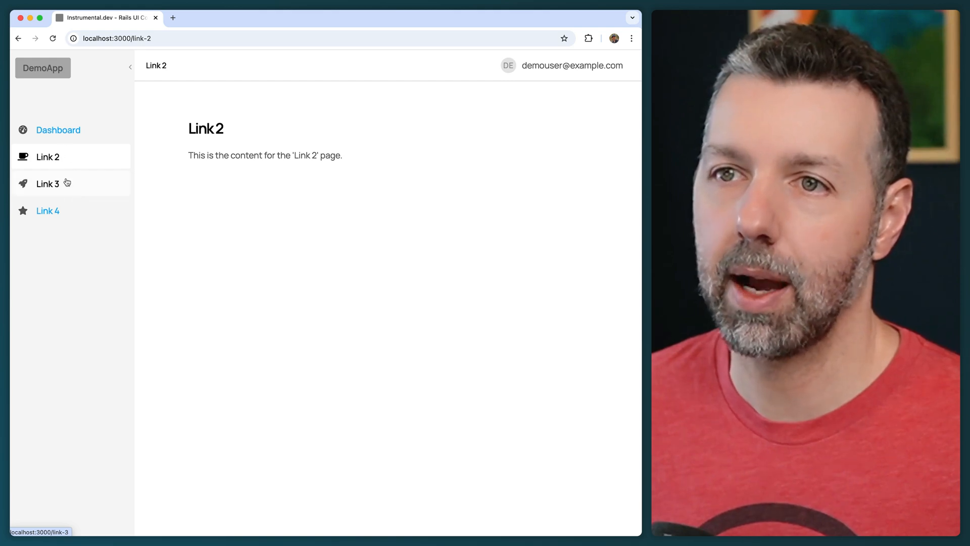
{"action": "left_click", "coordinate": [47, 183]}
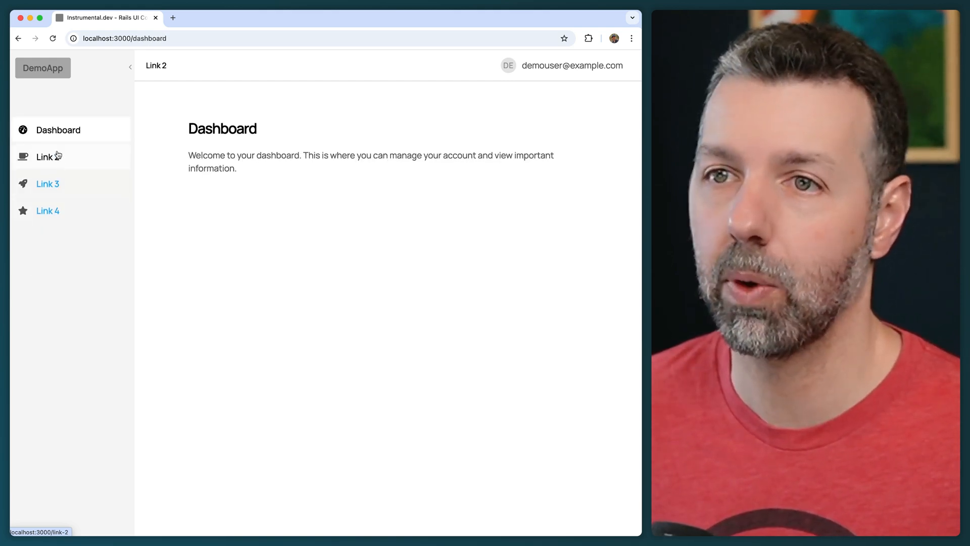
{"action": "left_click", "coordinate": [47, 183]}
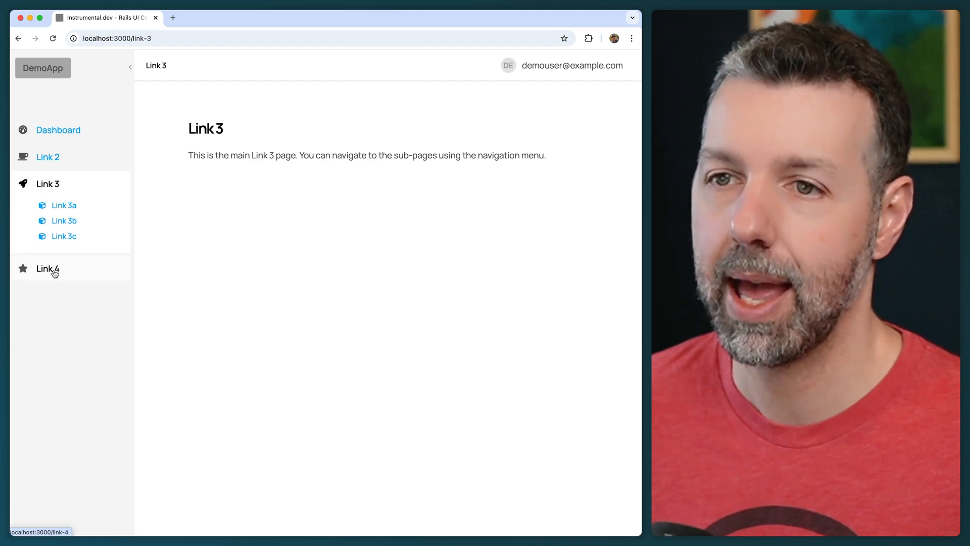
{"action": "mouse_move", "coordinate": [64, 216]}
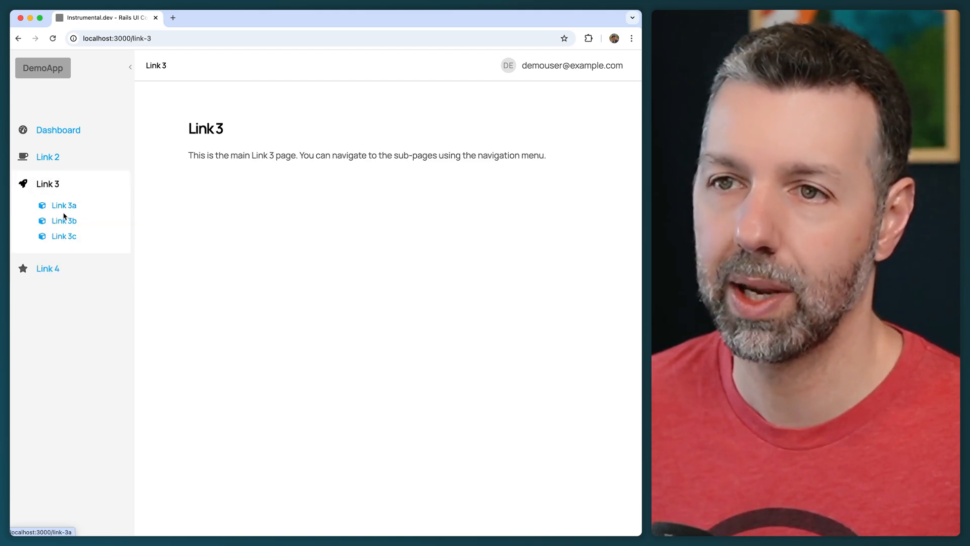
{"action": "left_click", "coordinate": [64, 236]}
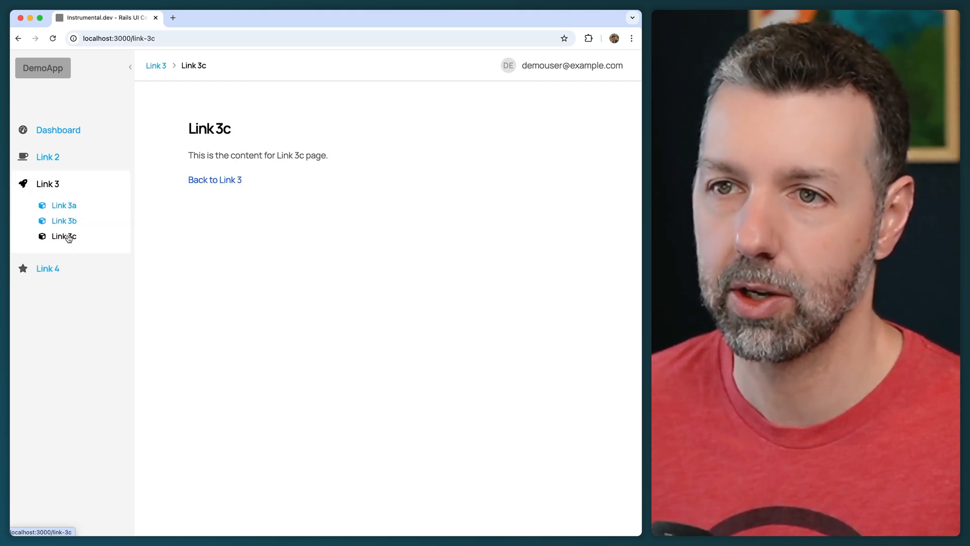
{"action": "left_click", "coordinate": [63, 205]}
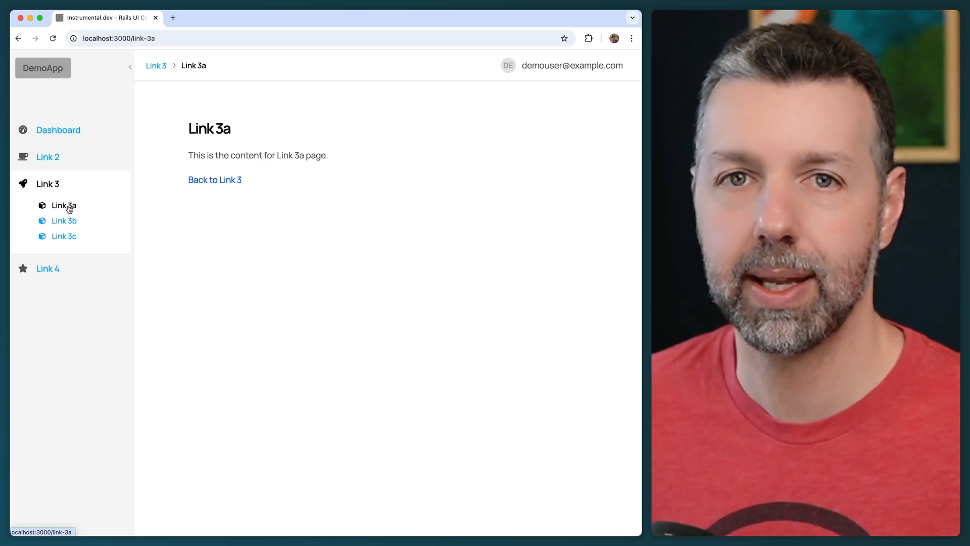
{"action": "mouse_move", "coordinate": [79, 236]}
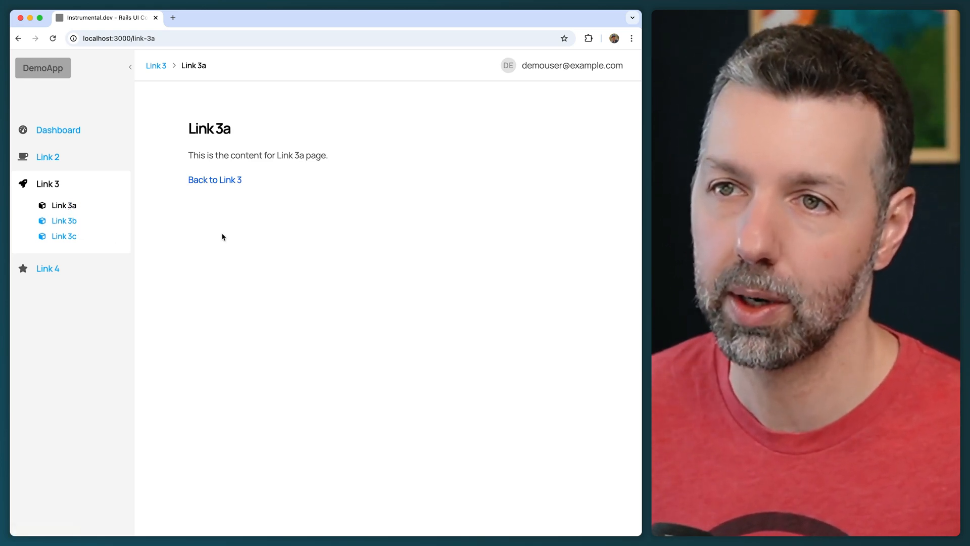
Return to Dashboard, collapse the sidebar to icons and open Link 3 from its rocket icon.
{"action": "left_click", "coordinate": [58, 131]}
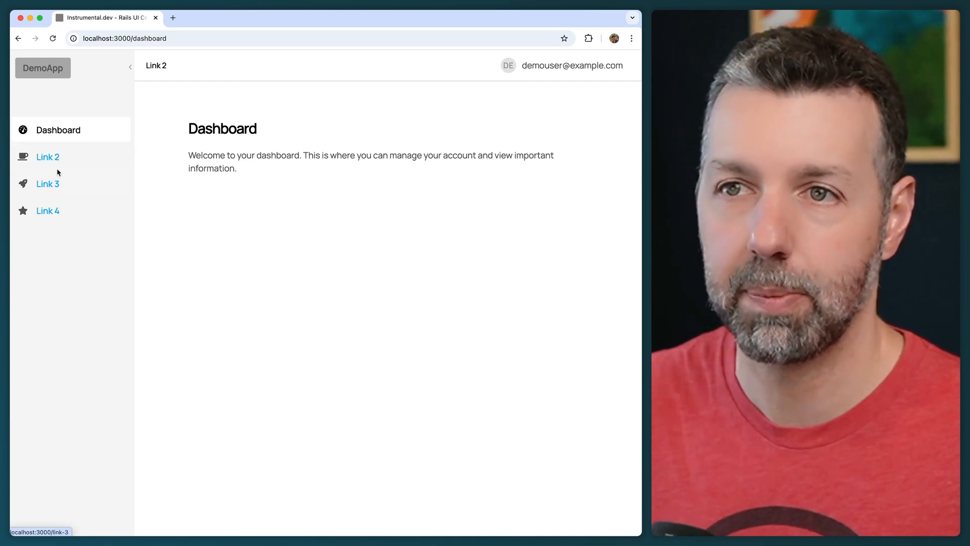
{"action": "mouse_move", "coordinate": [47, 183]}
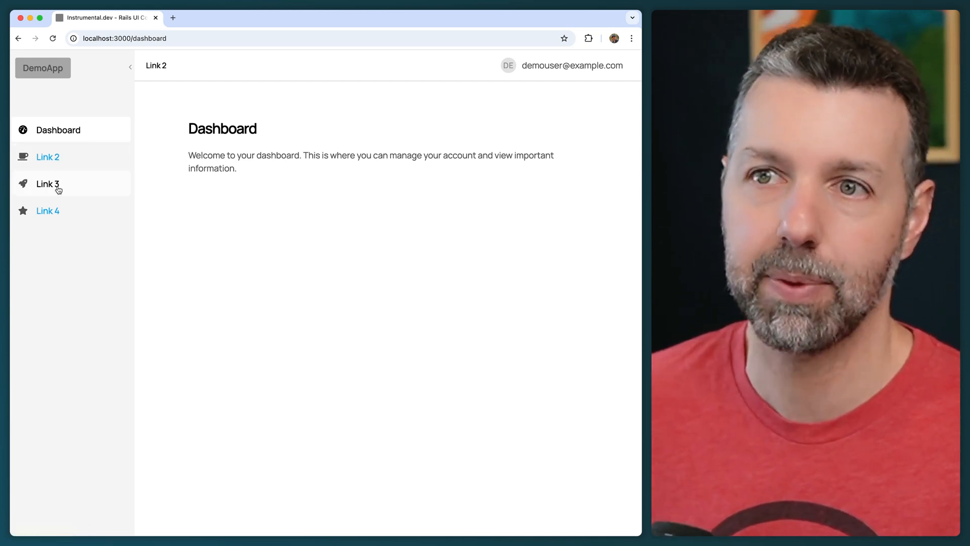
{"action": "mouse_move", "coordinate": [48, 210]}
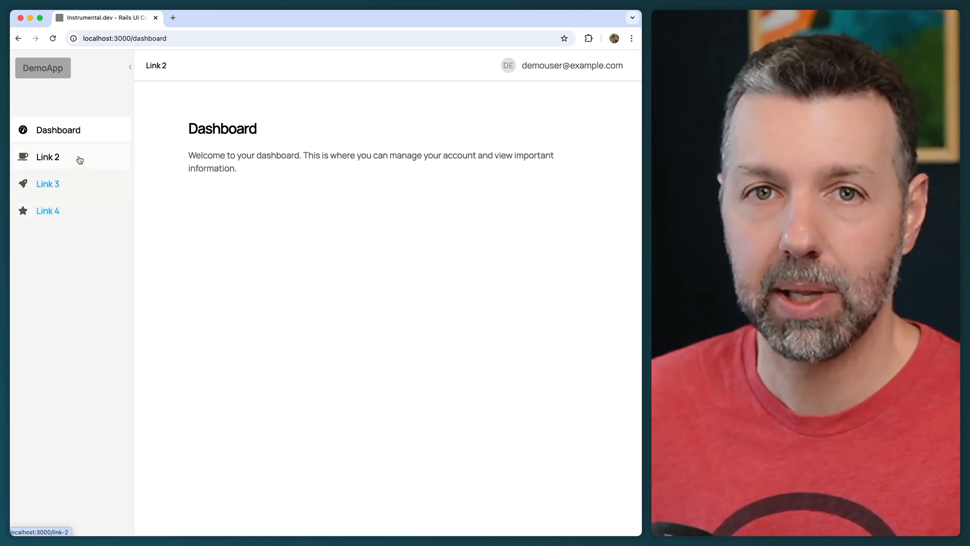
{"action": "mouse_move", "coordinate": [64, 235]}
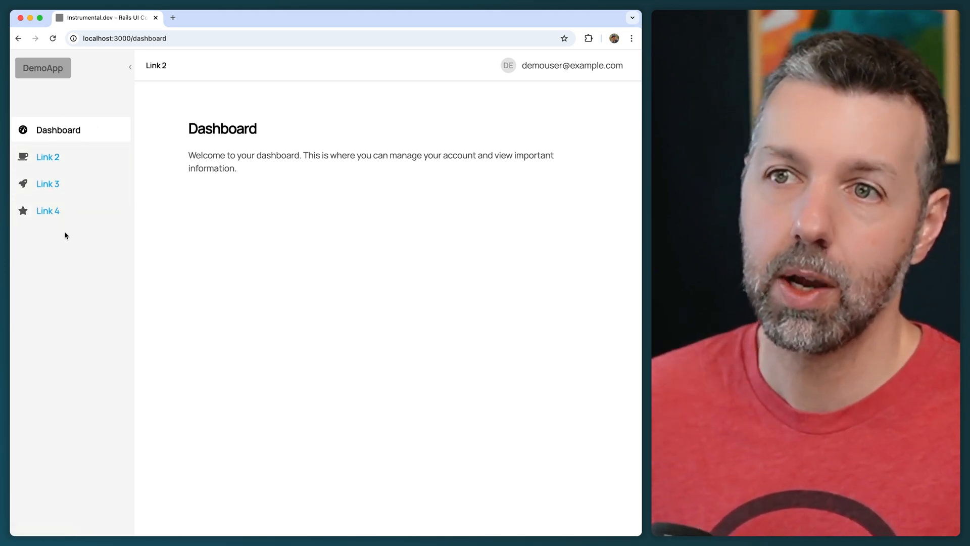
{"action": "mouse_move", "coordinate": [48, 210]}
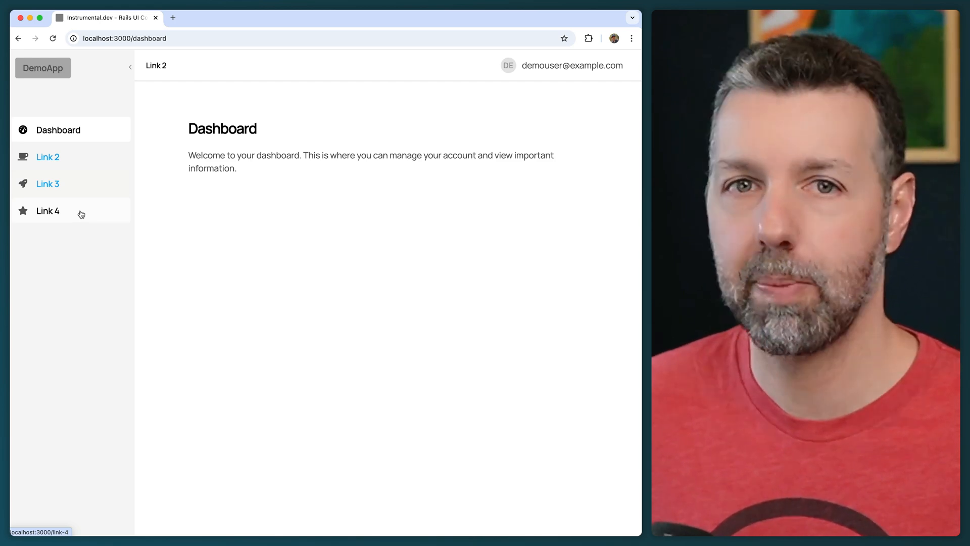
{"action": "mouse_move", "coordinate": [87, 228]}
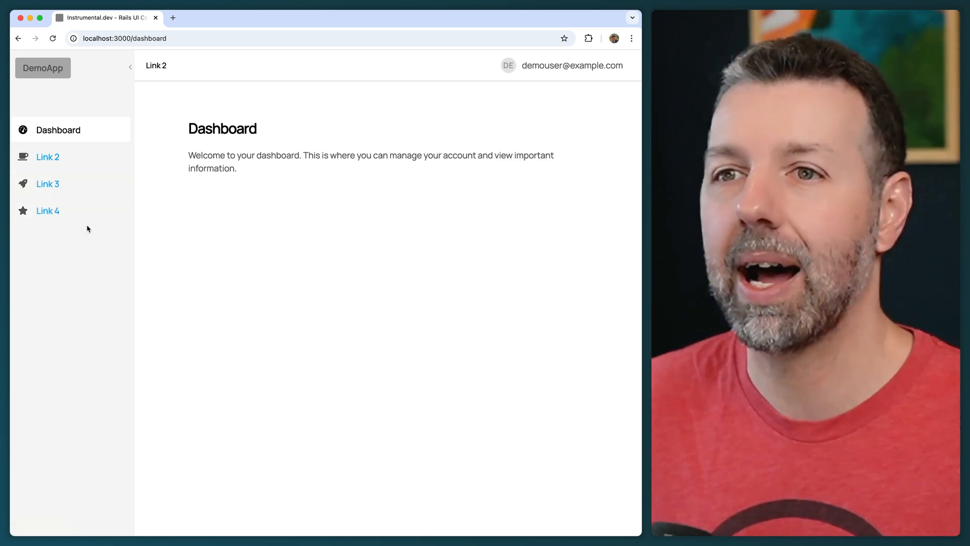
{"action": "mouse_move", "coordinate": [48, 156]}
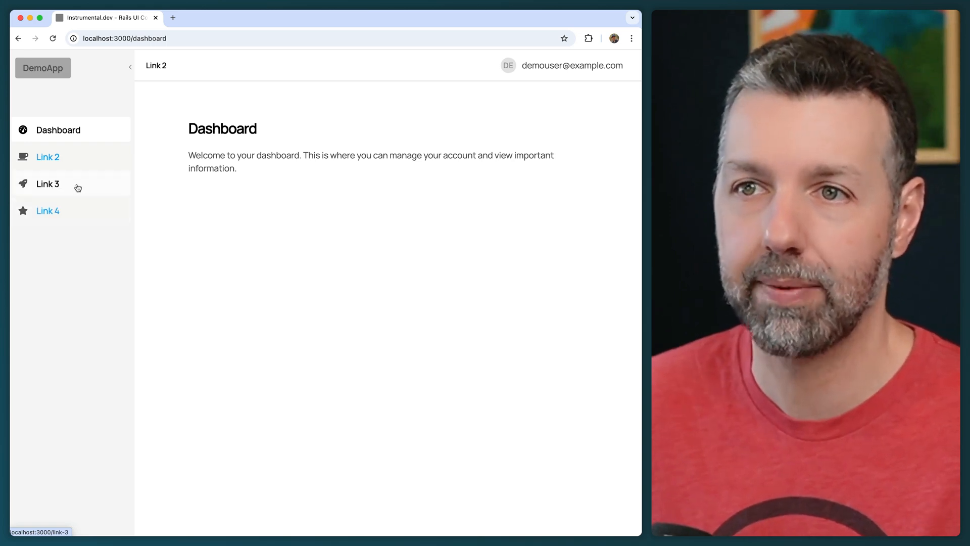
{"action": "mouse_move", "coordinate": [48, 157]}
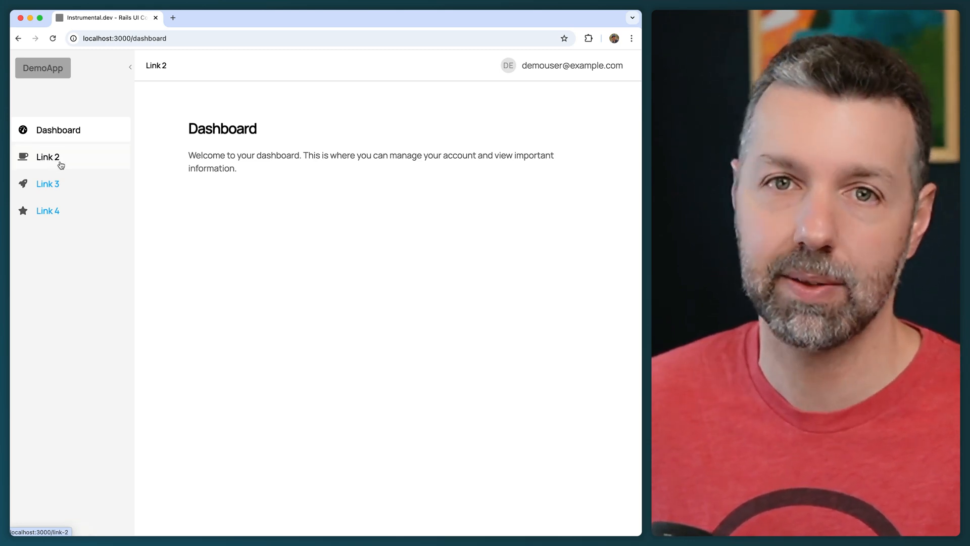
{"action": "mouse_move", "coordinate": [47, 184]}
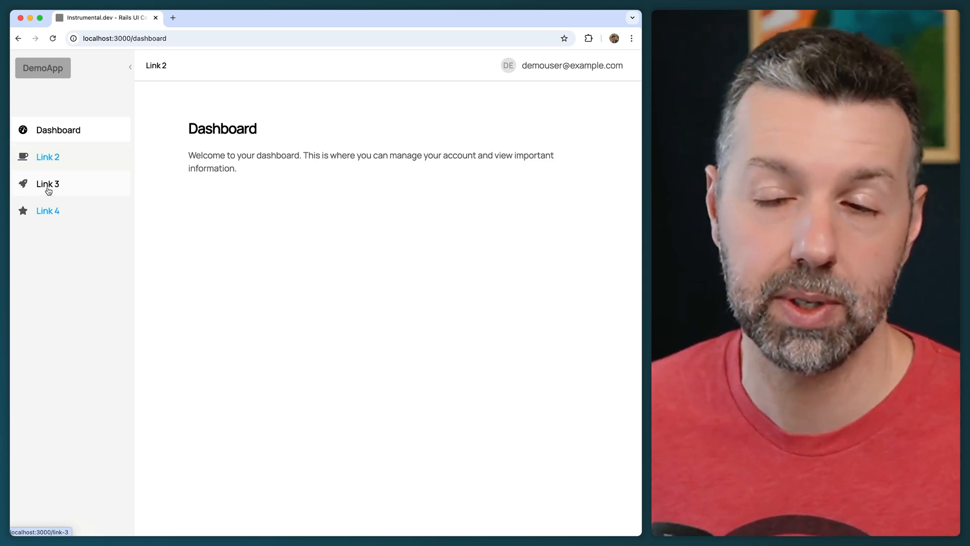
{"action": "mouse_move", "coordinate": [48, 157]}
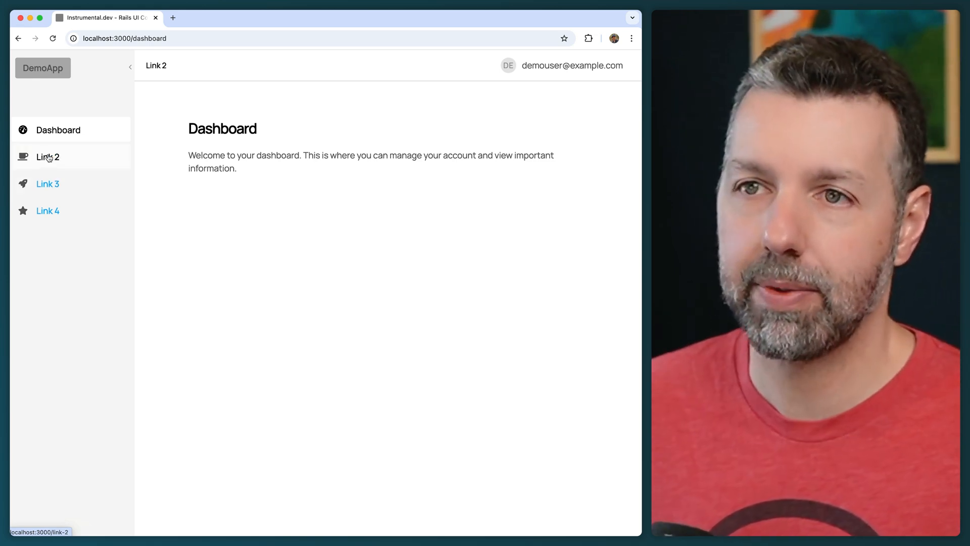
{"action": "mouse_move", "coordinate": [48, 210]}
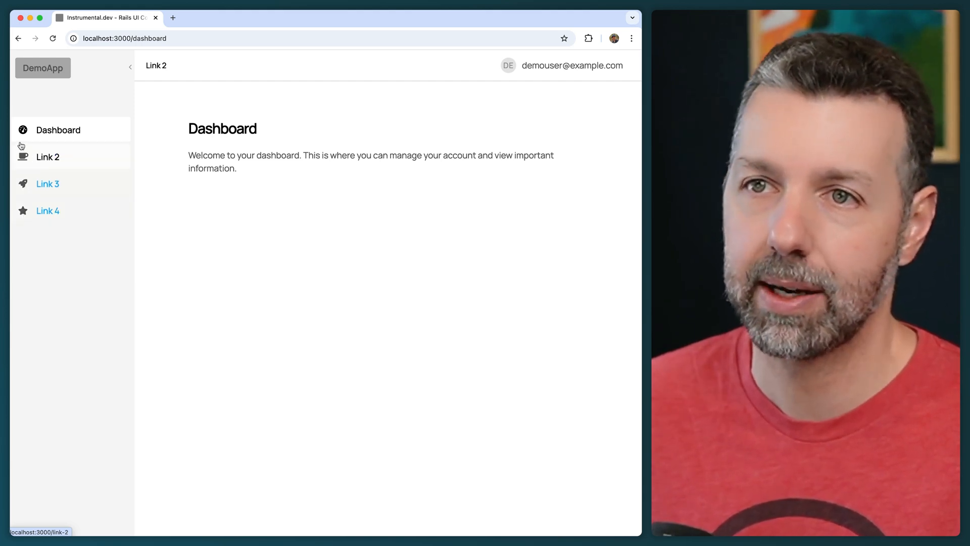
{"action": "mouse_move", "coordinate": [38, 231]}
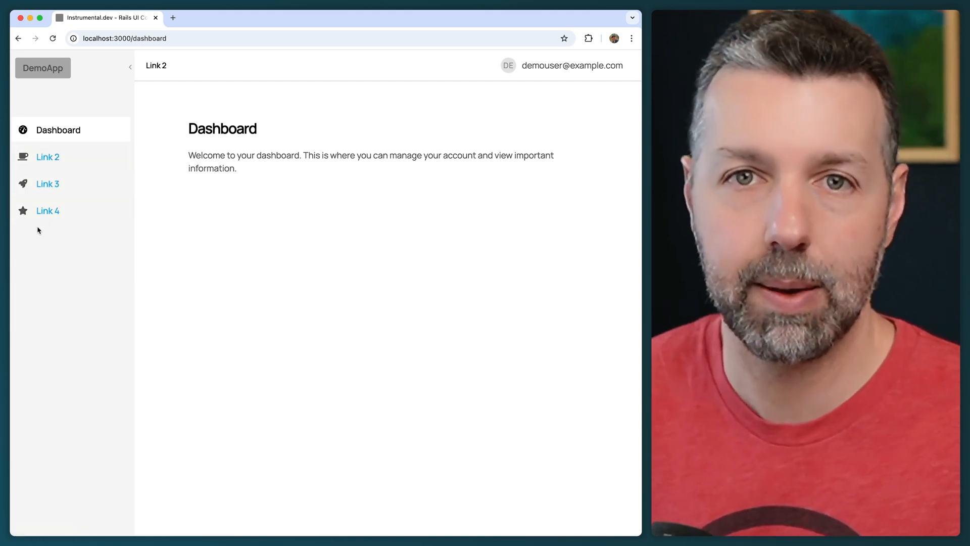
{"action": "mouse_move", "coordinate": [42, 227]}
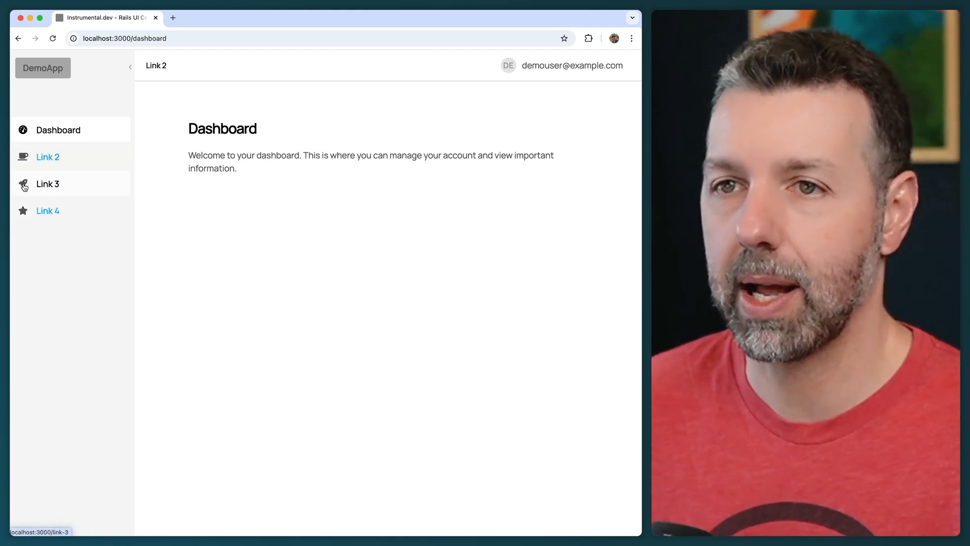
{"action": "mouse_move", "coordinate": [61, 234]}
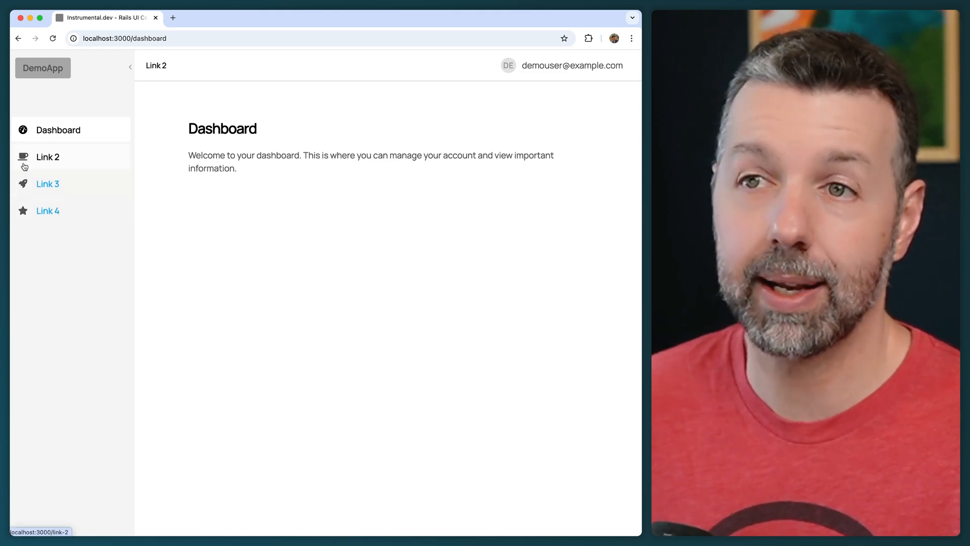
{"action": "left_click", "coordinate": [130, 66]}
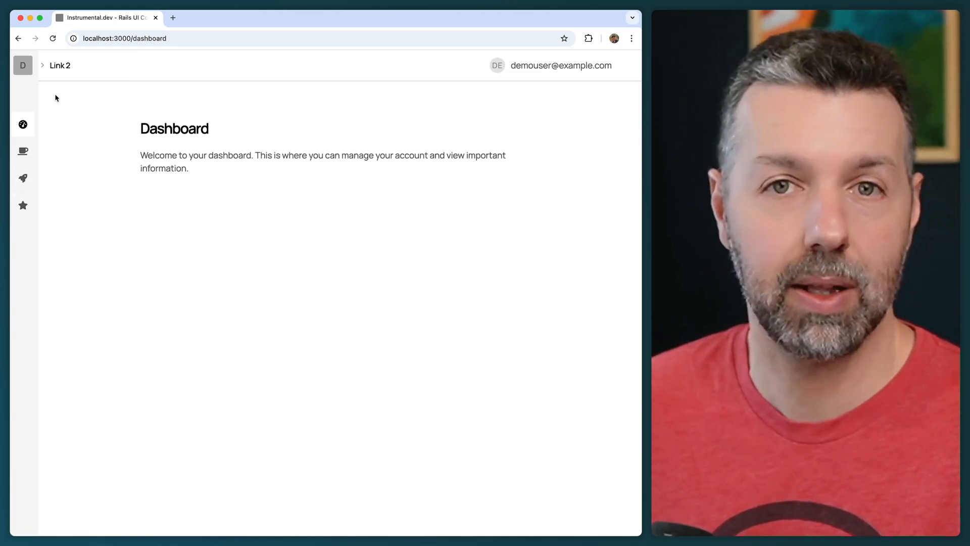
{"action": "mouse_move", "coordinate": [23, 151]}
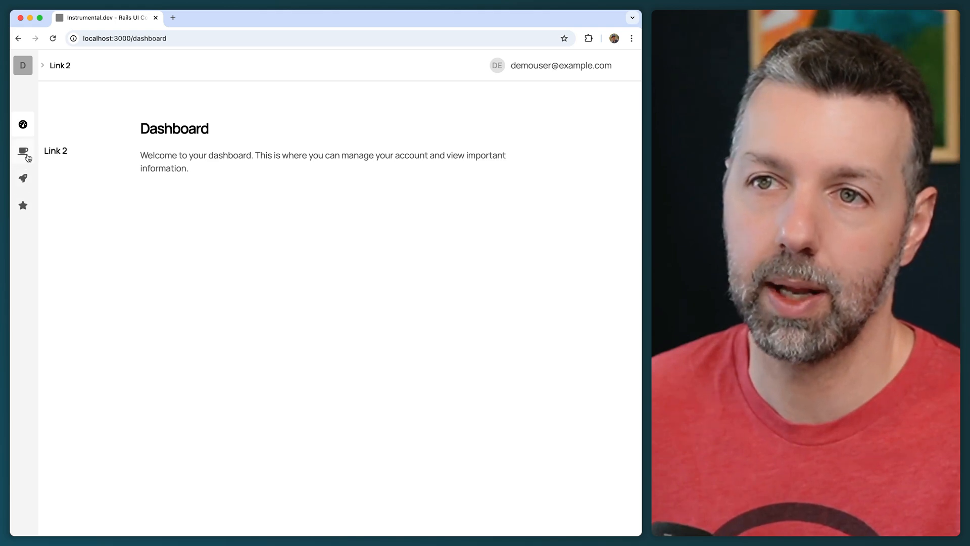
{"action": "mouse_move", "coordinate": [24, 178]}
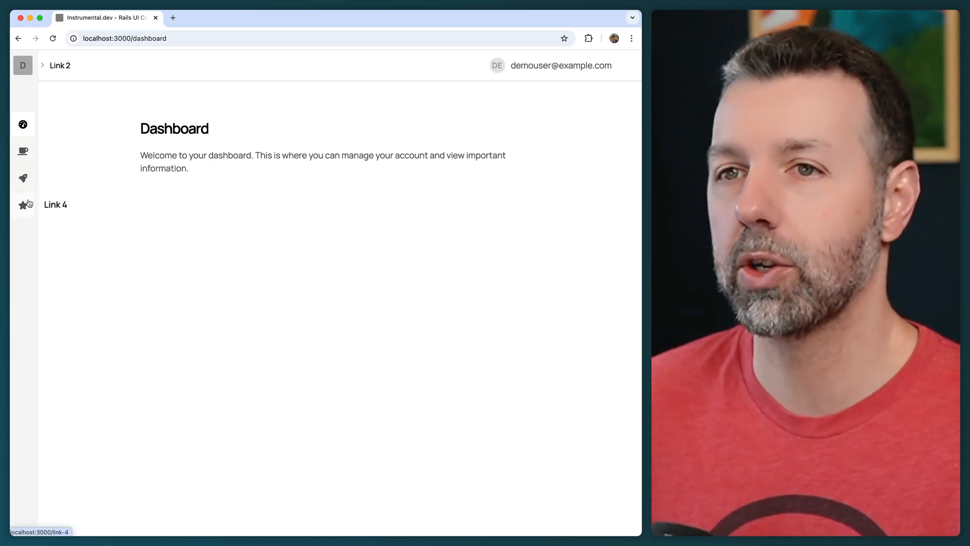
{"action": "mouse_move", "coordinate": [24, 178]}
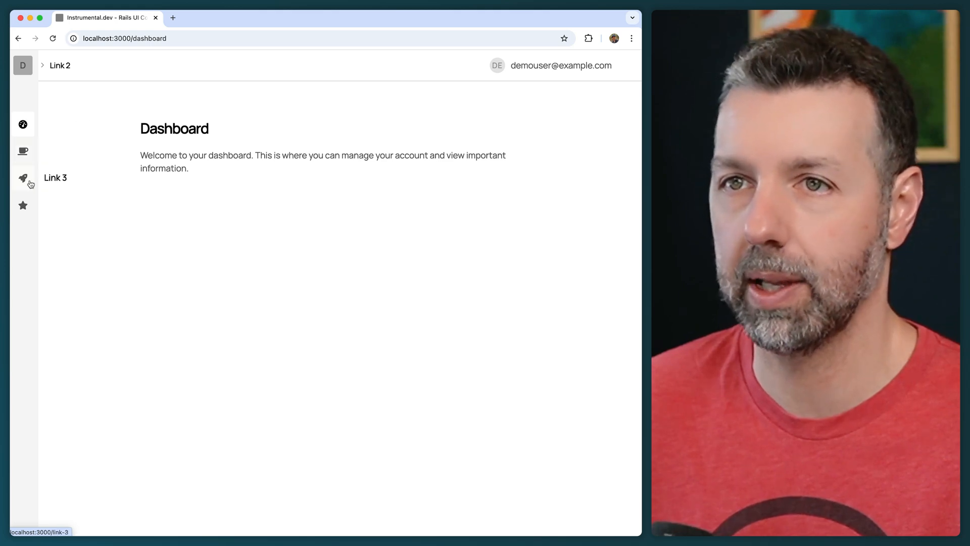
{"action": "left_click", "coordinate": [24, 178]}
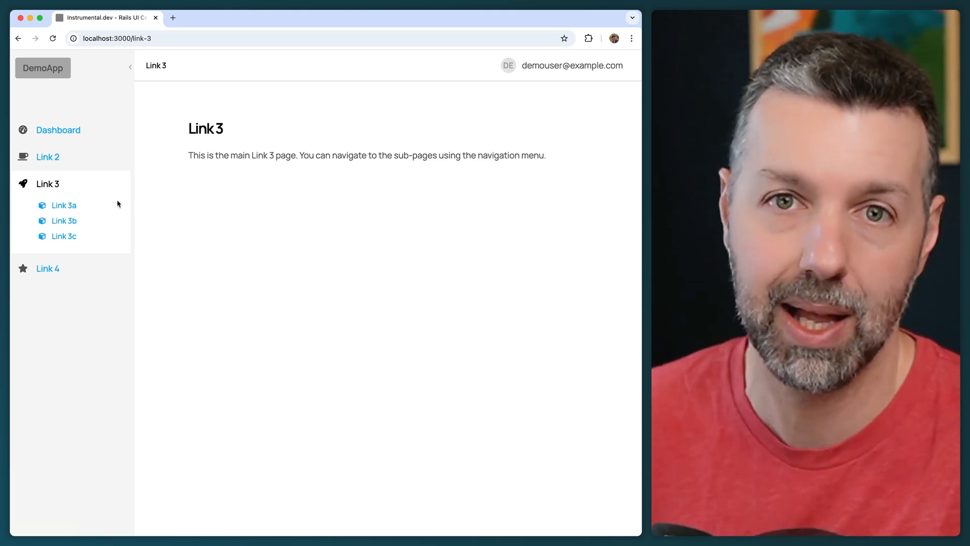
{"action": "mouse_move", "coordinate": [24, 186]}
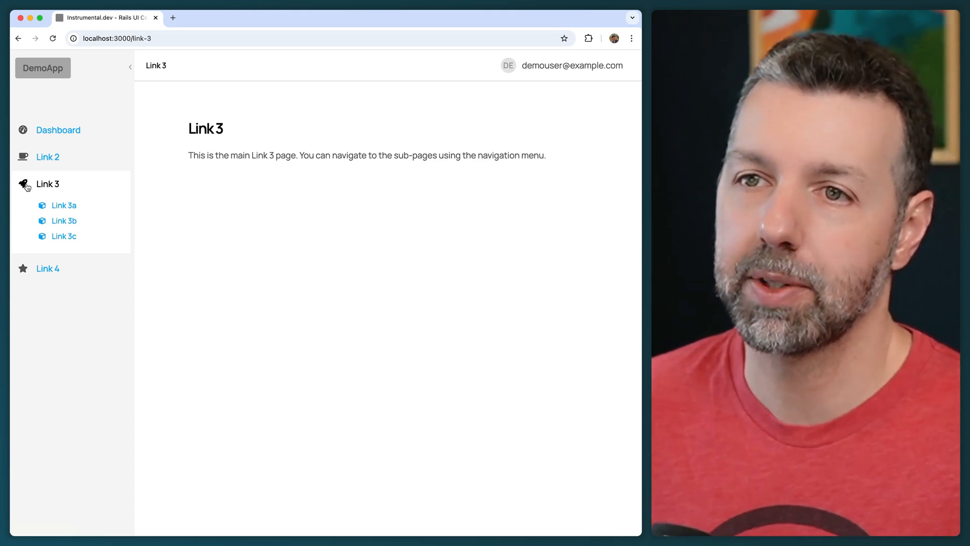
{"action": "mouse_move", "coordinate": [64, 219]}
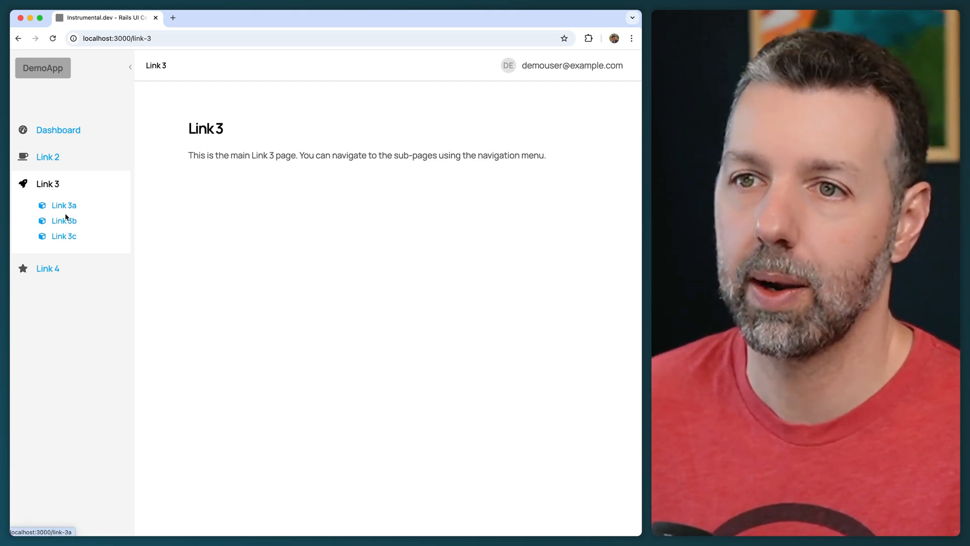
Visit the Link 3b and Link 3c sub-pages with breadcrumbs, then go back to the Dashboard.
{"action": "left_click", "coordinate": [64, 220]}
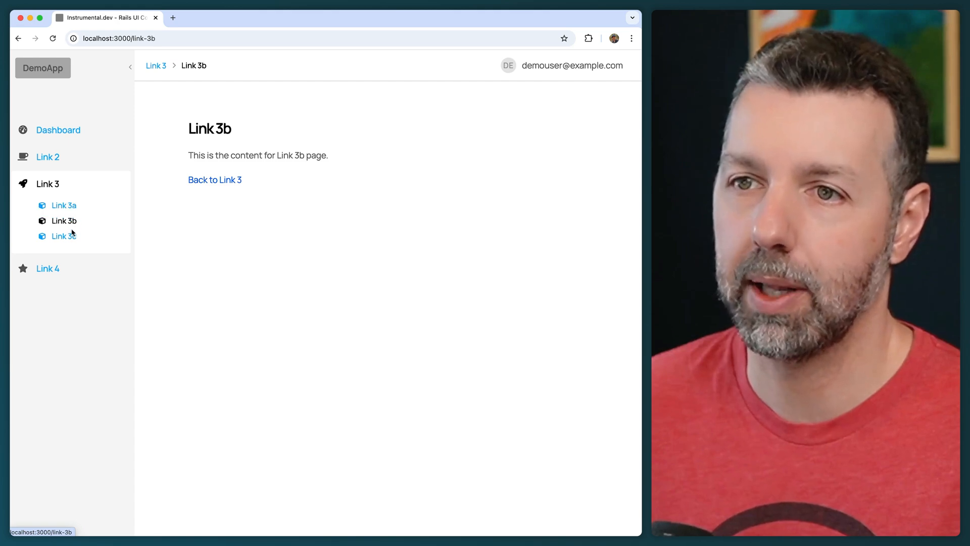
{"action": "left_click", "coordinate": [63, 236]}
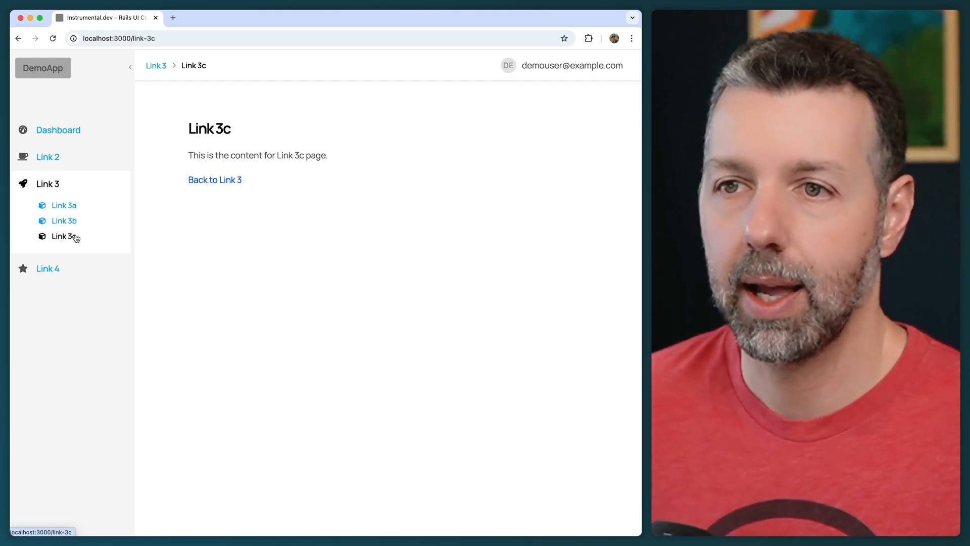
{"action": "left_click", "coordinate": [63, 221]}
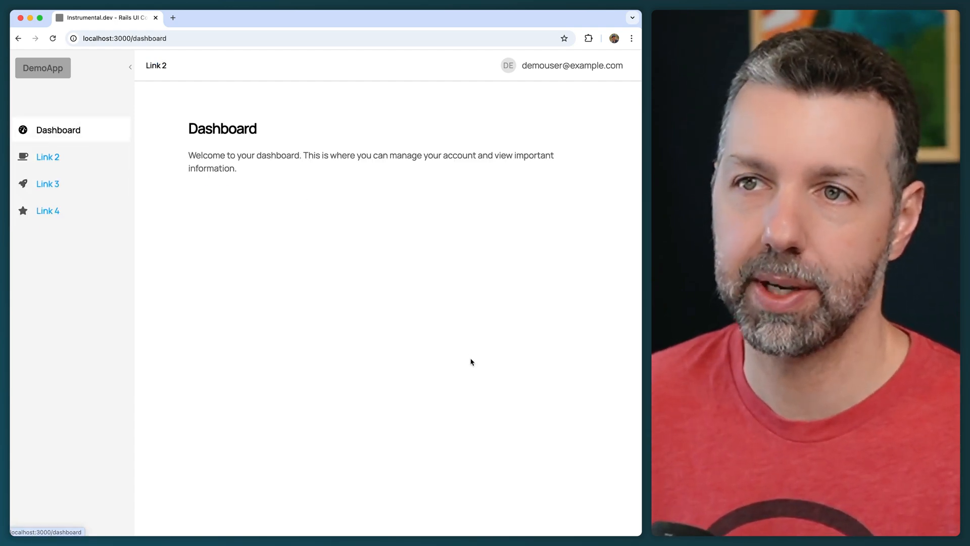
{"action": "mouse_move", "coordinate": [226, 203]}
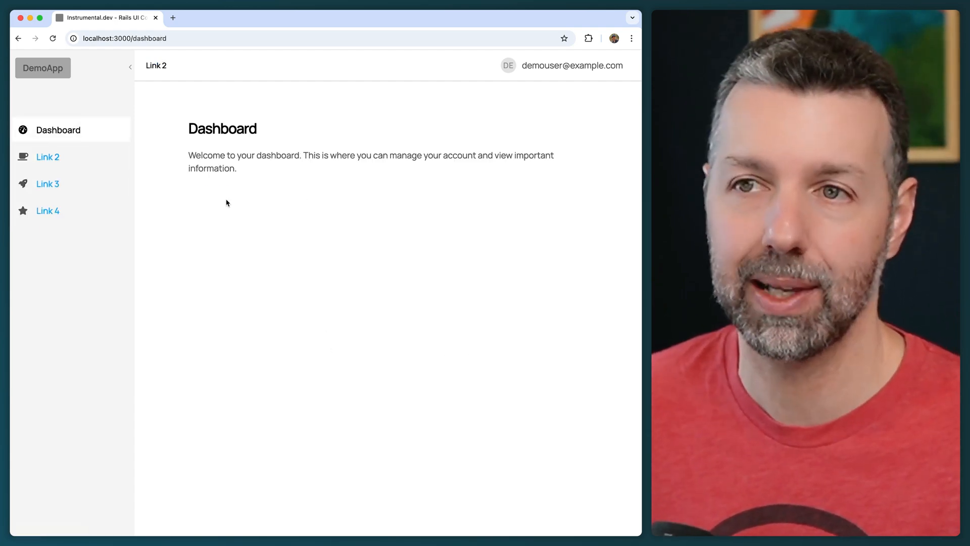
Go through Link 2 and Link 3 to the Link 3b sub-page with its breadcrumb back to Link 3.
{"action": "left_click", "coordinate": [48, 156]}
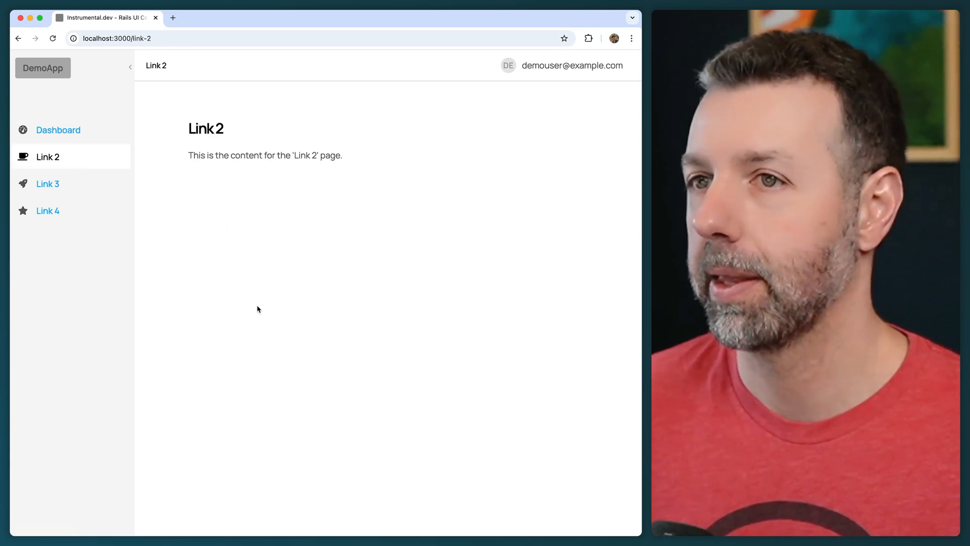
{"action": "mouse_move", "coordinate": [119, 162]}
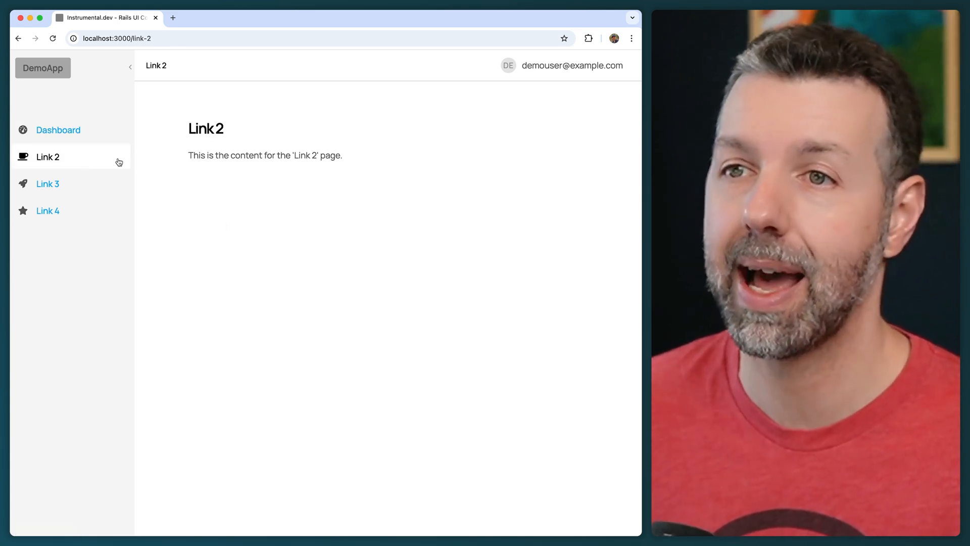
{"action": "left_click", "coordinate": [47, 184]}
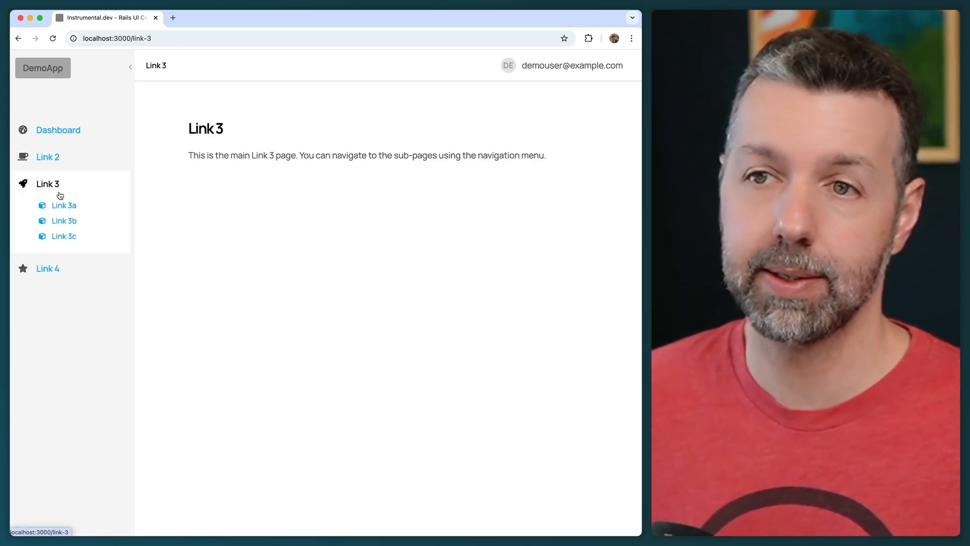
{"action": "left_click", "coordinate": [63, 221]}
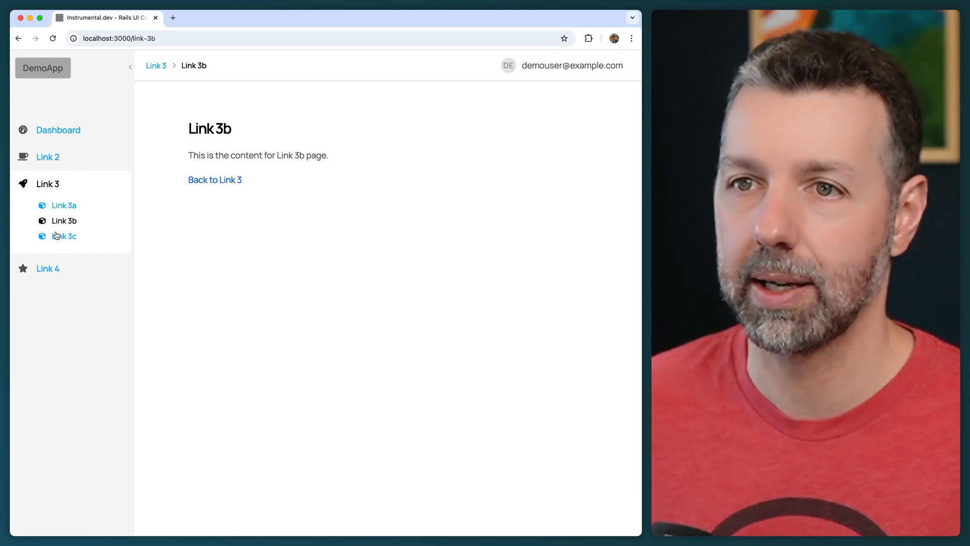
{"action": "mouse_move", "coordinate": [64, 236]}
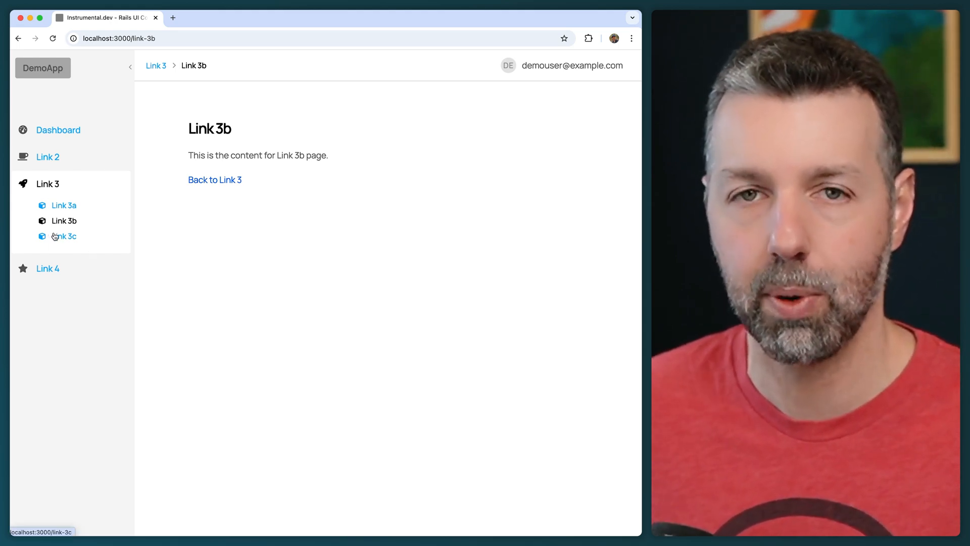
{"action": "mouse_move", "coordinate": [155, 228]}
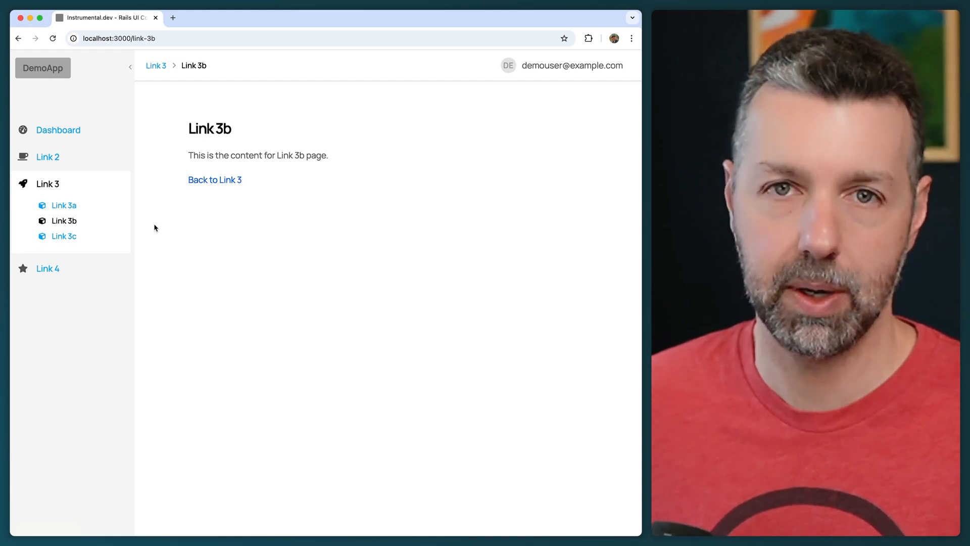
{"action": "mouse_move", "coordinate": [168, 232]}
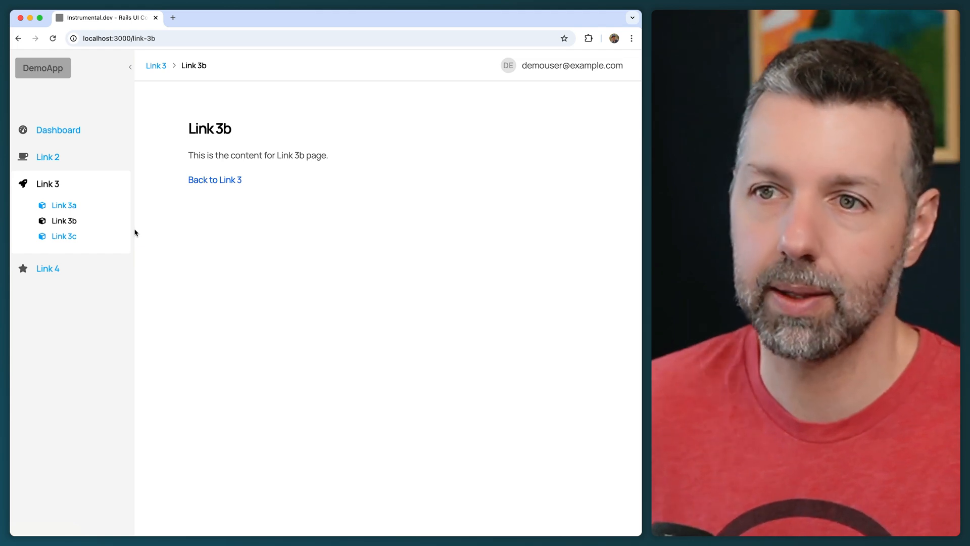
{"action": "mouse_move", "coordinate": [64, 205]}
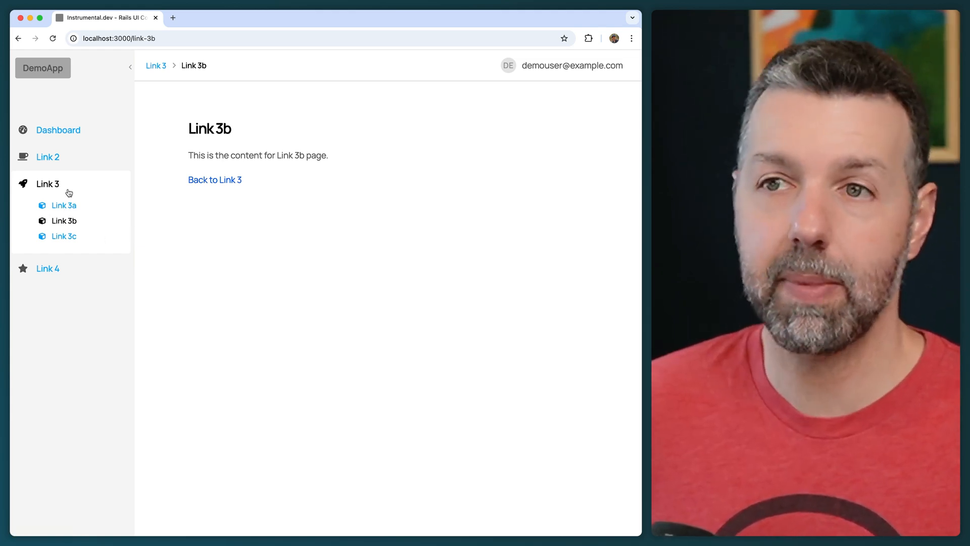
Narrow the DevTools viewport to about 326 px and expand the compact mobile navigation menu.
{"action": "left_click", "coordinate": [58, 131]}
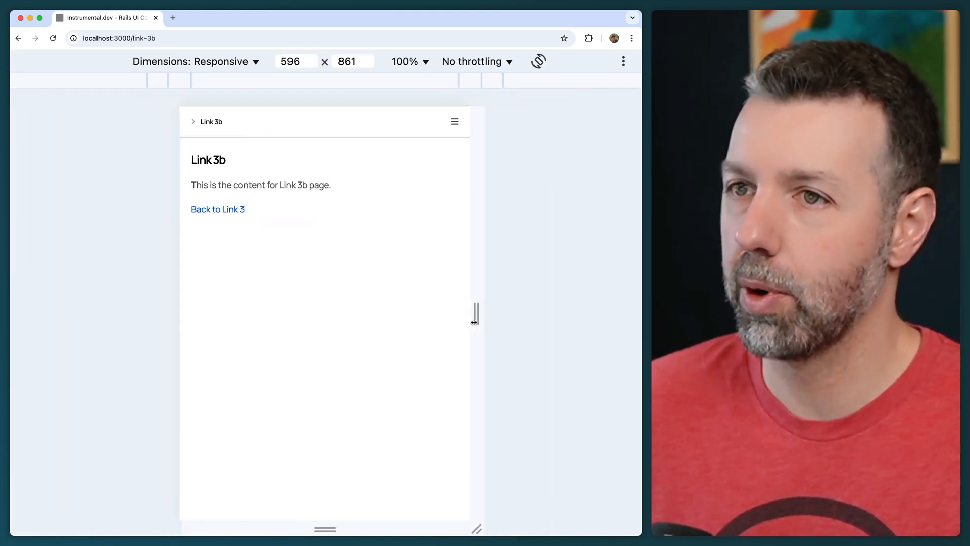
{"action": "left_click_drag", "start_coordinate": [476, 313], "coordinate": [412, 314]}
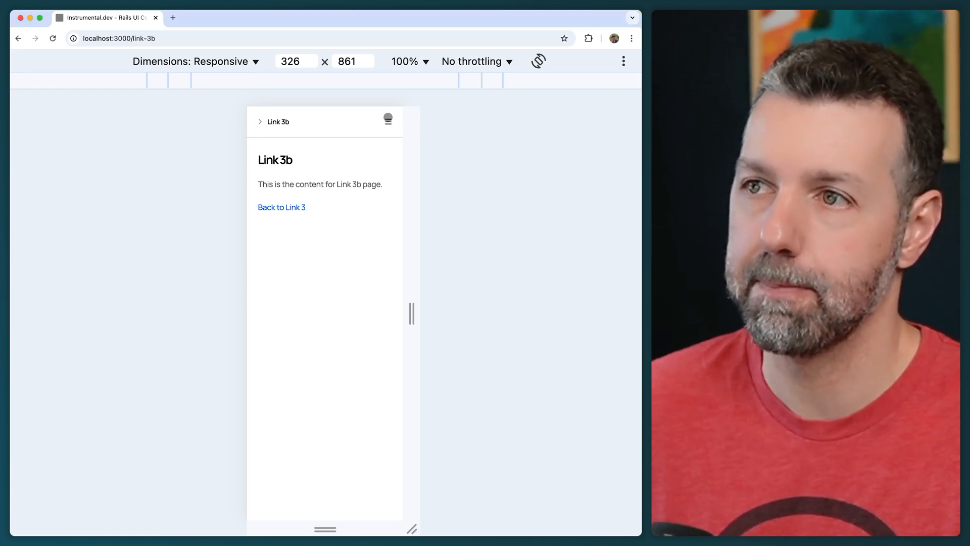
{"action": "left_click", "coordinate": [388, 119]}
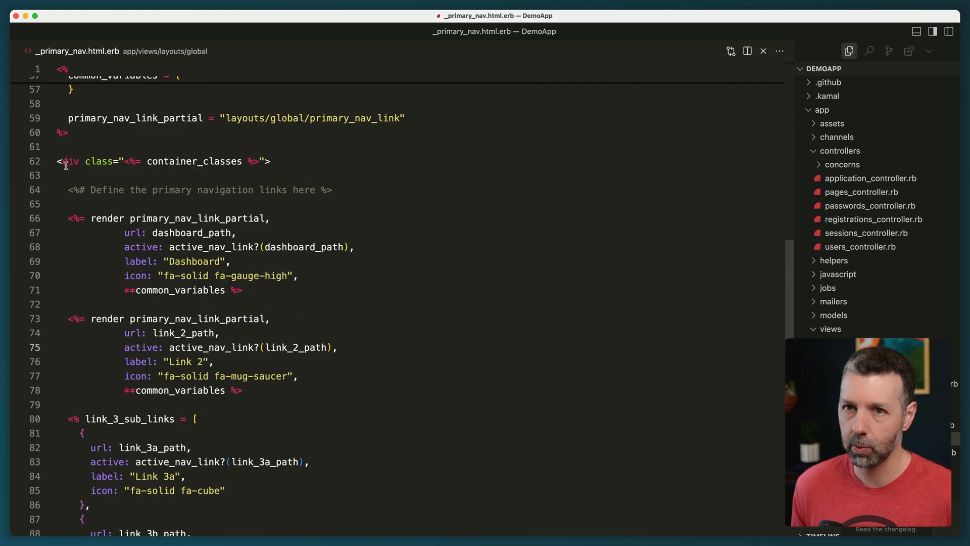
Review _primary_nav.html.erb down to the Link 3 entry, highlighting the dashboard_path route name.
{"action": "scroll", "scroll_direction": "down", "scroll_amount": 3}
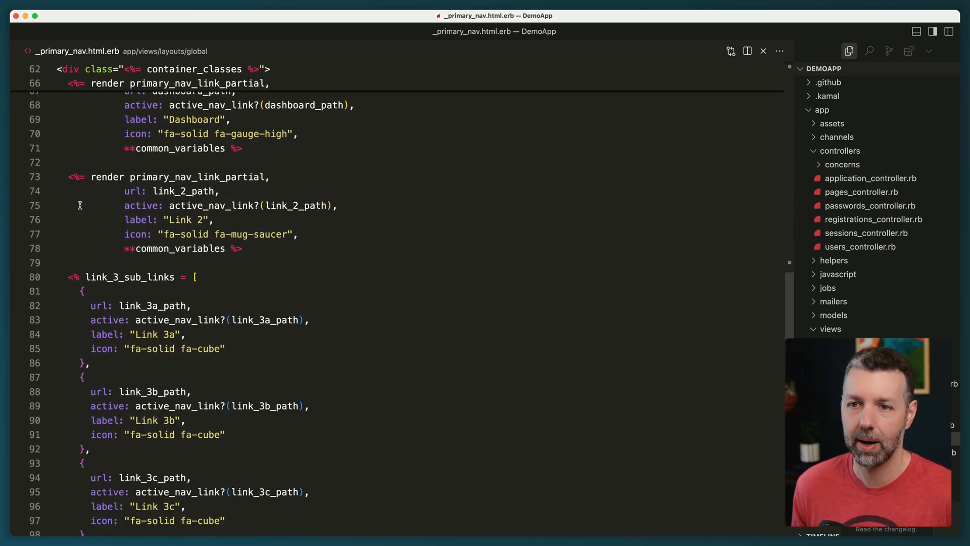
{"action": "scroll", "scroll_direction": "down", "scroll_amount": 3}
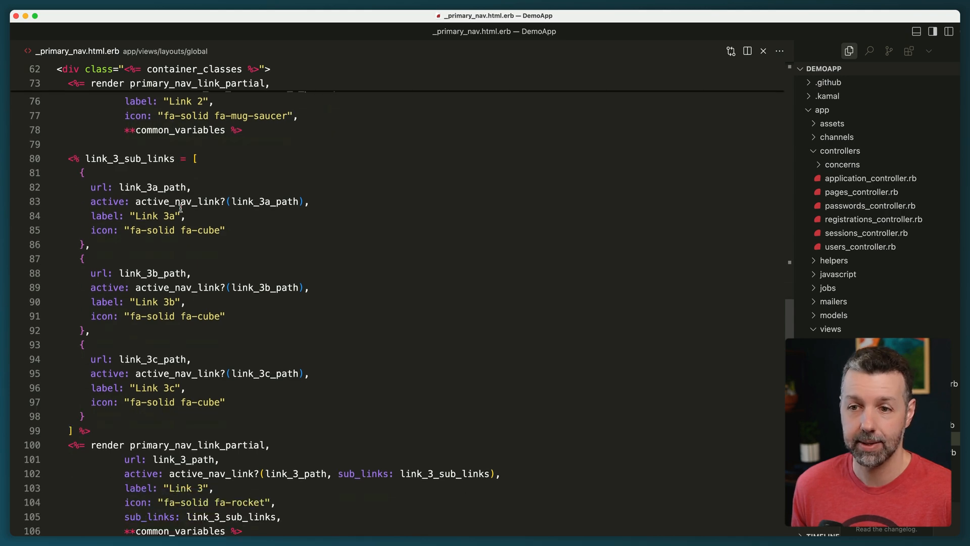
{"action": "scroll", "scroll_direction": "down", "scroll_amount": 3}
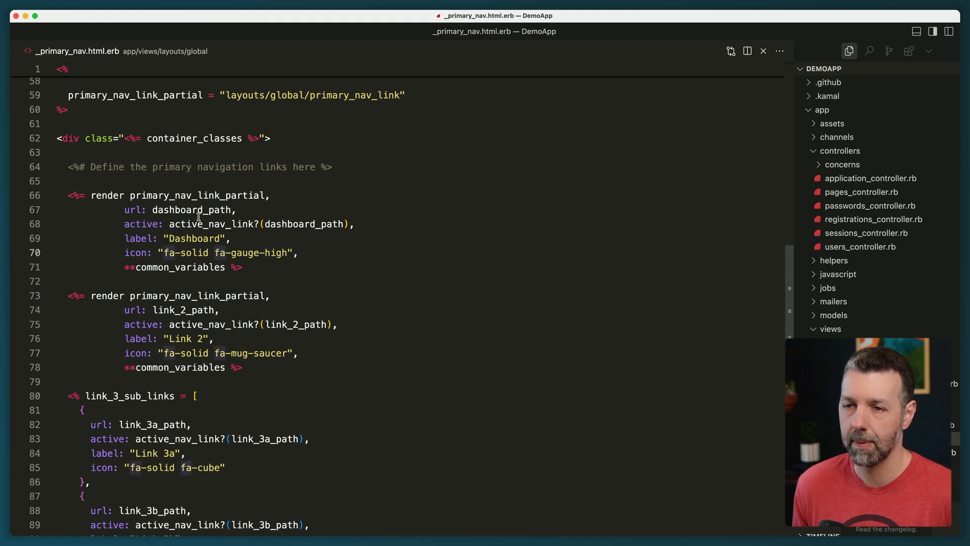
{"action": "double_click", "coordinate": [192, 210]}
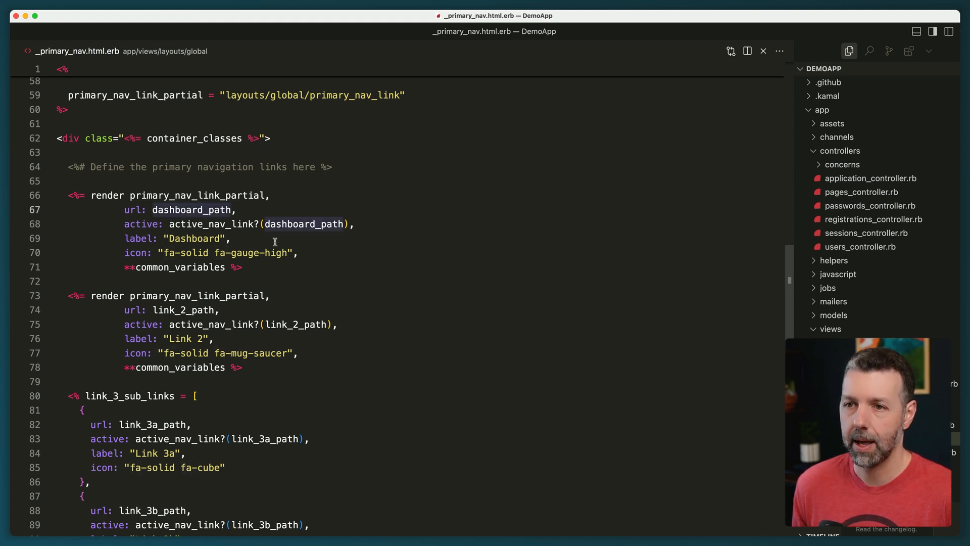
{"action": "scroll", "scroll_direction": "down", "scroll_amount": 3}
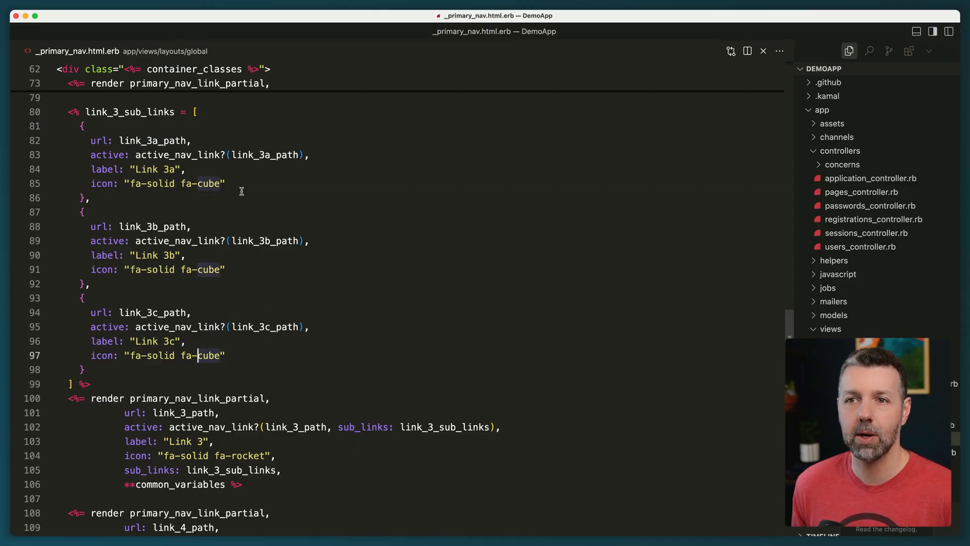
{"action": "mouse_move", "coordinate": [328, 334]}
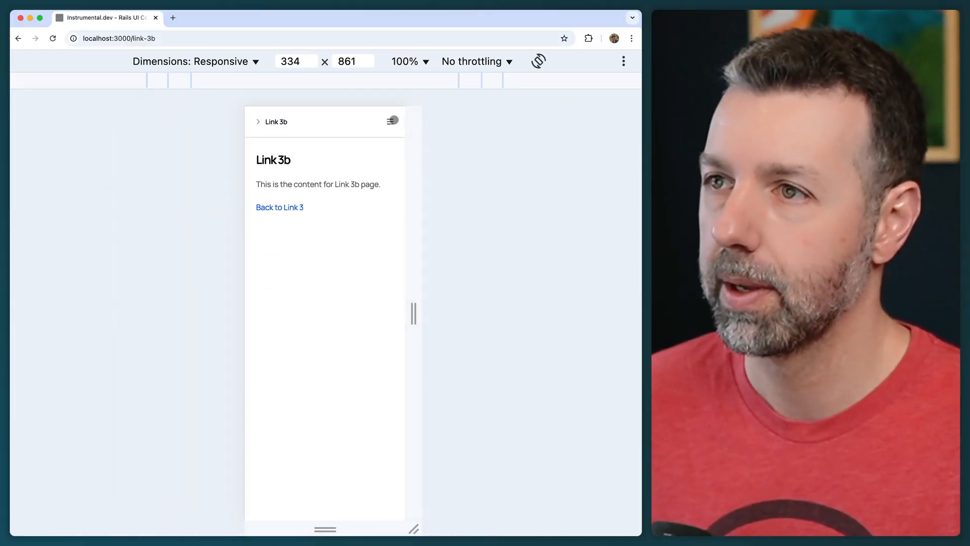
Expand the mobile menu, widen the viewport to 1067 px and go to the Link 2 page.
{"action": "left_click", "coordinate": [392, 121]}
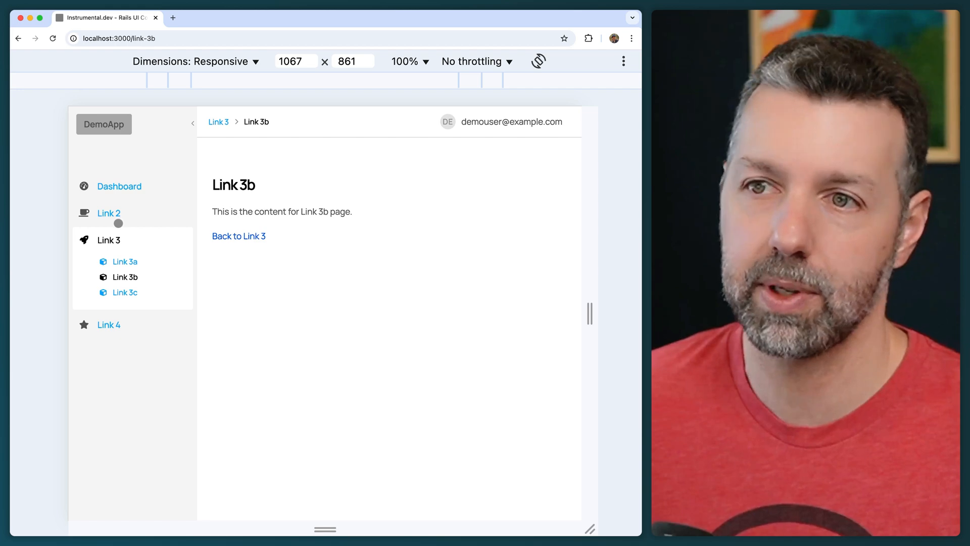
{"action": "left_click", "coordinate": [119, 186]}
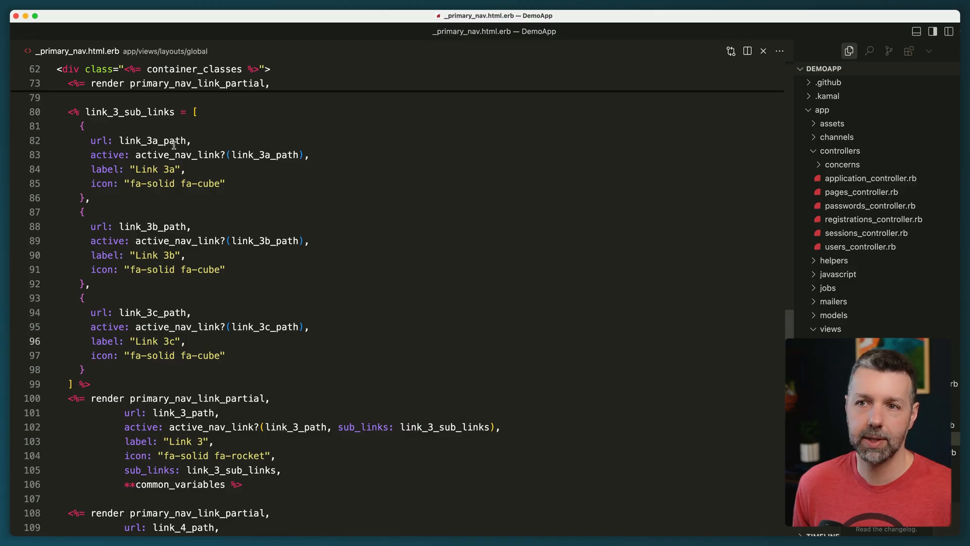
Highlight link_3a_path and open an application file via Quick Open search for 'applica'.
{"action": "double_click", "coordinate": [180, 155]}
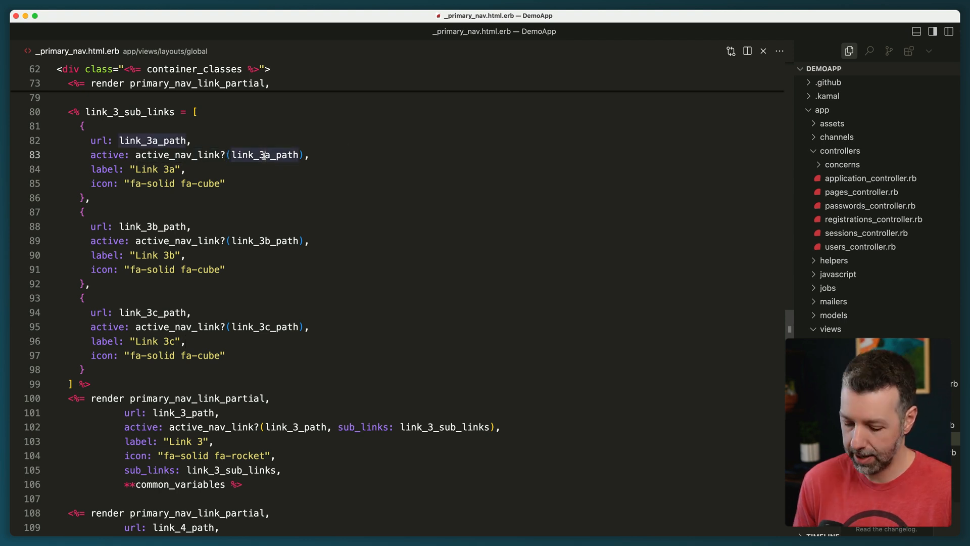
{"action": "type", "text": "applica"}
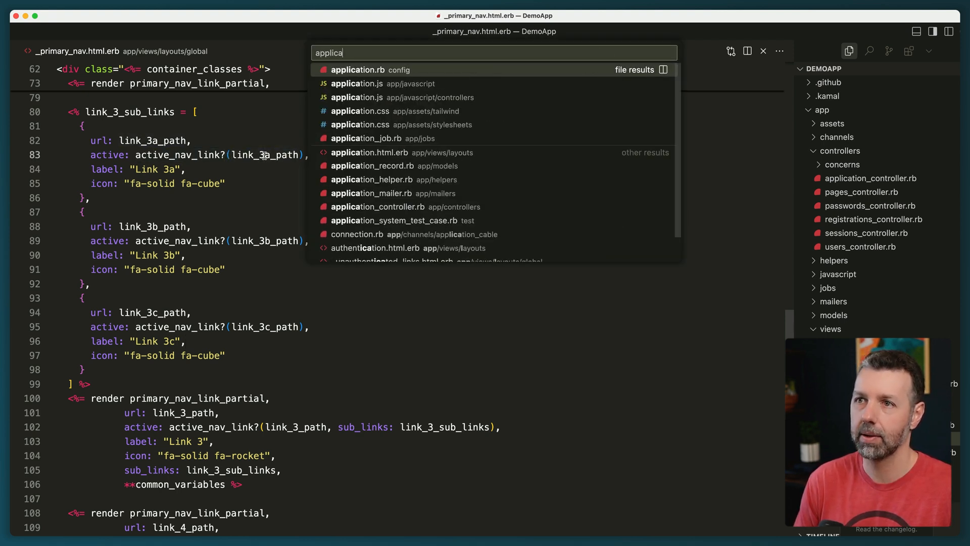
{"action": "left_click", "coordinate": [371, 179]}
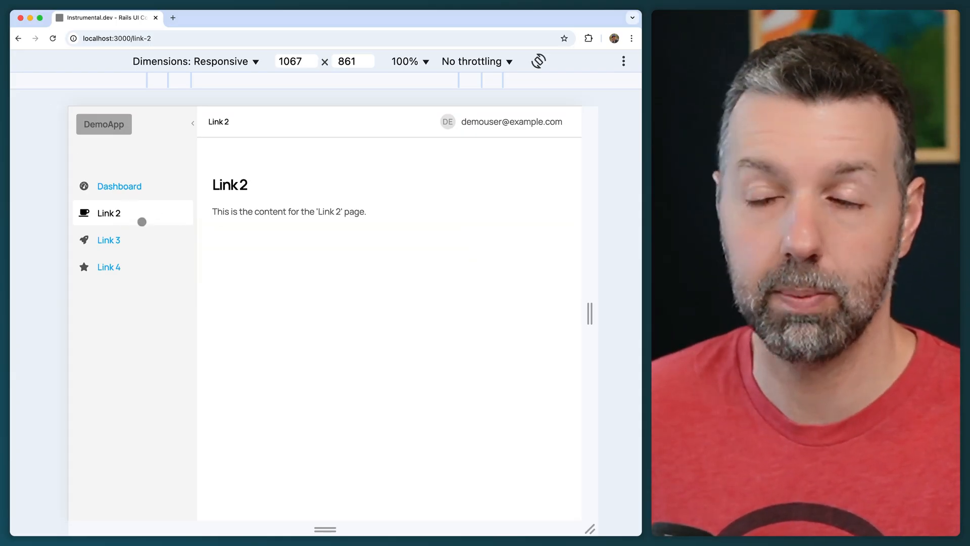
Check Link 3 and its Link 3b sub-page in Chrome before returning to Quick Open in VS Code.
{"action": "left_click", "coordinate": [109, 241]}
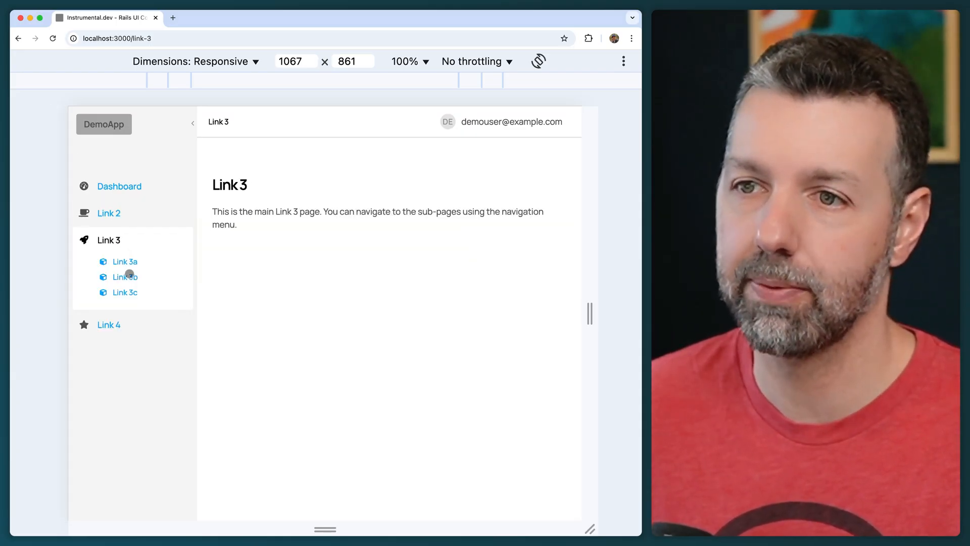
{"action": "left_click", "coordinate": [124, 277]}
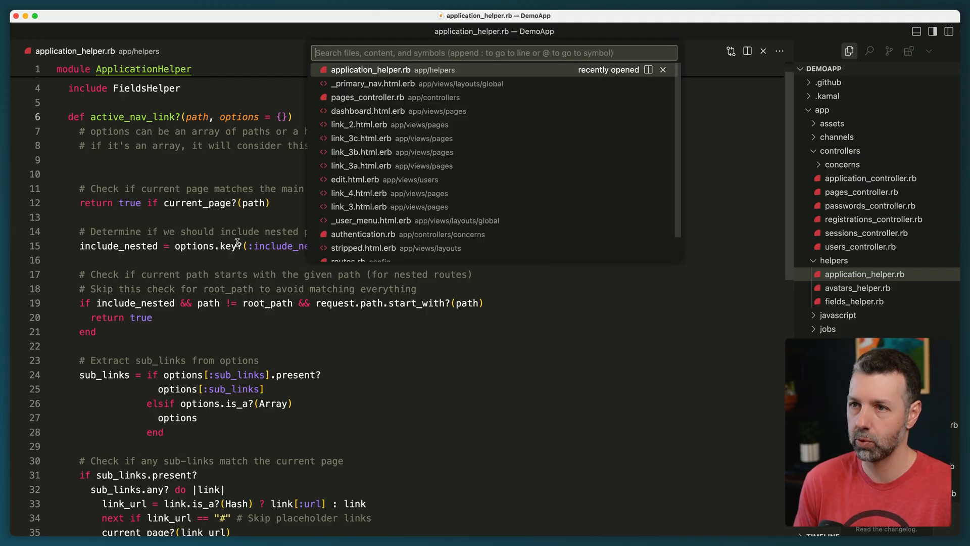
Review the link_3_sub_links array and Link 3 render call in _primary_nav.html.erb, then return to Chrome on Link 3b.
{"action": "left_click", "coordinate": [373, 84]}
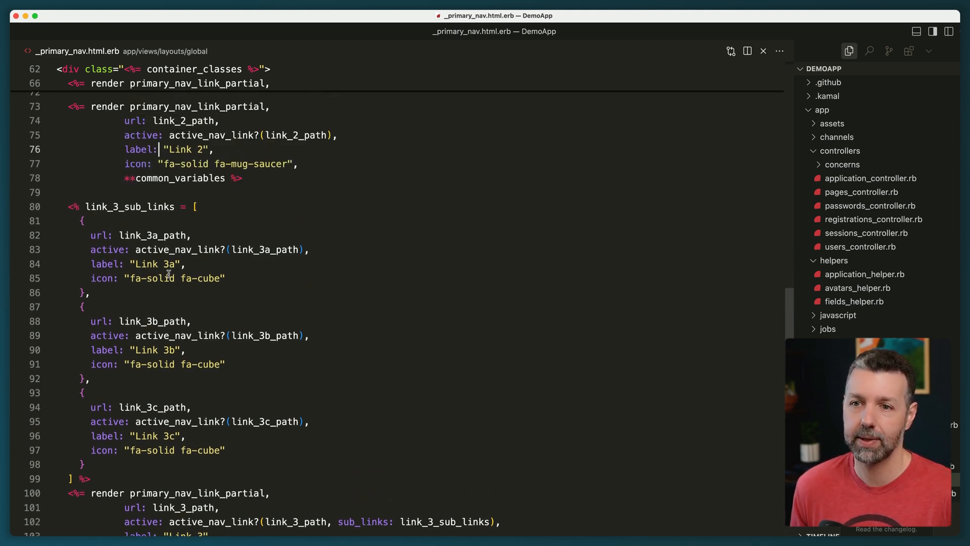
{"action": "double_click", "coordinate": [173, 278]}
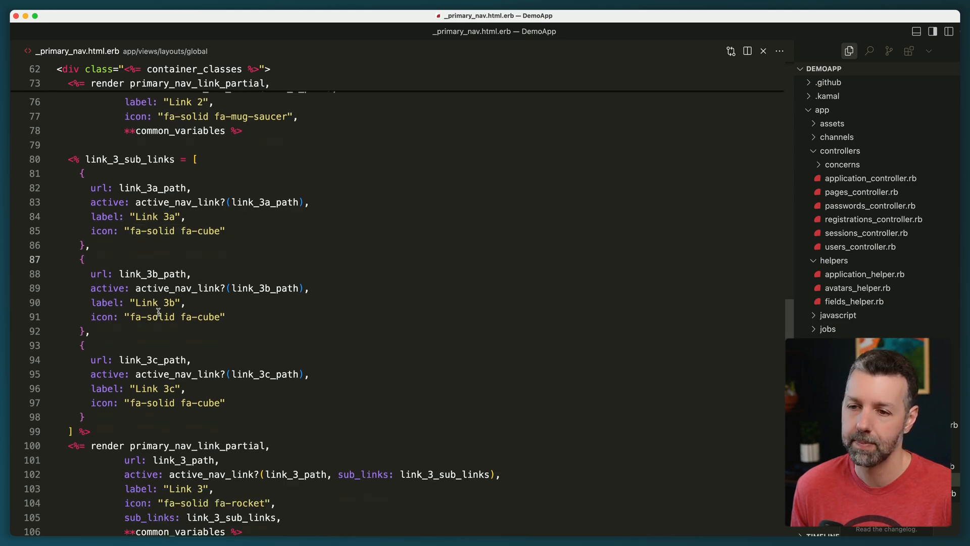
{"action": "scroll", "scroll_direction": "down", "scroll_amount": 3}
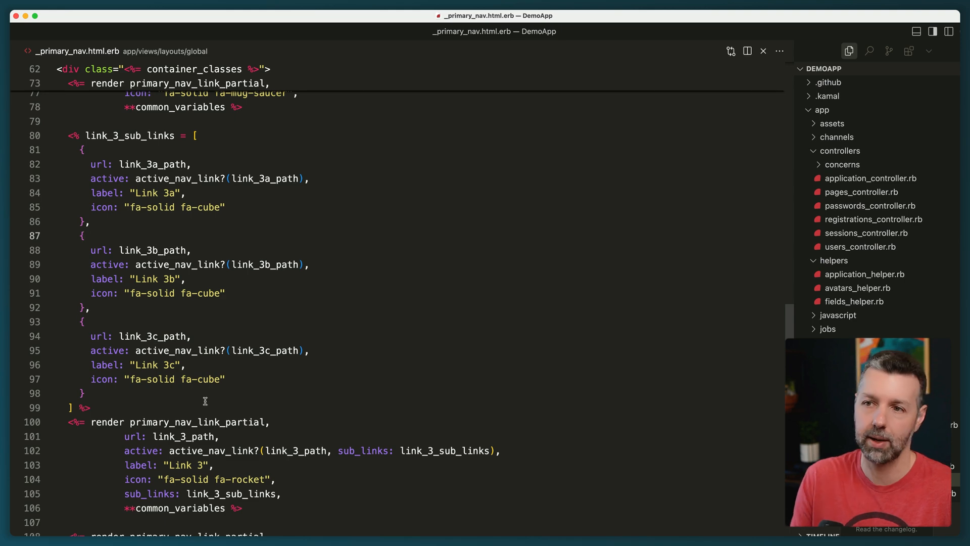
{"action": "left_click", "coordinate": [84, 321]}
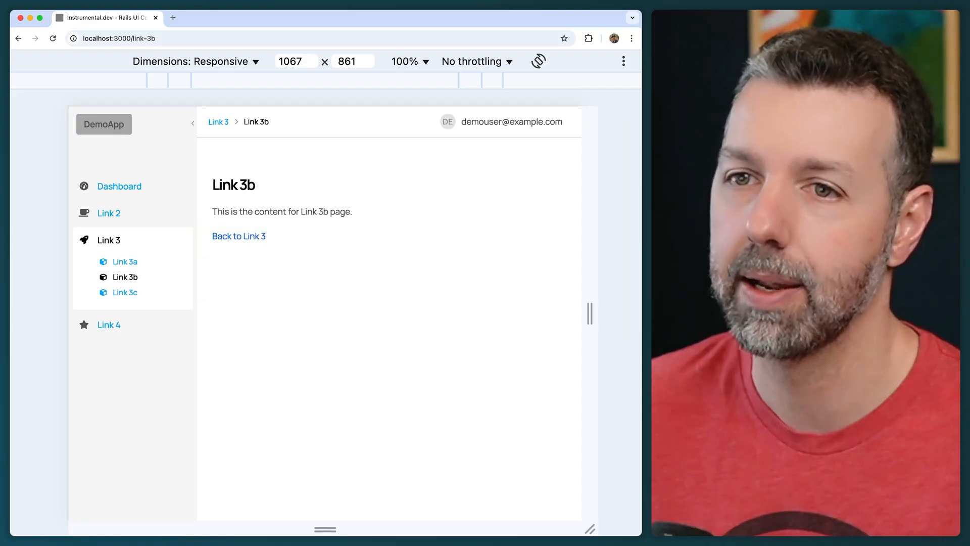
{"action": "mouse_move", "coordinate": [114, 216]}
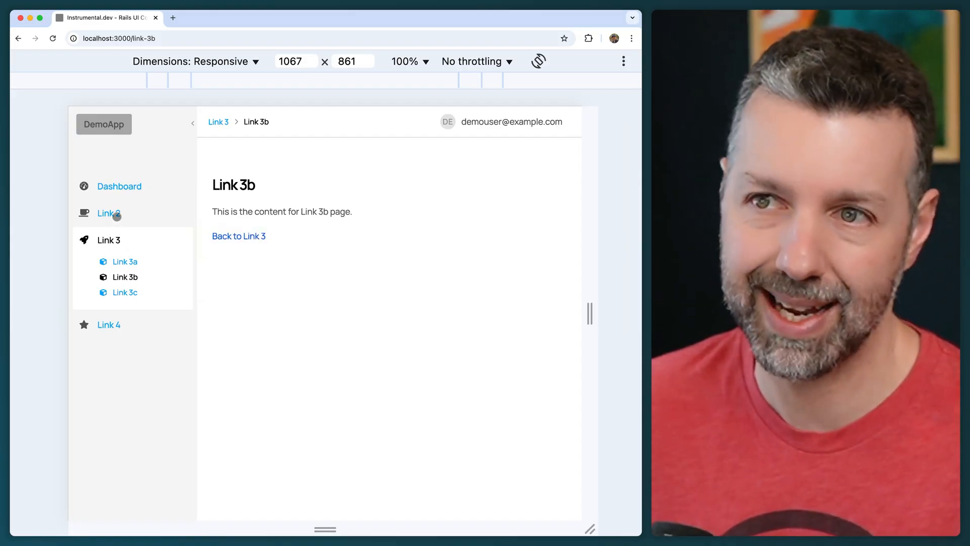
{"action": "left_click", "coordinate": [119, 186]}
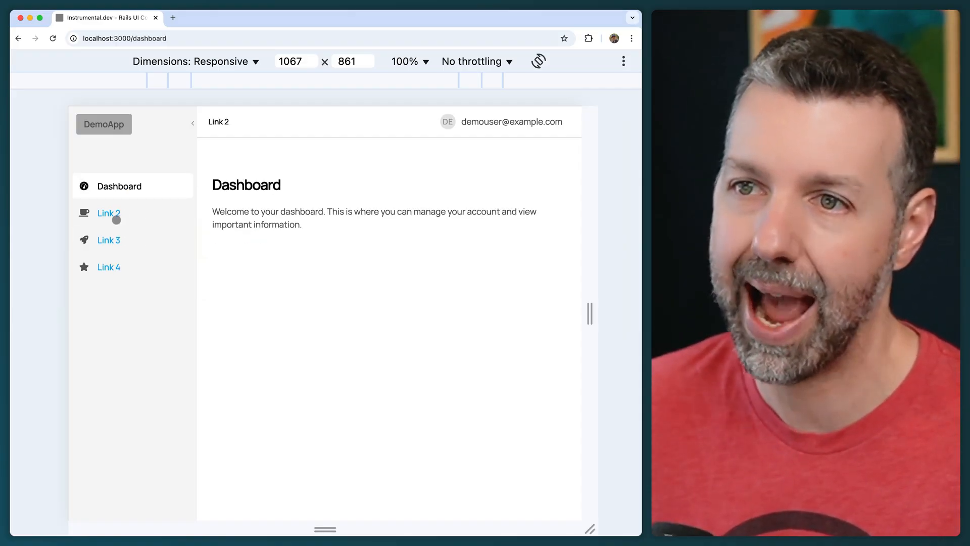
{"action": "left_click", "coordinate": [108, 241]}
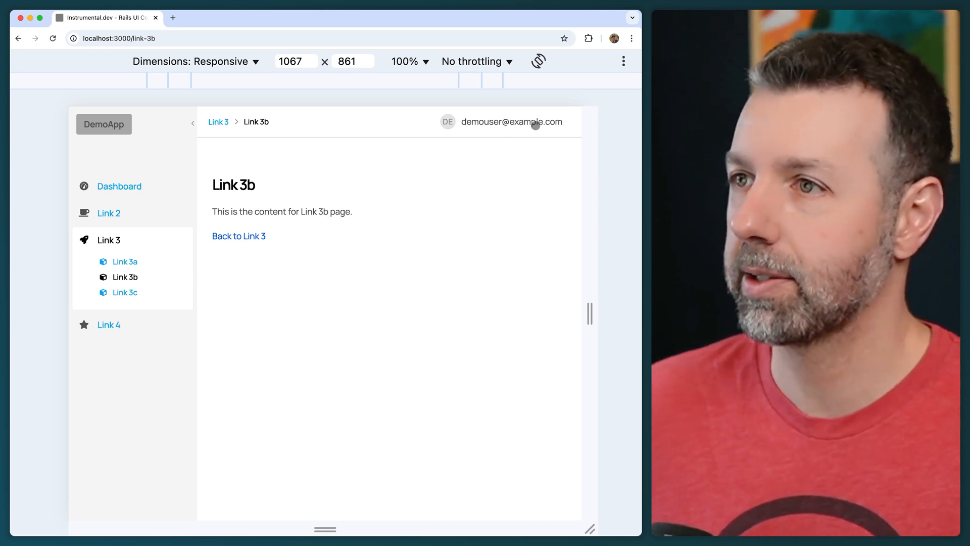
Turn off the device preview and go to Edit Profile via My Profile in the user email menu.
{"action": "left_click", "coordinate": [511, 121]}
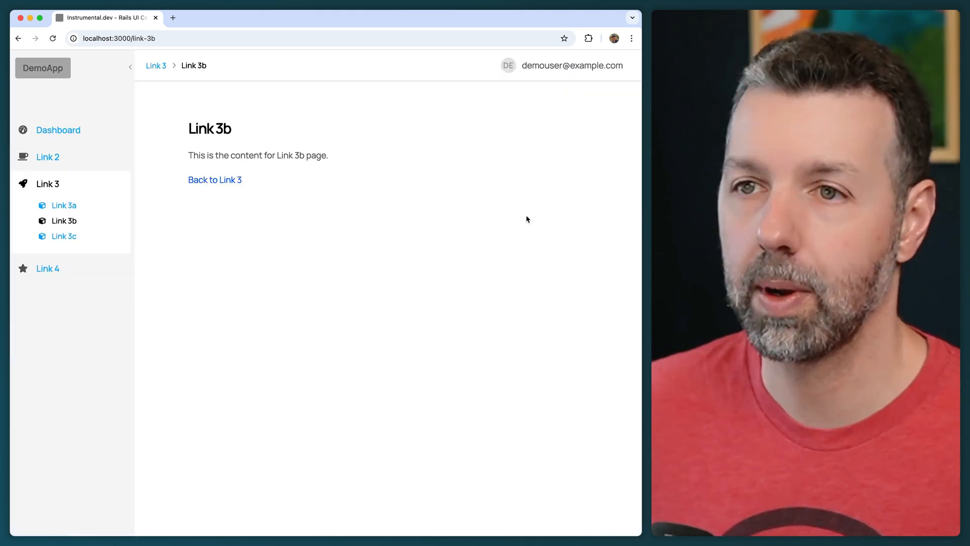
{"action": "mouse_move", "coordinate": [588, 68]}
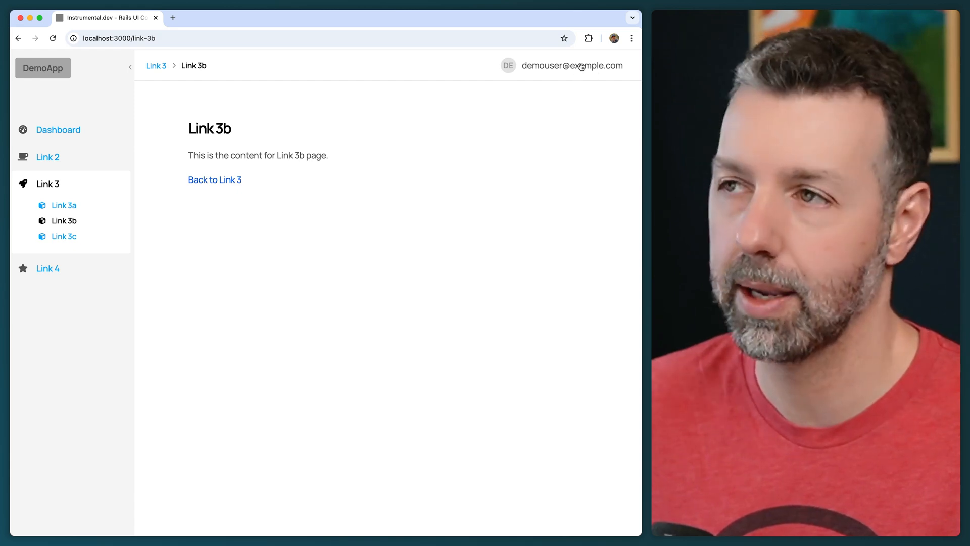
{"action": "left_click", "coordinate": [571, 65]}
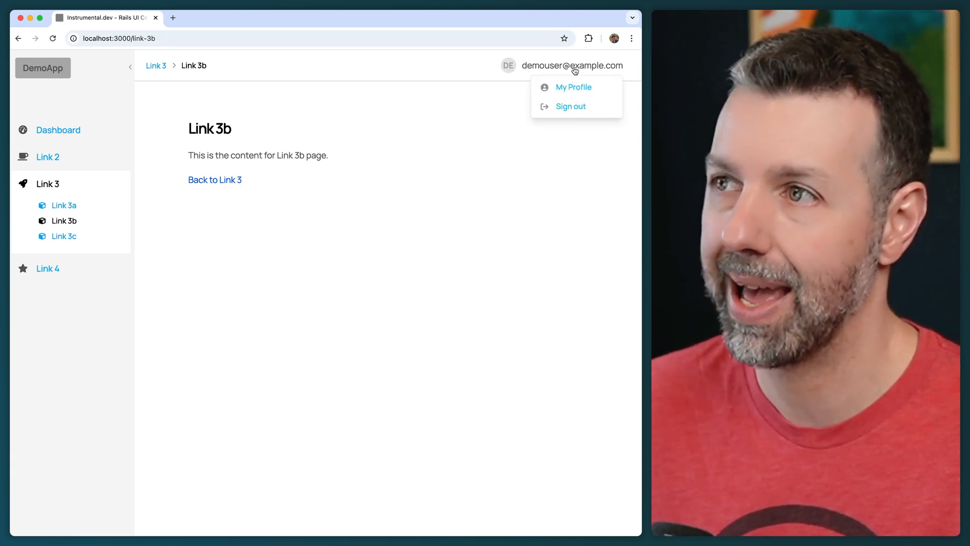
{"action": "left_click", "coordinate": [574, 87]}
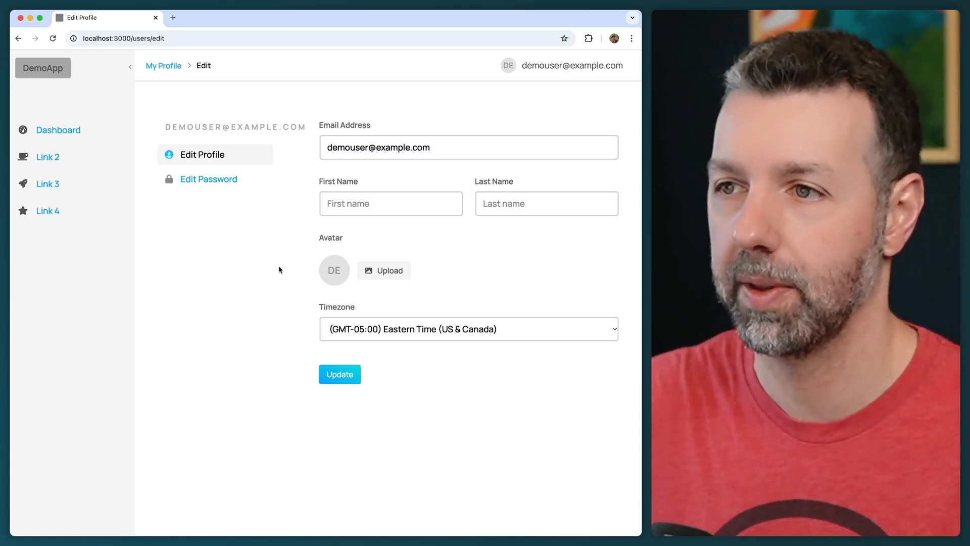
{"action": "mouse_move", "coordinate": [327, 251]}
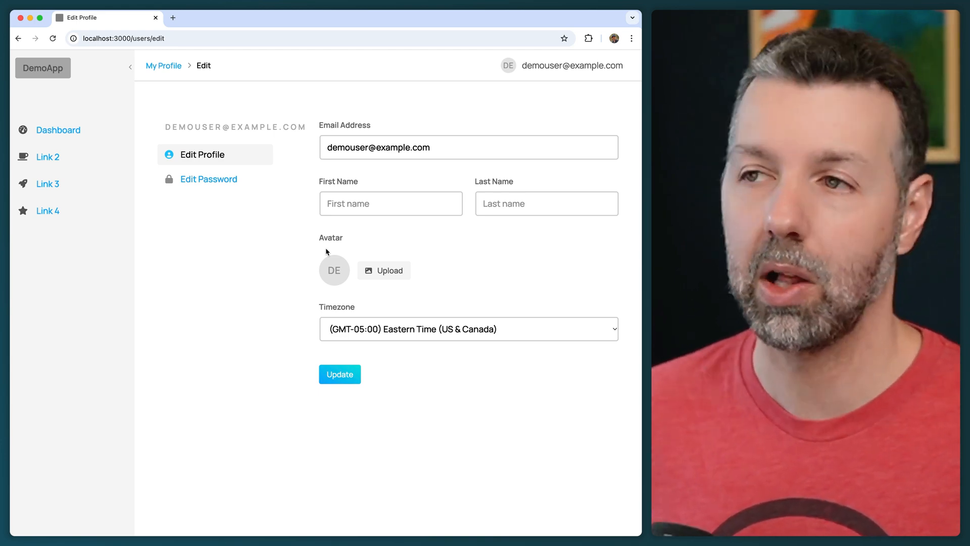
Enter last name User, update the profile, and check Demo User in the header menu.
{"action": "left_click", "coordinate": [390, 203]}
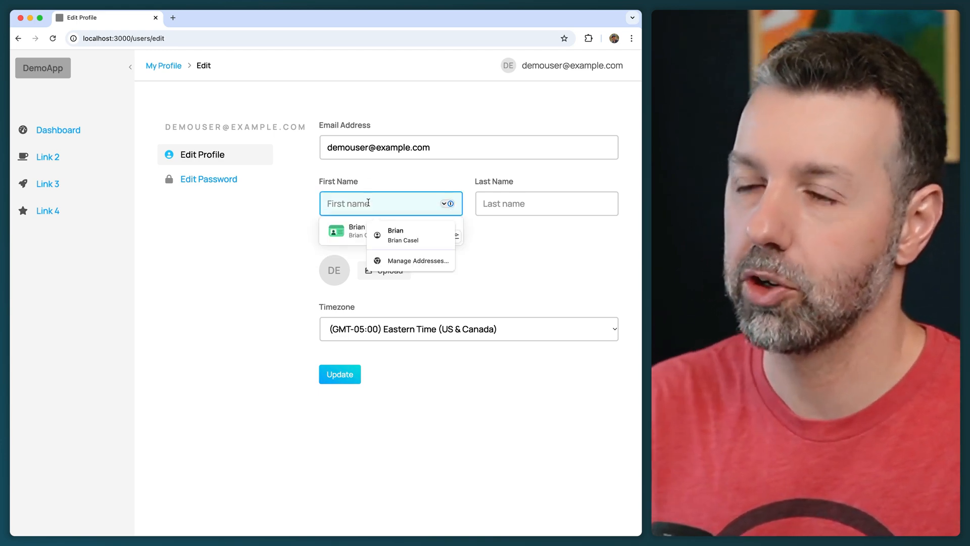
{"action": "type", "text": "U"}
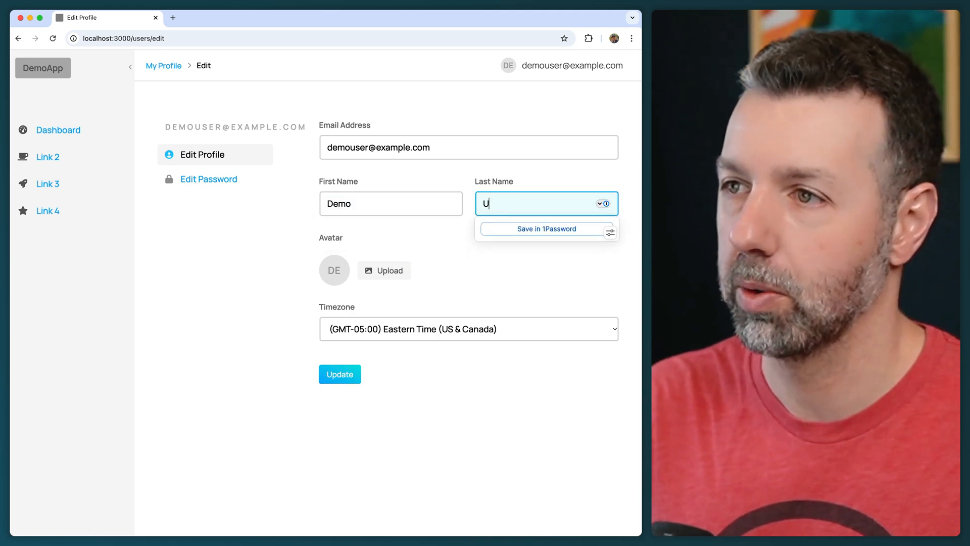
{"action": "type", "text": "ser"}
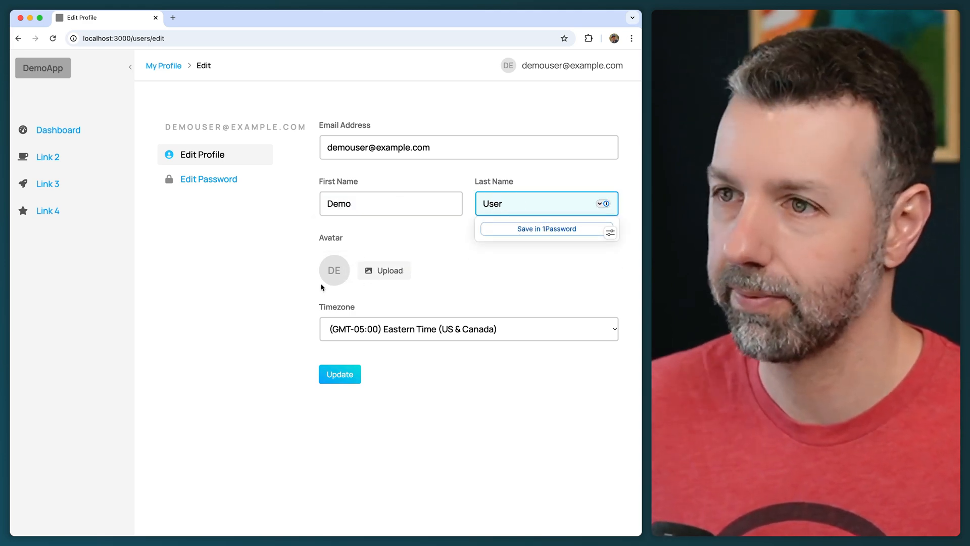
{"action": "left_click", "coordinate": [340, 374]}
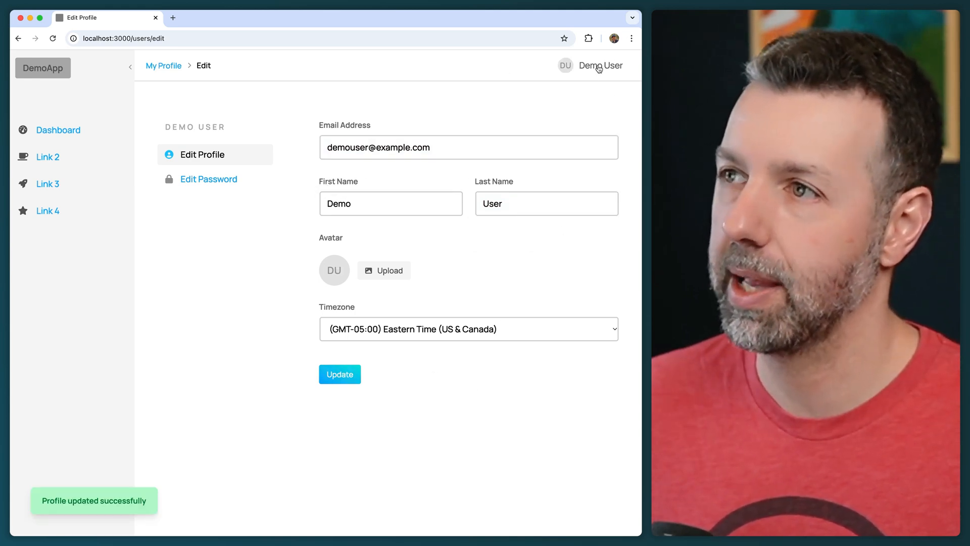
{"action": "left_click", "coordinate": [599, 66]}
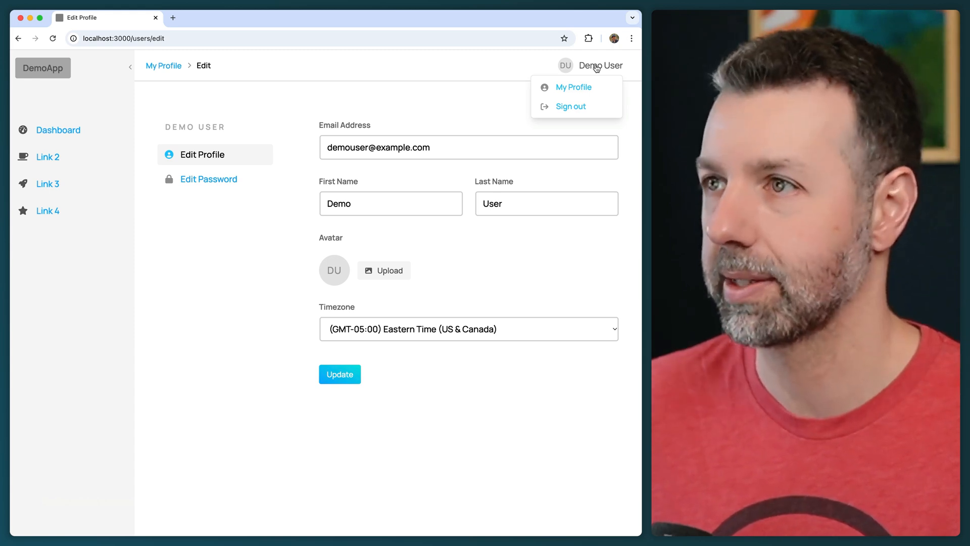
Visit the dashboard, then reach Edit Profile via My Profile in the user menu.
{"action": "left_click", "coordinate": [57, 130]}
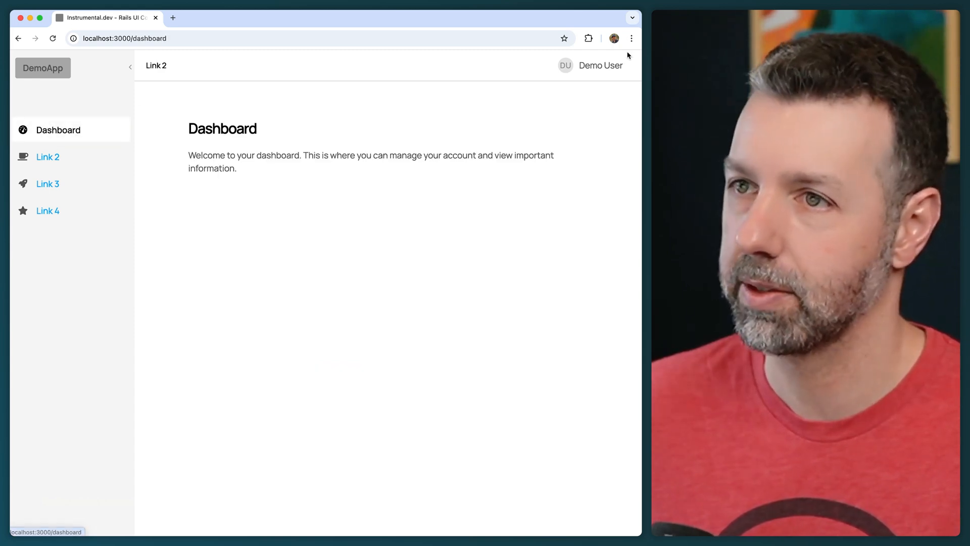
{"action": "left_click", "coordinate": [600, 64]}
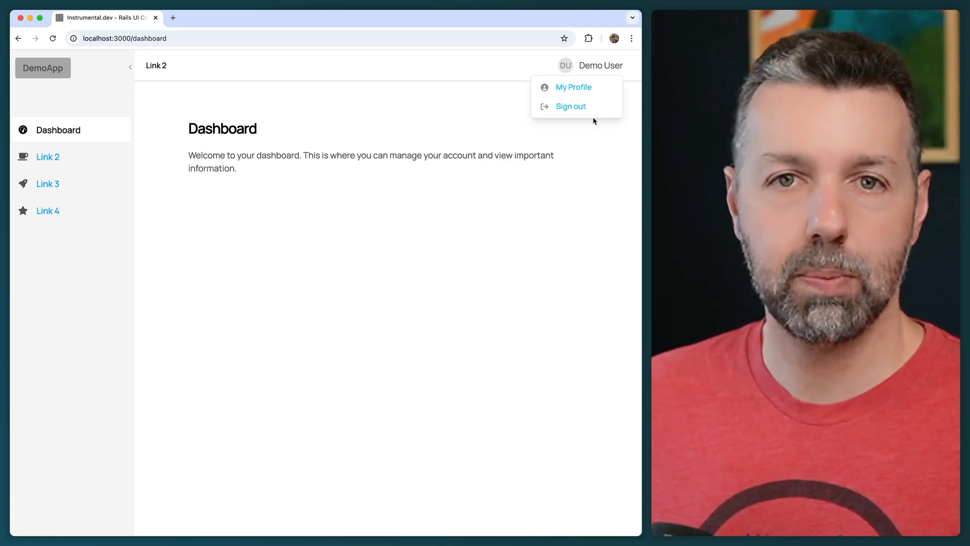
{"action": "mouse_move", "coordinate": [574, 87]}
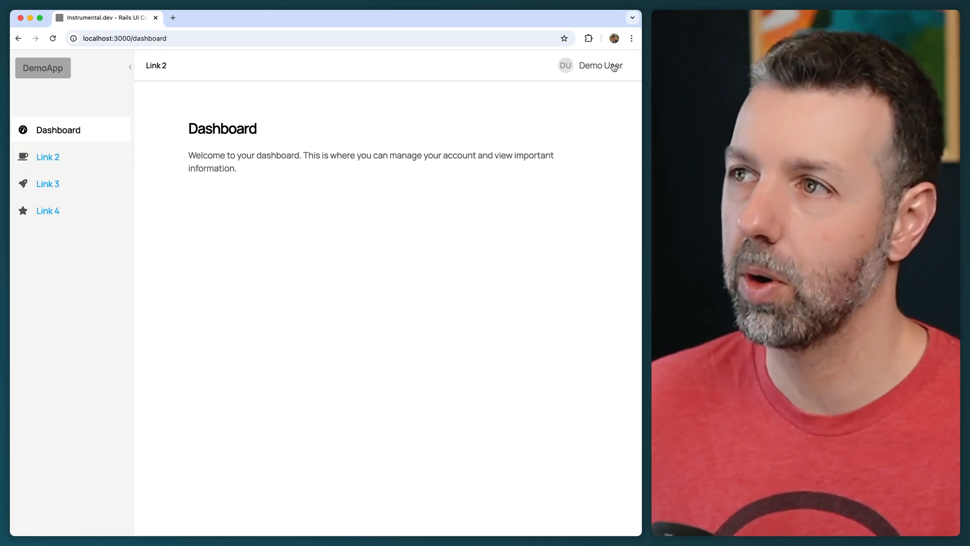
{"action": "left_click", "coordinate": [600, 64]}
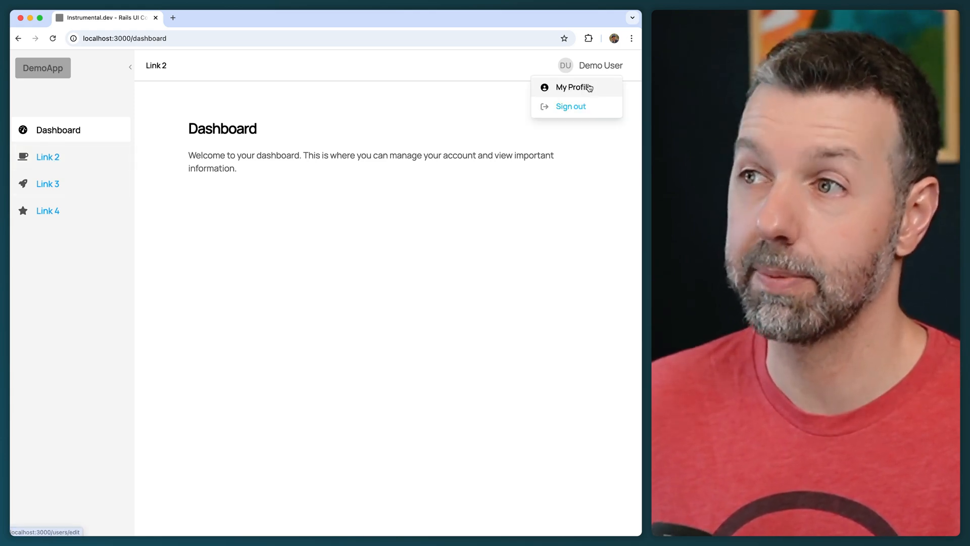
{"action": "left_click", "coordinate": [572, 87]}
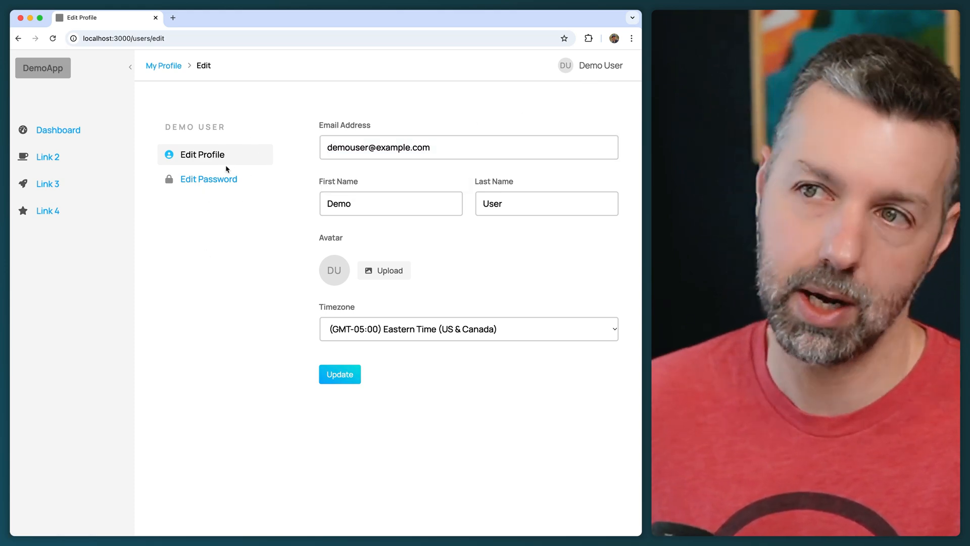
Toggle the Demo User dropdown on Edit Profile, leaving it open with My Profile and Sign out.
{"action": "left_click", "coordinate": [208, 180]}
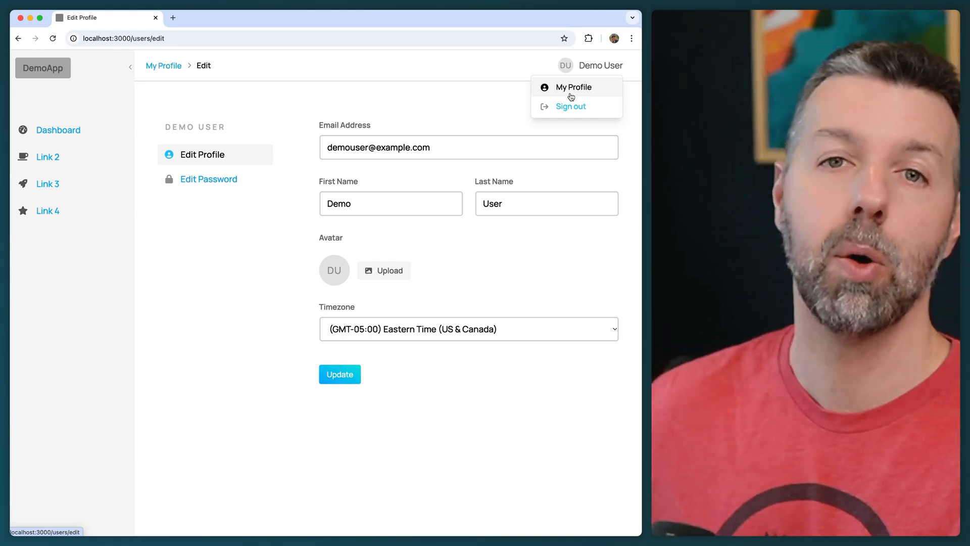
{"action": "mouse_move", "coordinate": [572, 95]}
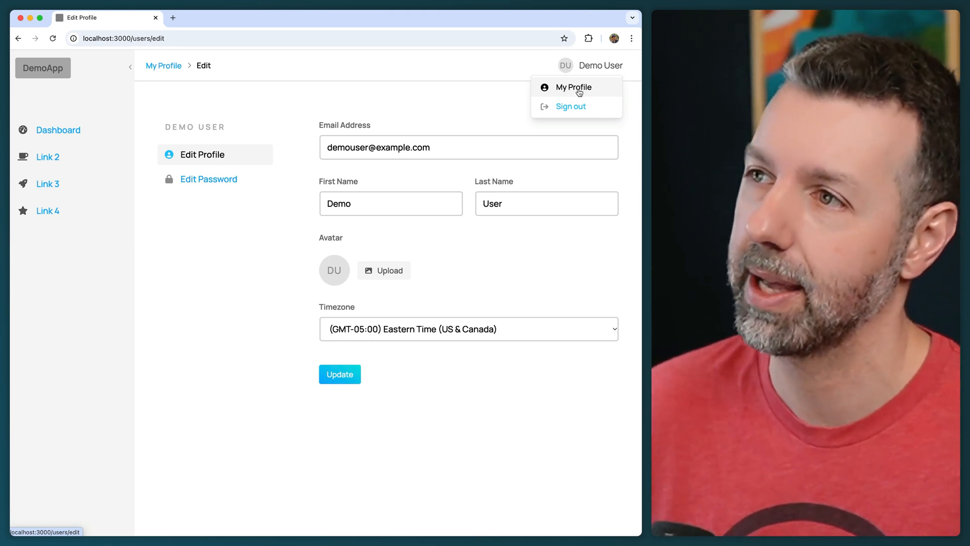
{"action": "mouse_move", "coordinate": [580, 100]}
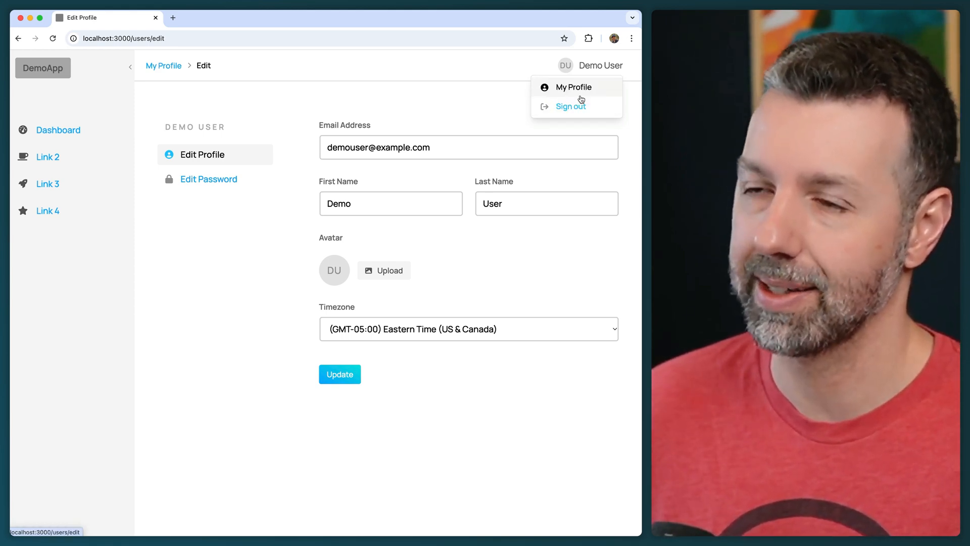
{"action": "mouse_move", "coordinate": [573, 87]}
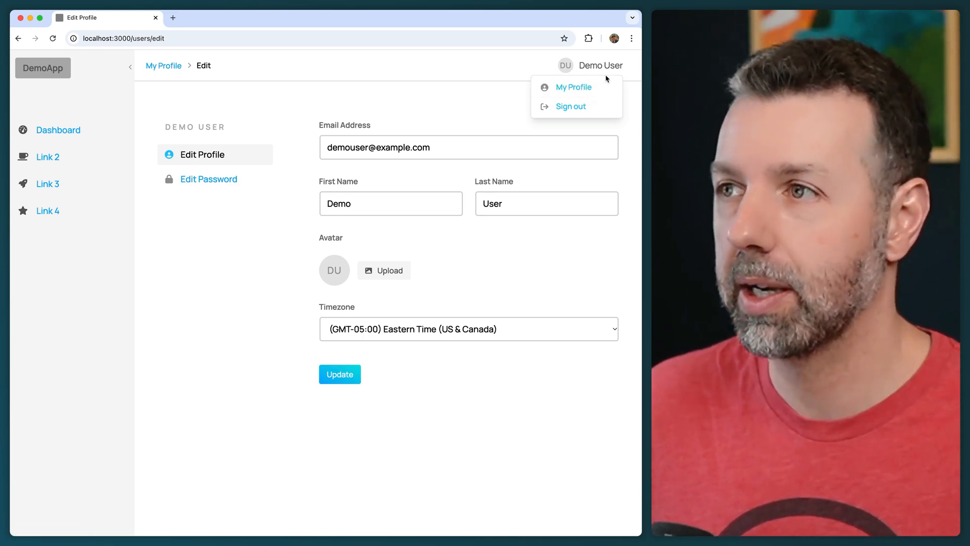
{"action": "mouse_move", "coordinate": [570, 106]}
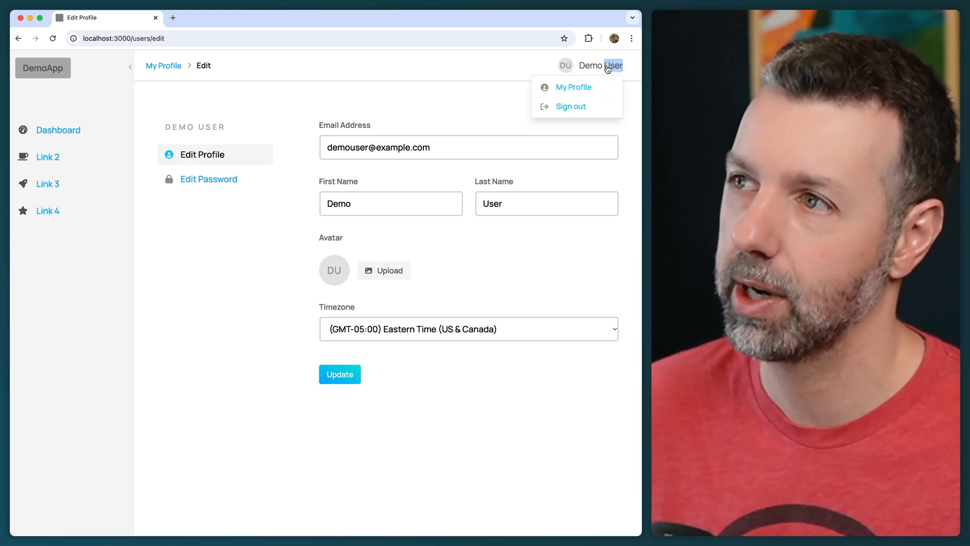
{"action": "left_click", "coordinate": [600, 66]}
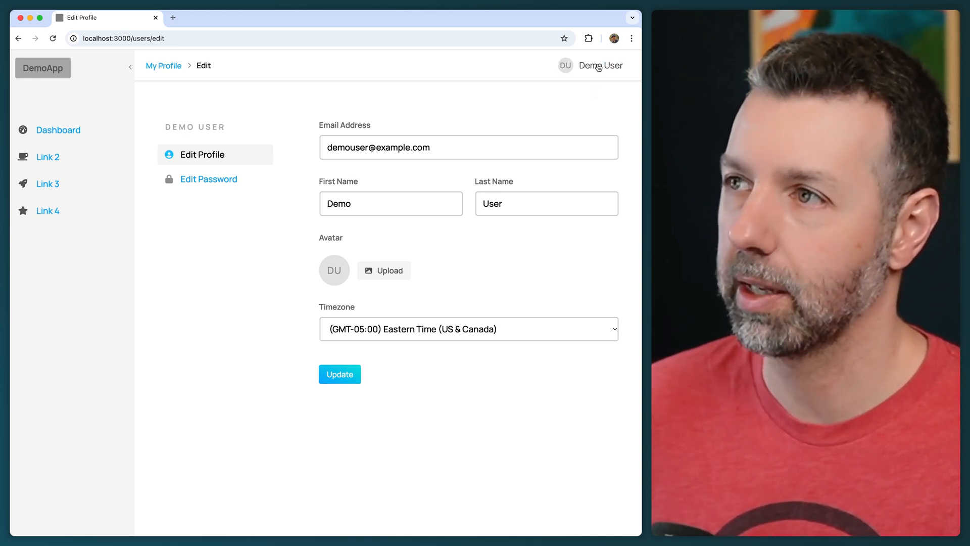
{"action": "left_click", "coordinate": [599, 65]}
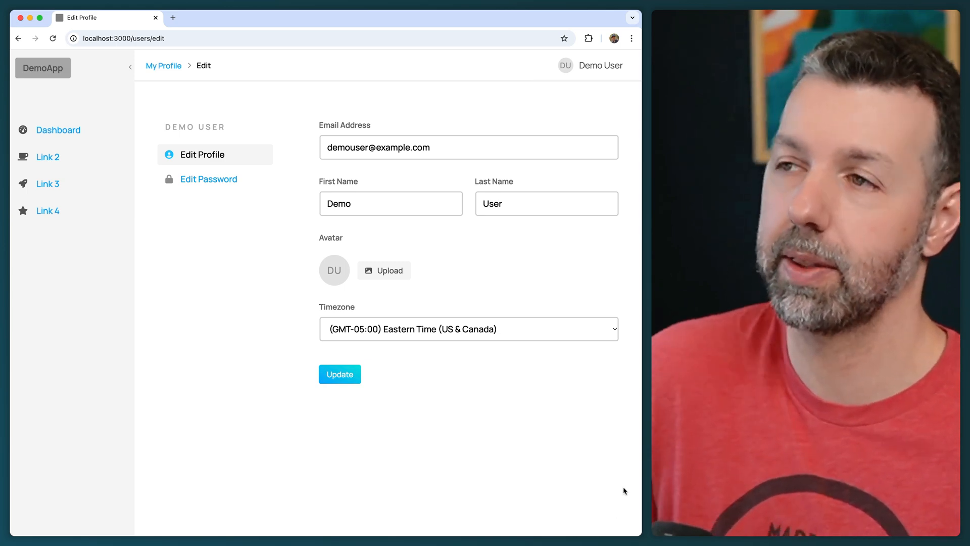
{"action": "mouse_move", "coordinate": [589, 70]}
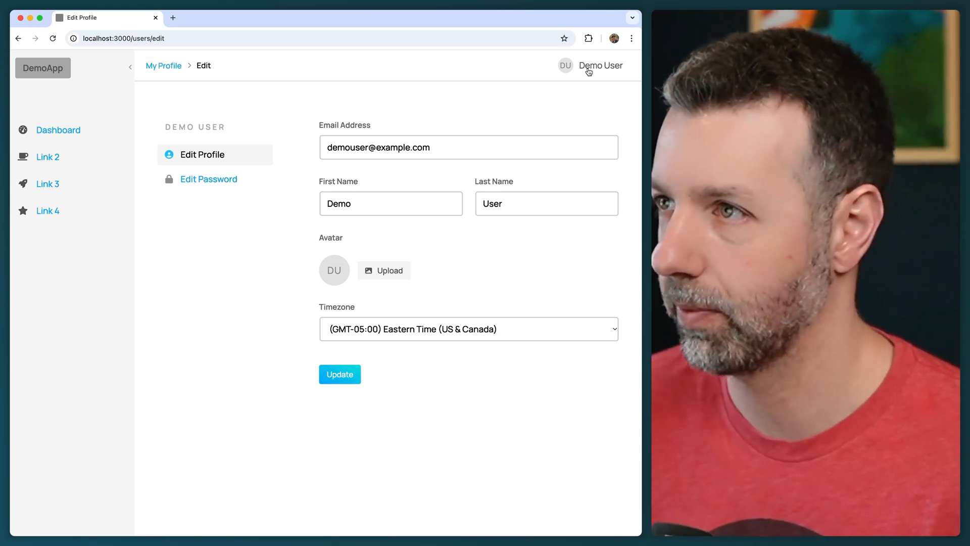
{"action": "left_click", "coordinate": [599, 66]}
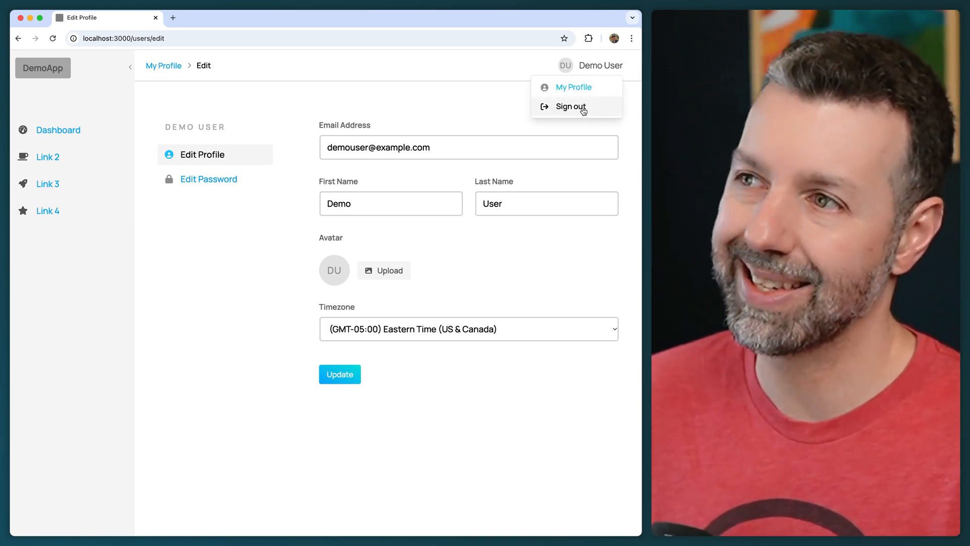
Sign out of DemoApp, landing on the public home page with Sign in and Sign up.
{"action": "left_click", "coordinate": [570, 106]}
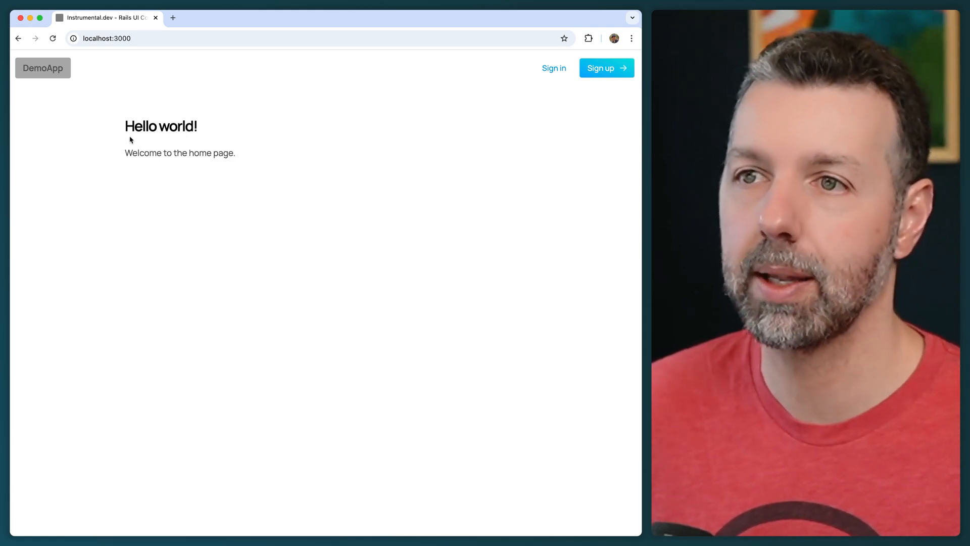
{"action": "mouse_move", "coordinate": [553, 68]}
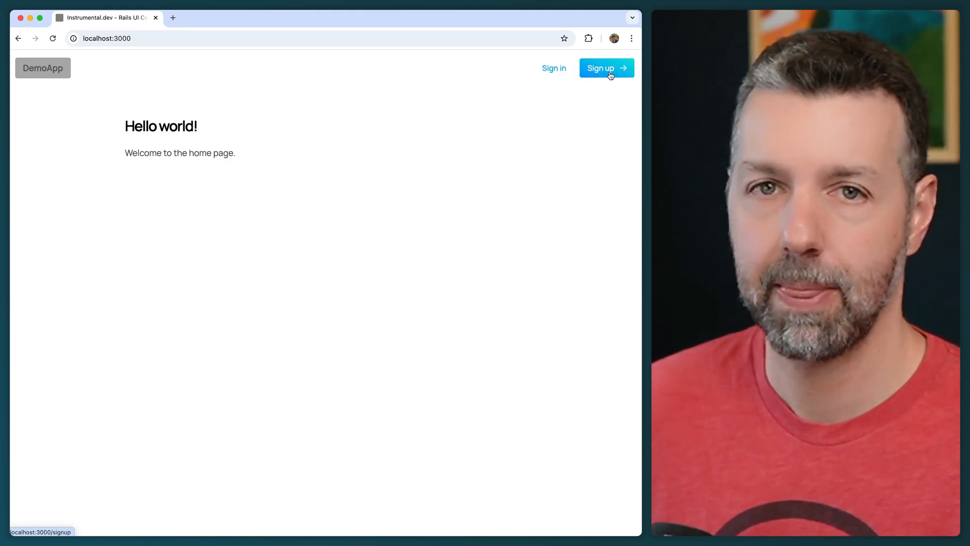
{"action": "mouse_move", "coordinate": [553, 68]}
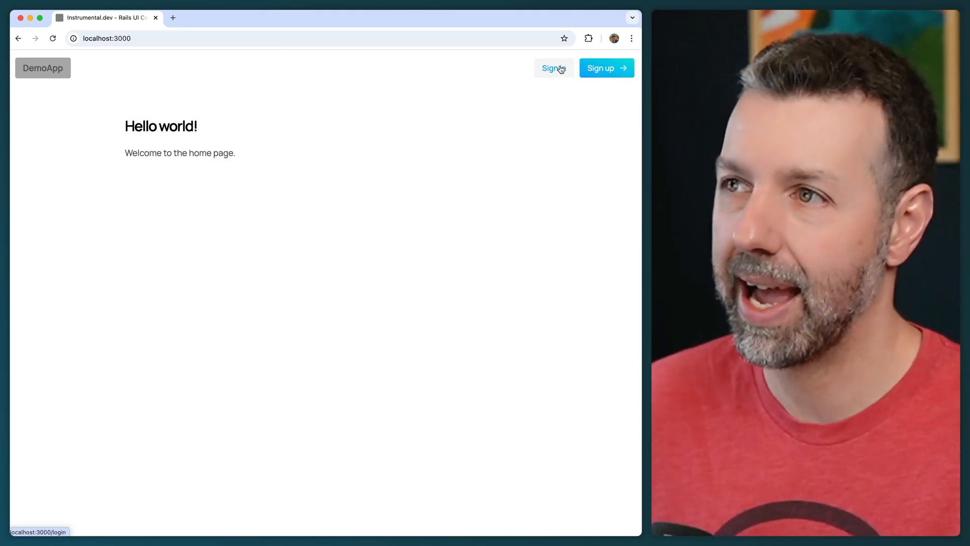
Sign back in as the demo user with the saved credentials.
{"action": "left_click", "coordinate": [550, 68]}
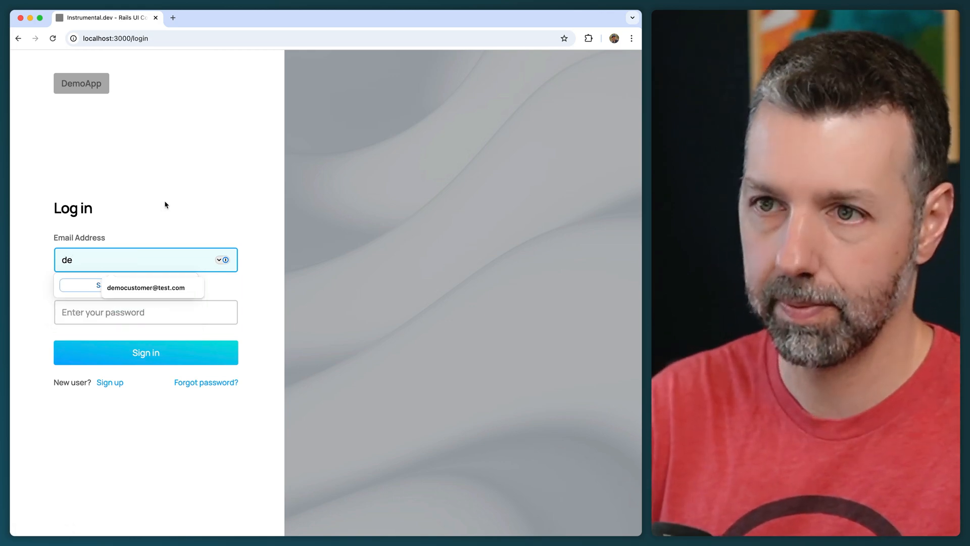
{"action": "left_click", "coordinate": [145, 352]}
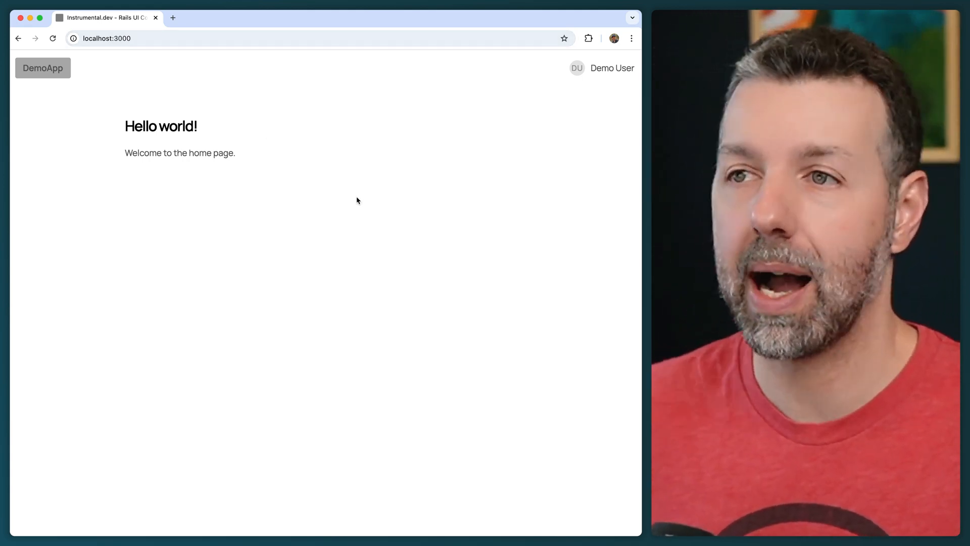
{"action": "mouse_move", "coordinate": [456, 129]}
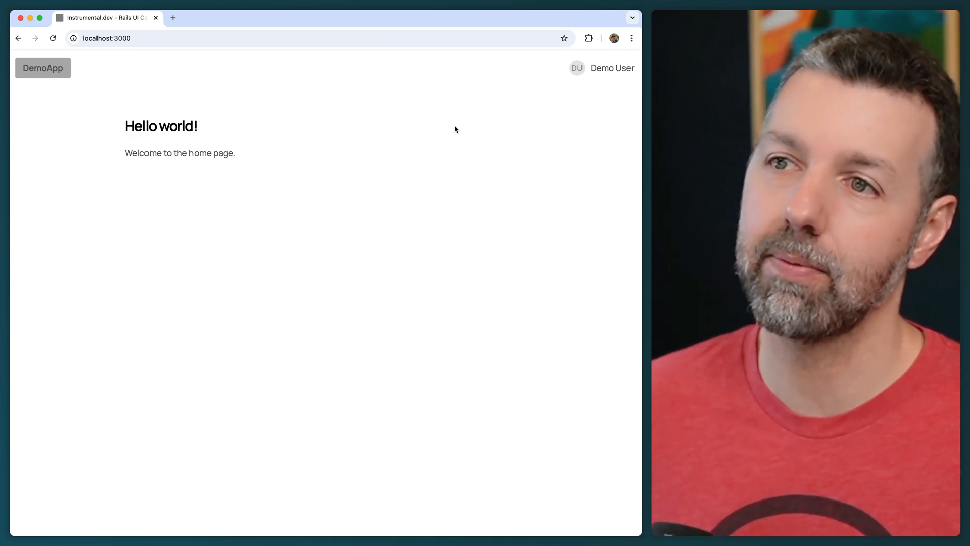
{"action": "mouse_move", "coordinate": [304, 255]}
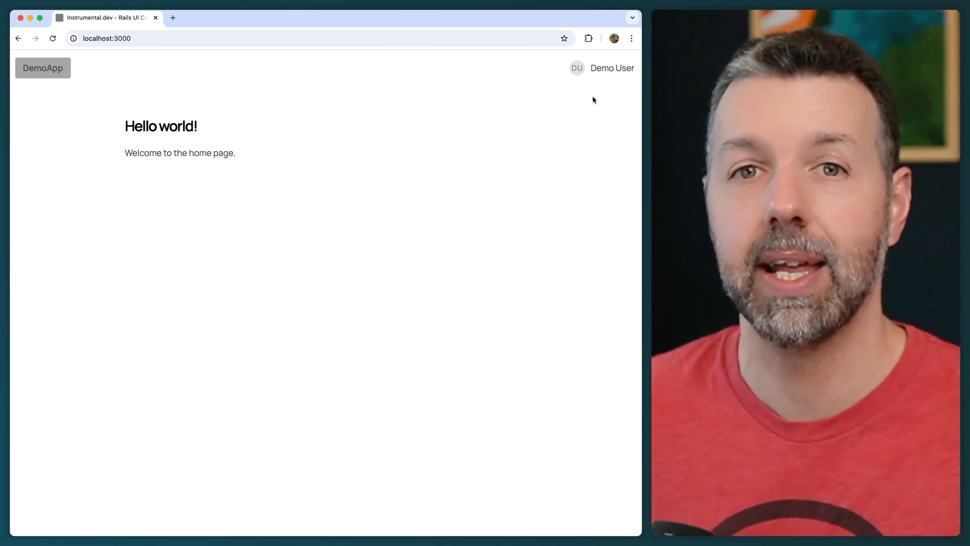
{"action": "mouse_move", "coordinate": [582, 94]}
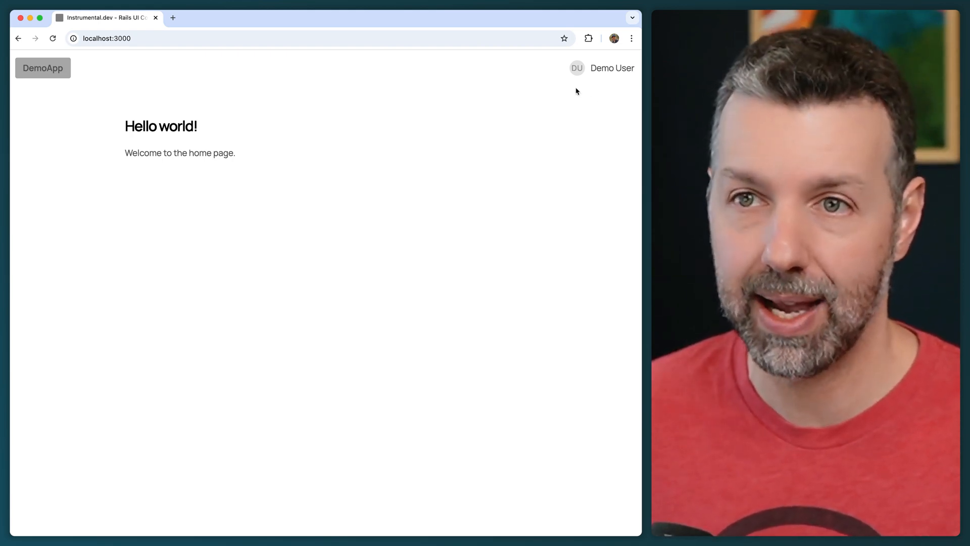
Toggle the Demo User dropdown on the home page several times, leaving it open.
{"action": "left_click", "coordinate": [612, 68]}
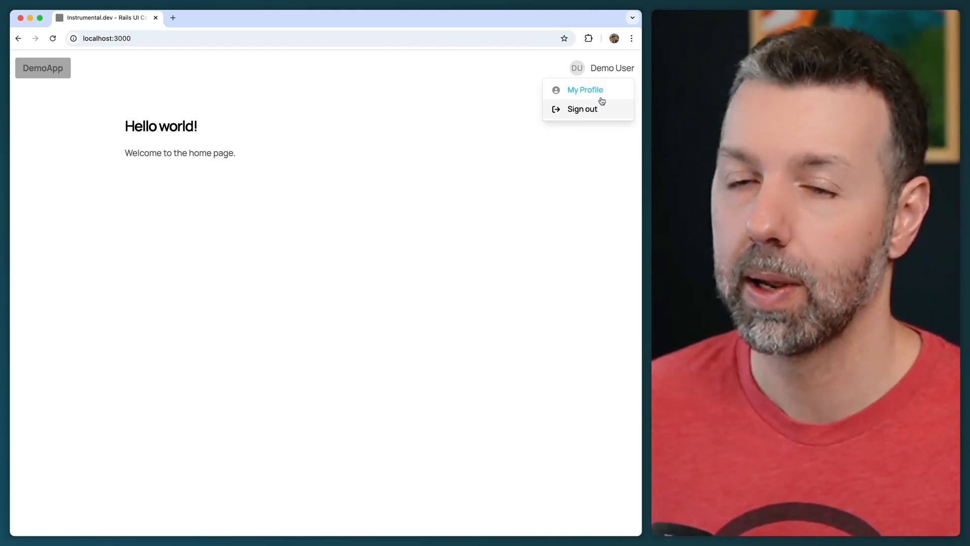
{"action": "mouse_move", "coordinate": [585, 90]}
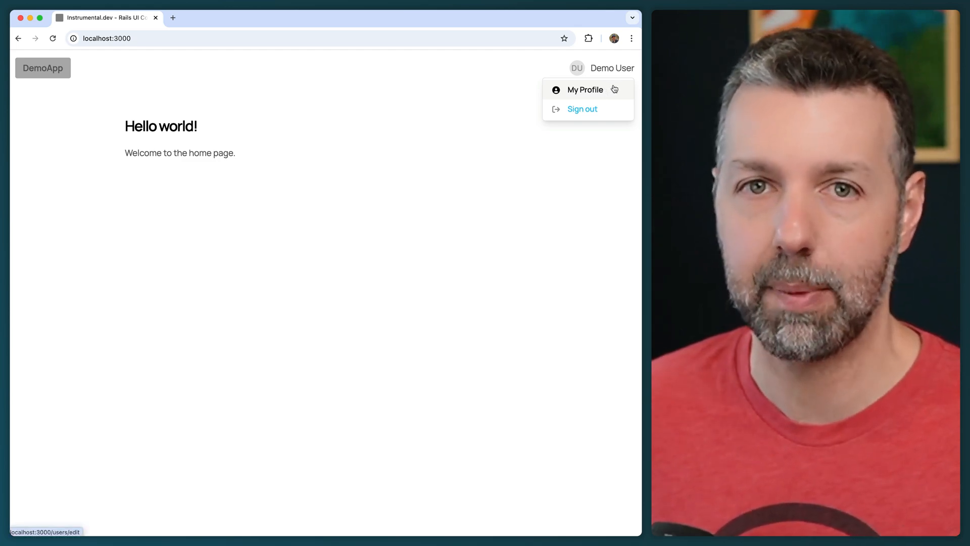
{"action": "left_click", "coordinate": [157, 366]}
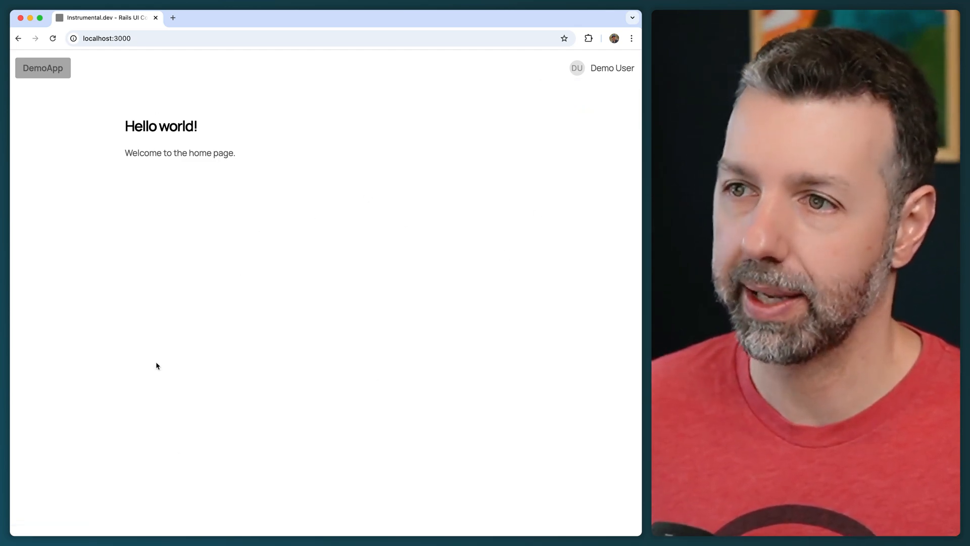
{"action": "mouse_move", "coordinate": [462, 117]}
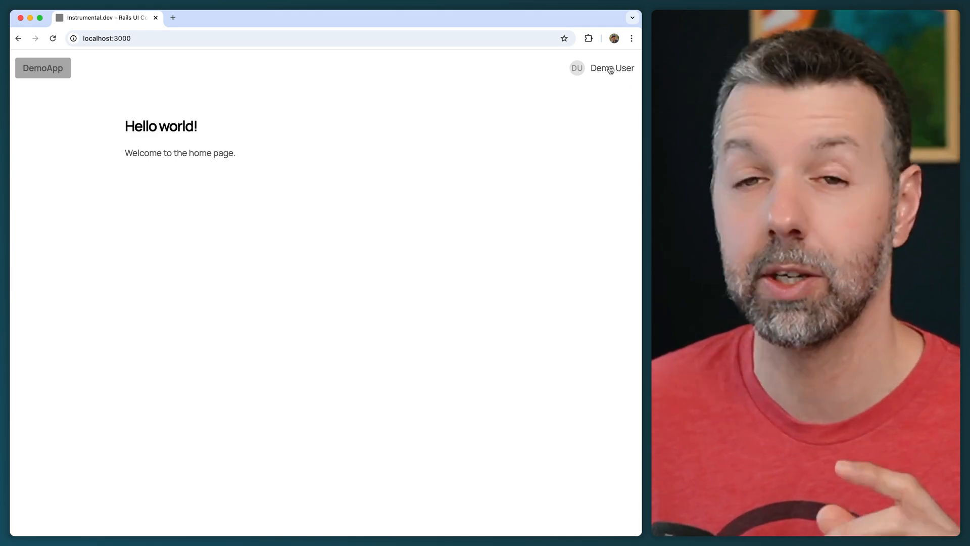
{"action": "left_click", "coordinate": [611, 67]}
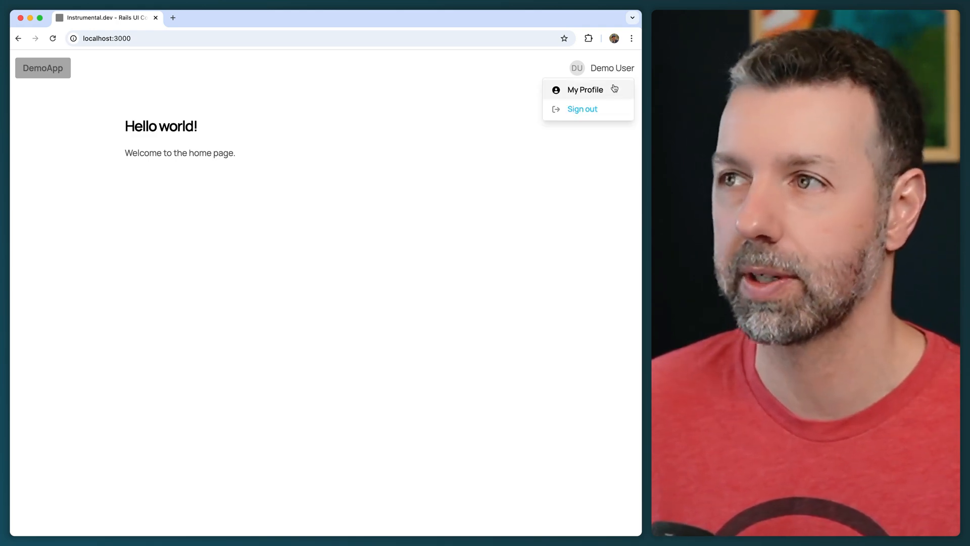
{"action": "left_click", "coordinate": [585, 90]}
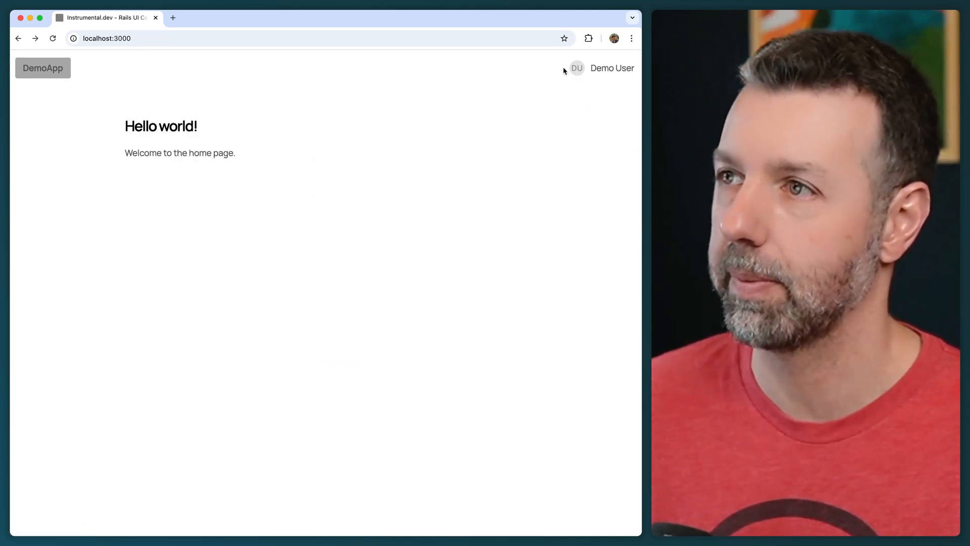
{"action": "mouse_move", "coordinate": [578, 103]}
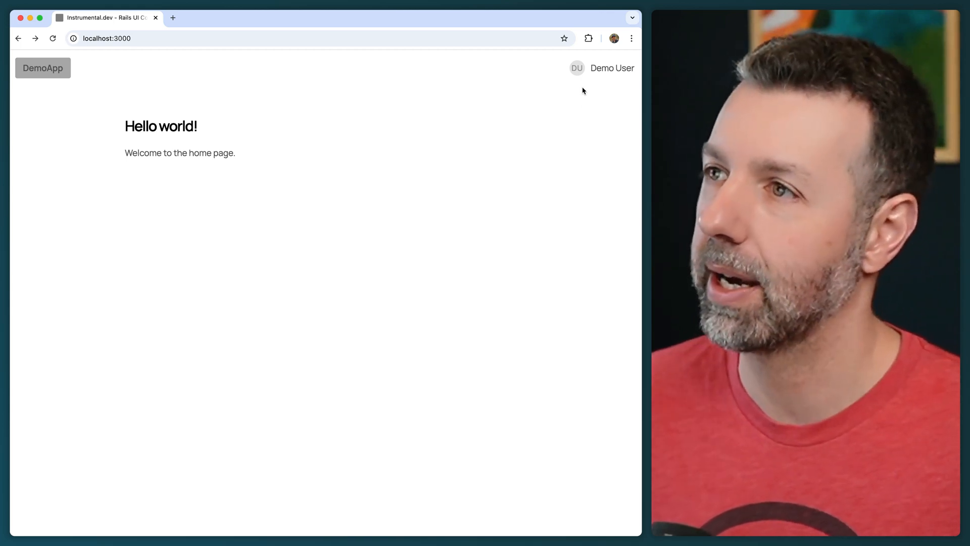
{"action": "left_click", "coordinate": [612, 68]}
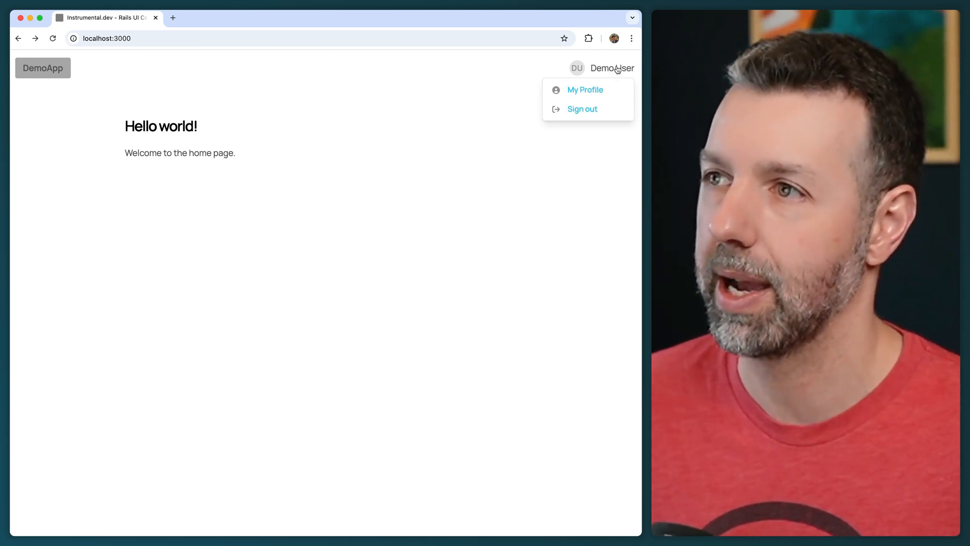
{"action": "mouse_move", "coordinate": [510, 83]}
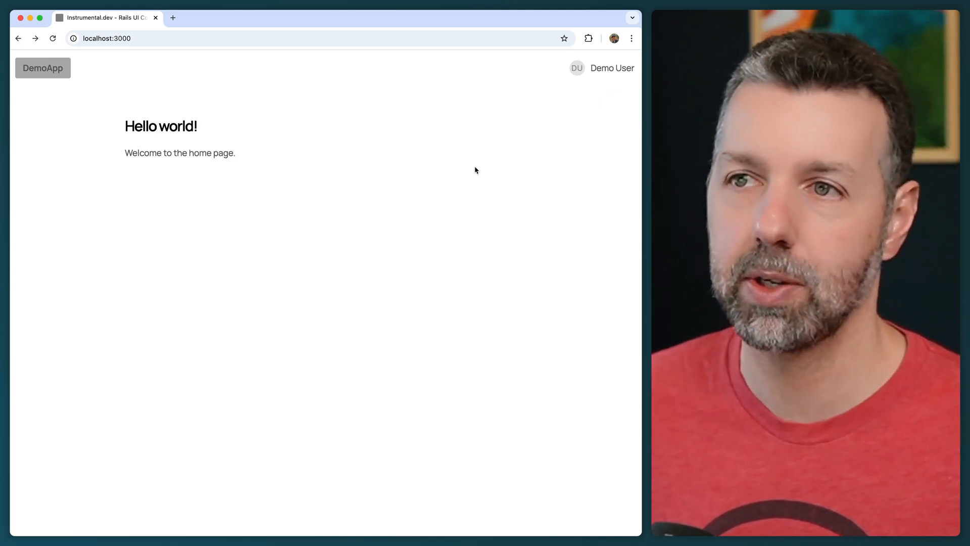
{"action": "mouse_move", "coordinate": [136, 220]}
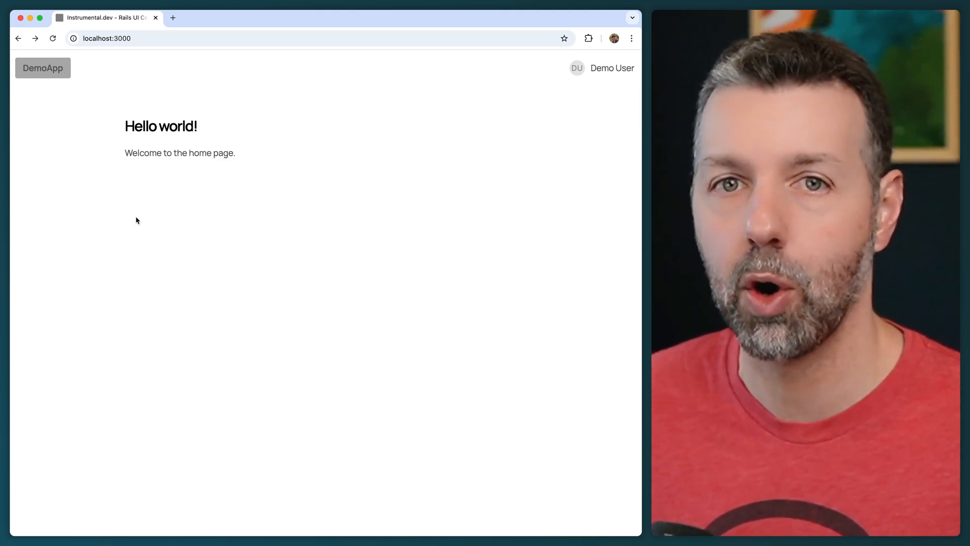
{"action": "mouse_move", "coordinate": [317, 359]}
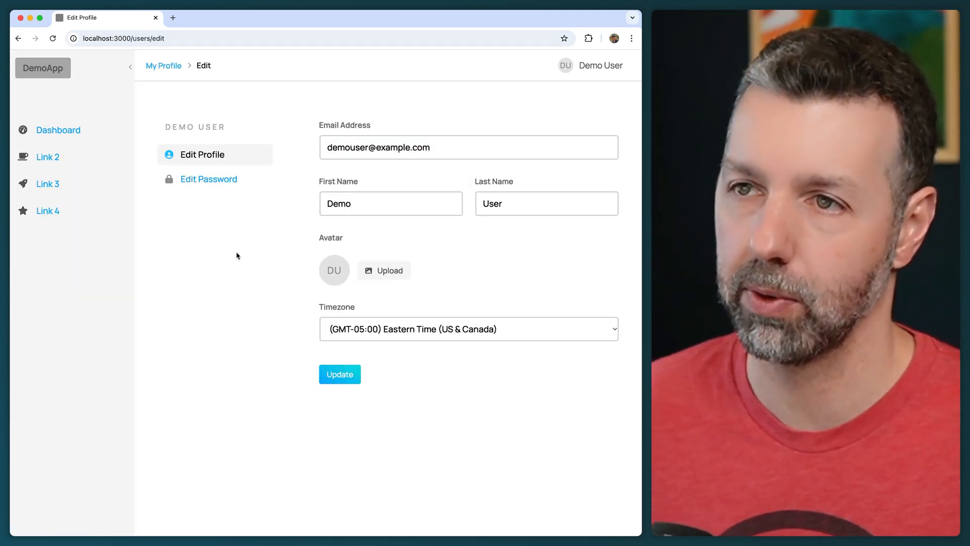
{"action": "mouse_move", "coordinate": [208, 179]}
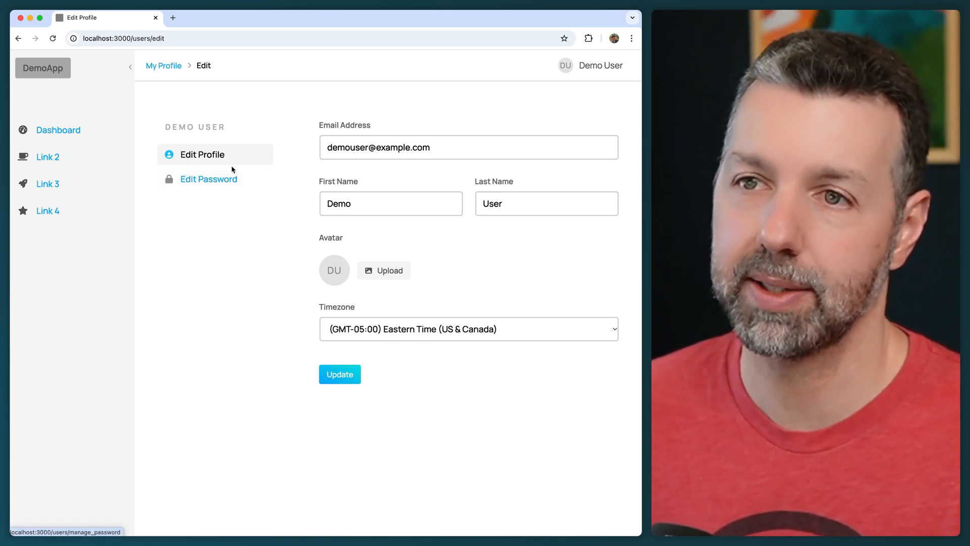
Visit the Link 3 page from the sidebar, then return to Edit Profile.
{"action": "left_click", "coordinate": [48, 184]}
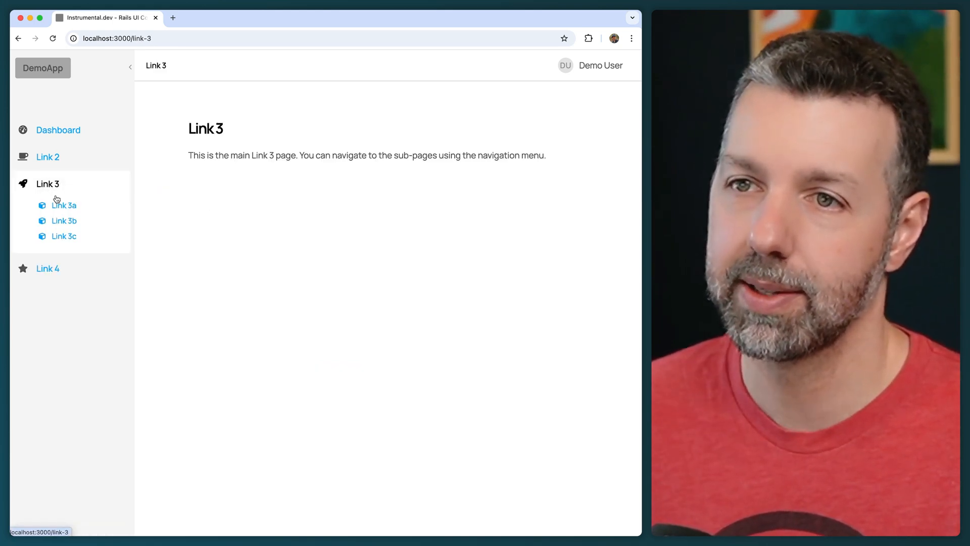
{"action": "mouse_move", "coordinate": [47, 156]}
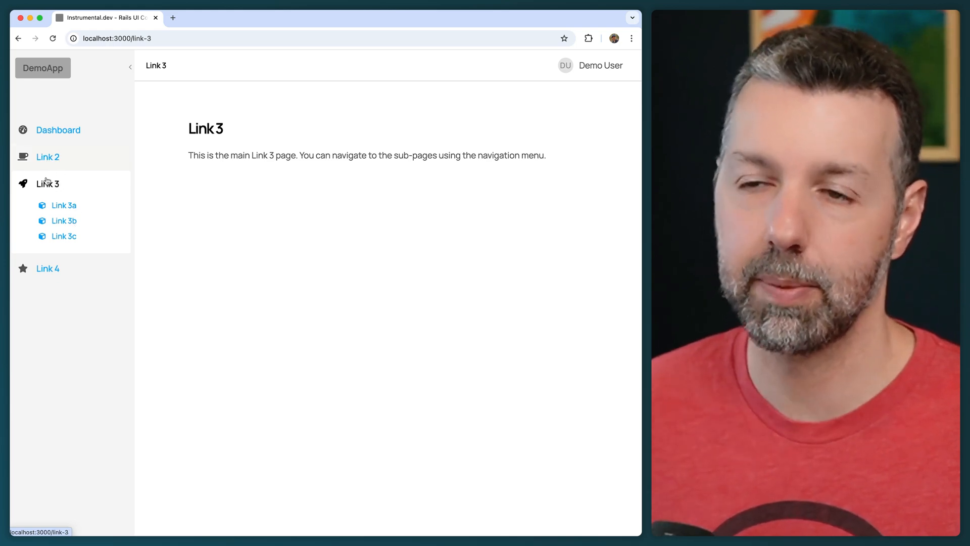
{"action": "left_click", "coordinate": [64, 220]}
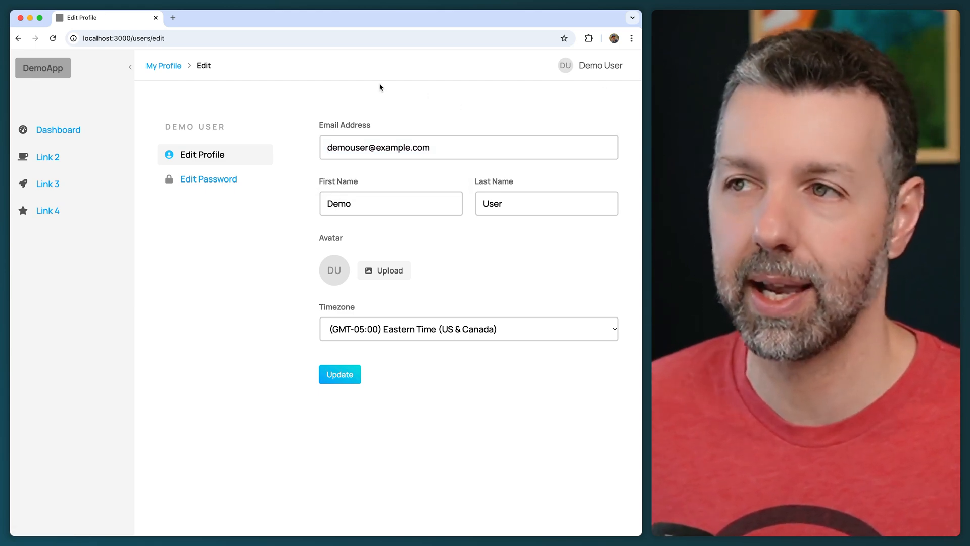
{"action": "mouse_move", "coordinate": [593, 73]}
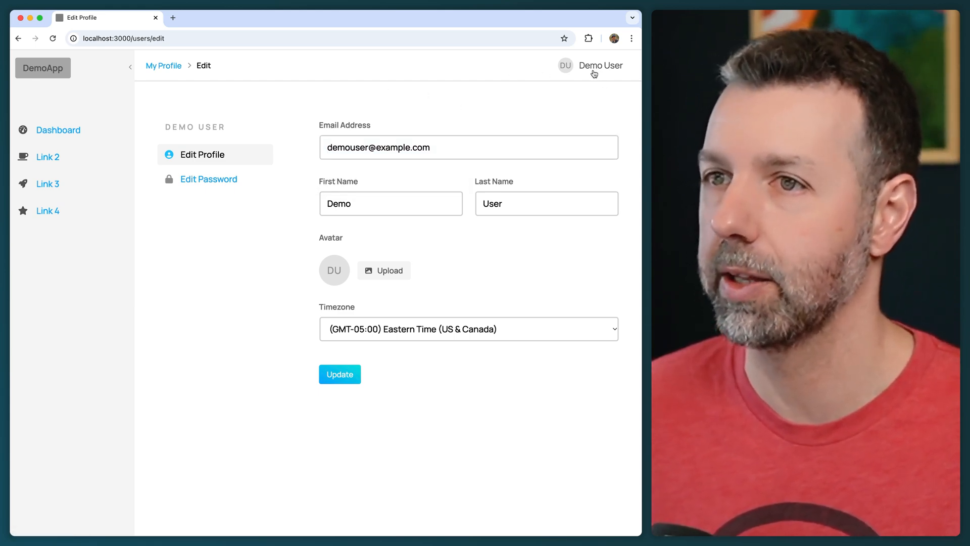
{"action": "mouse_move", "coordinate": [208, 179]}
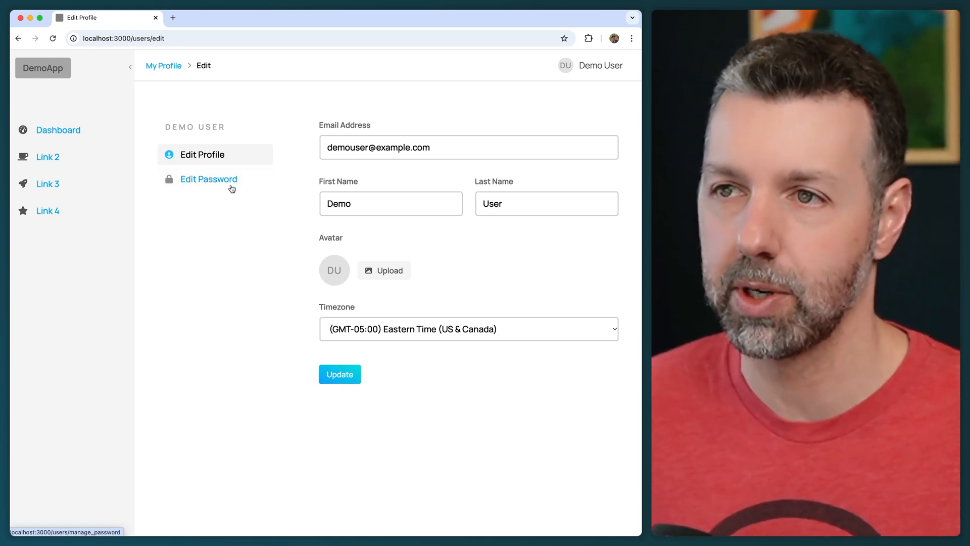
{"action": "mouse_move", "coordinate": [387, 223]}
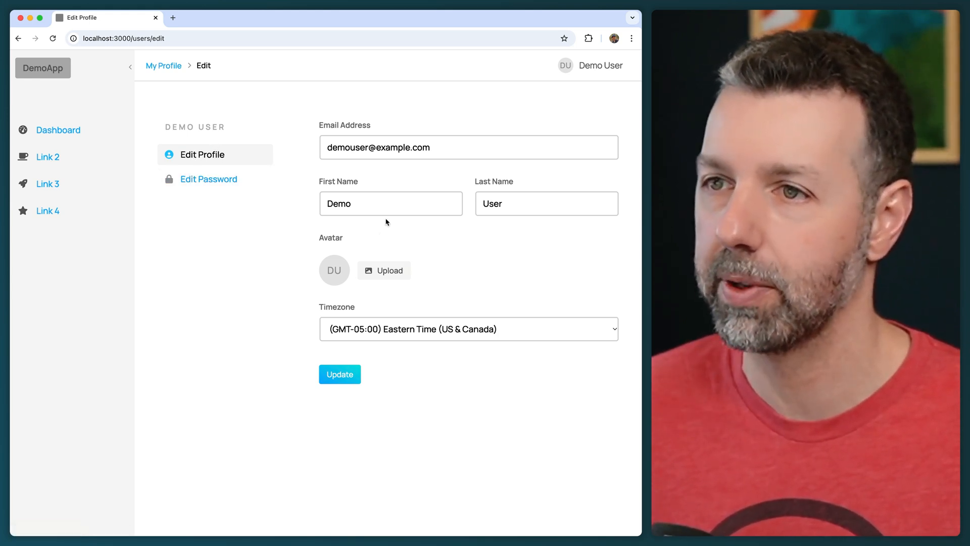
Go to Change Password, focus Current Password, and dismiss the saved-password suggestions.
{"action": "left_click", "coordinate": [208, 179]}
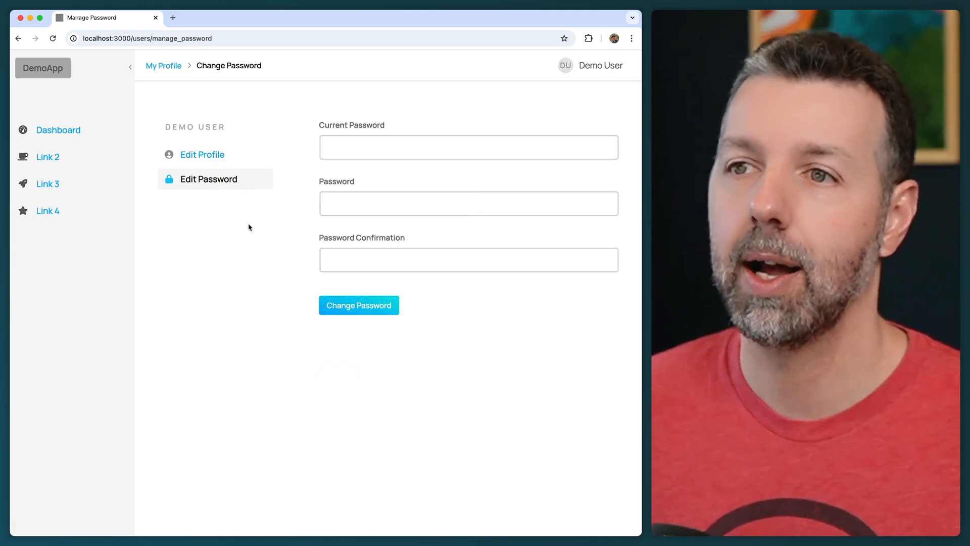
{"action": "mouse_move", "coordinate": [209, 178]}
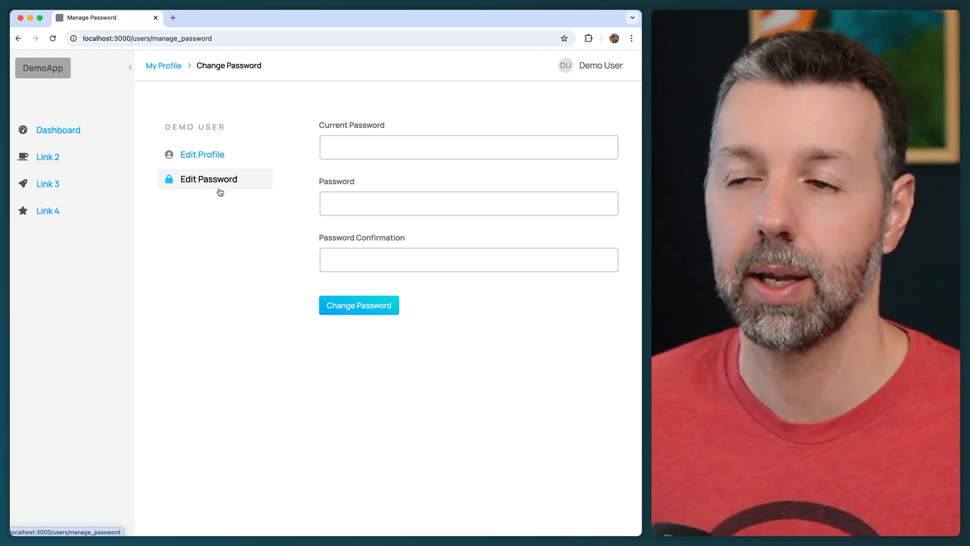
{"action": "mouse_move", "coordinate": [227, 244]}
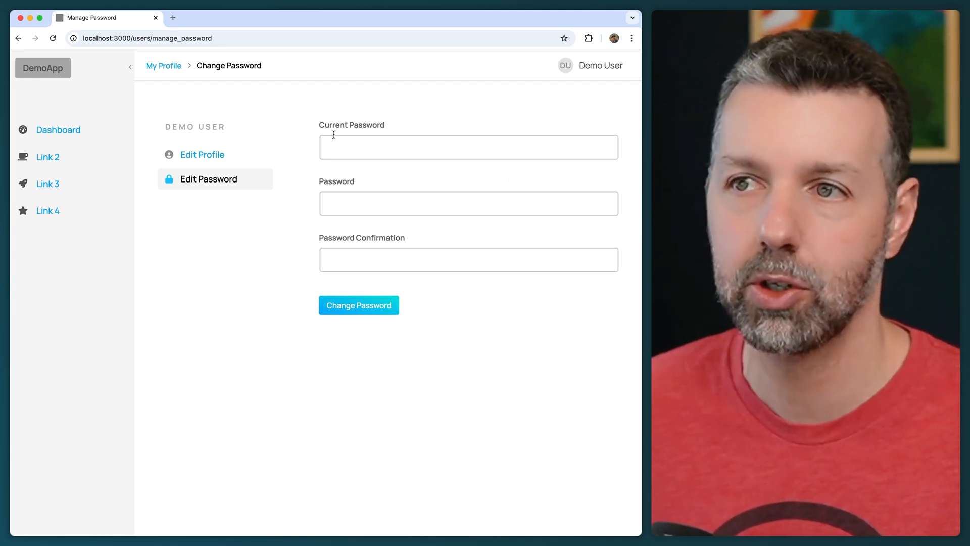
{"action": "left_click", "coordinate": [468, 148]}
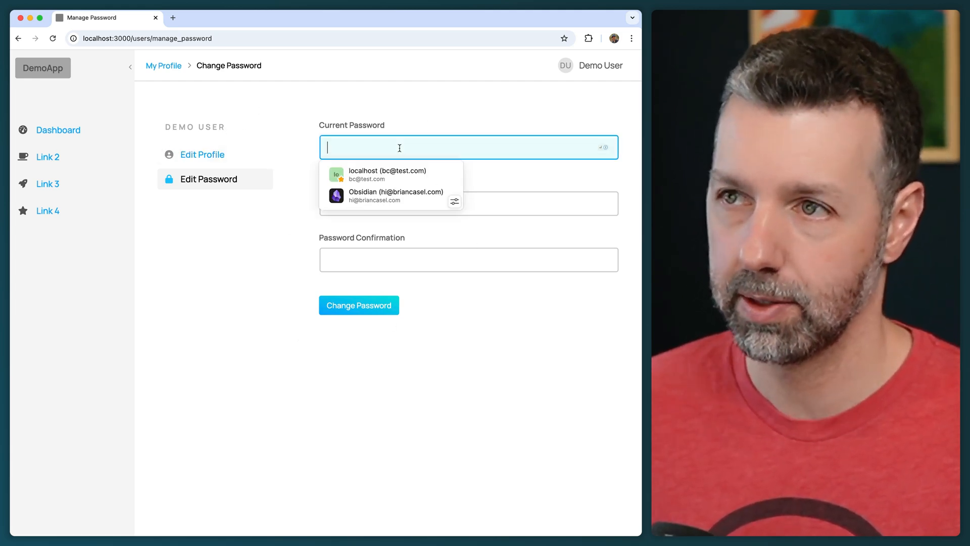
{"action": "left_click", "coordinate": [202, 154]}
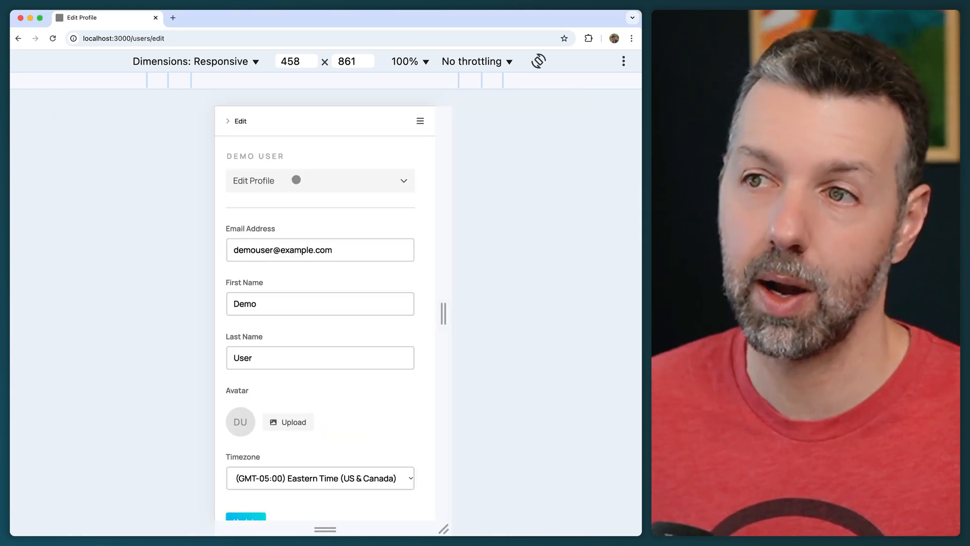
Use the mobile profile dropdown to switch to Edit Password and back to Edit Profile.
{"action": "left_click", "coordinate": [321, 180]}
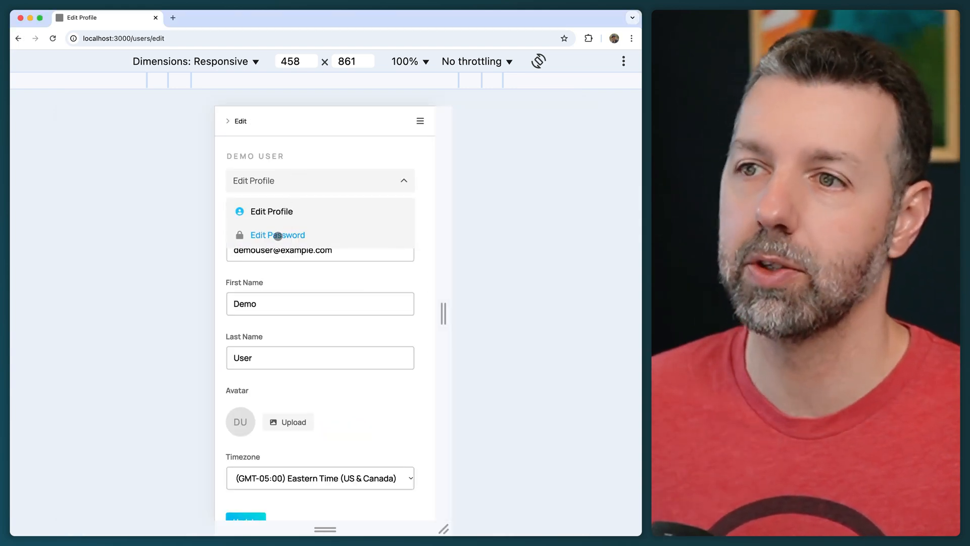
{"action": "left_click", "coordinate": [277, 234]}
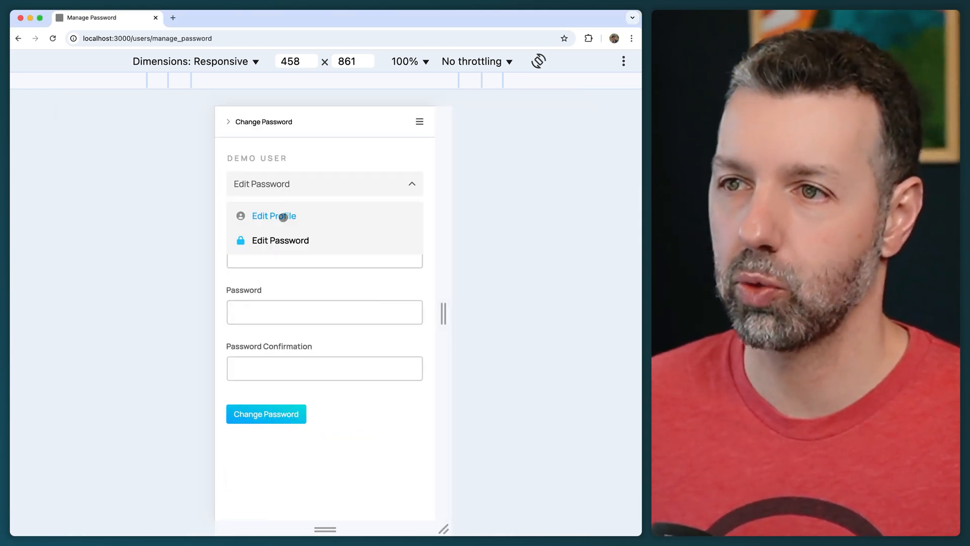
{"action": "left_click", "coordinate": [274, 217]}
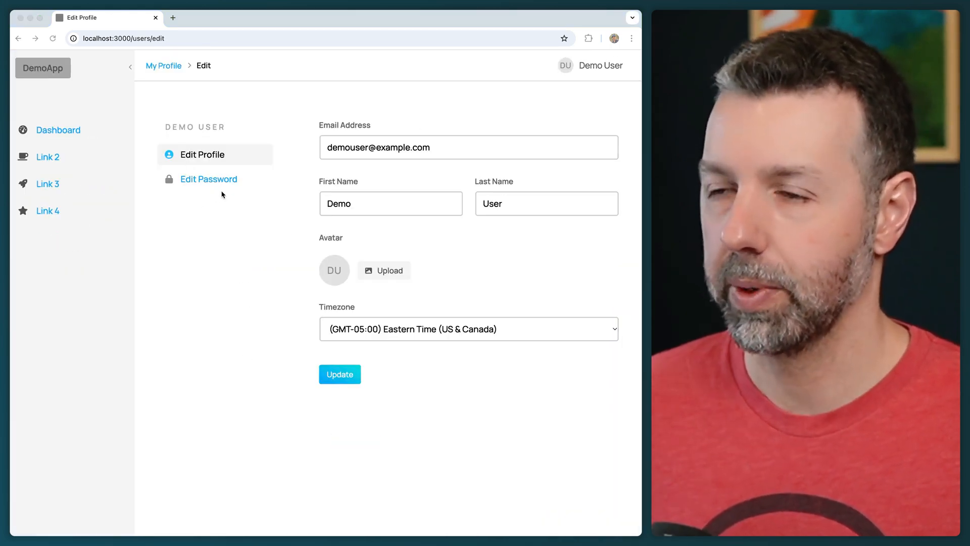
{"action": "mouse_move", "coordinate": [208, 179]}
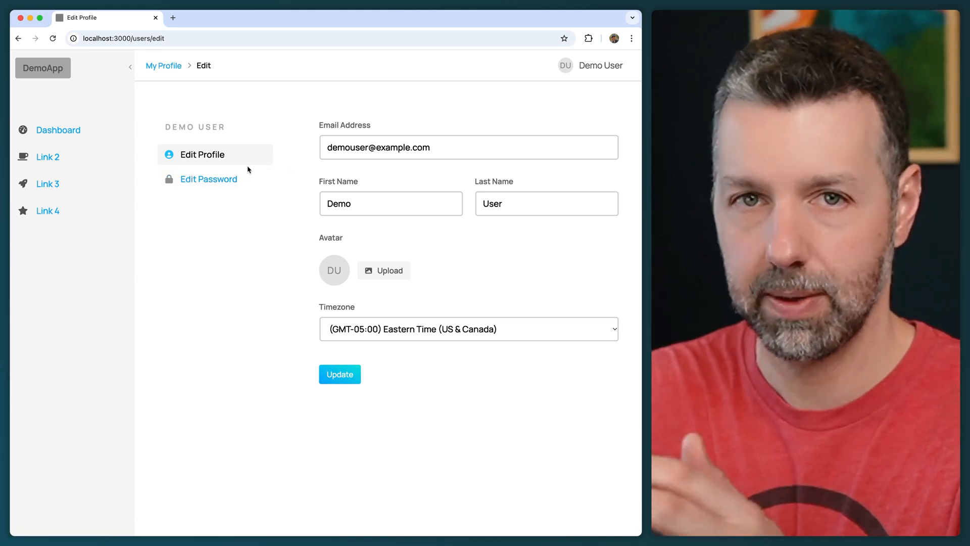
{"action": "mouse_move", "coordinate": [247, 216]}
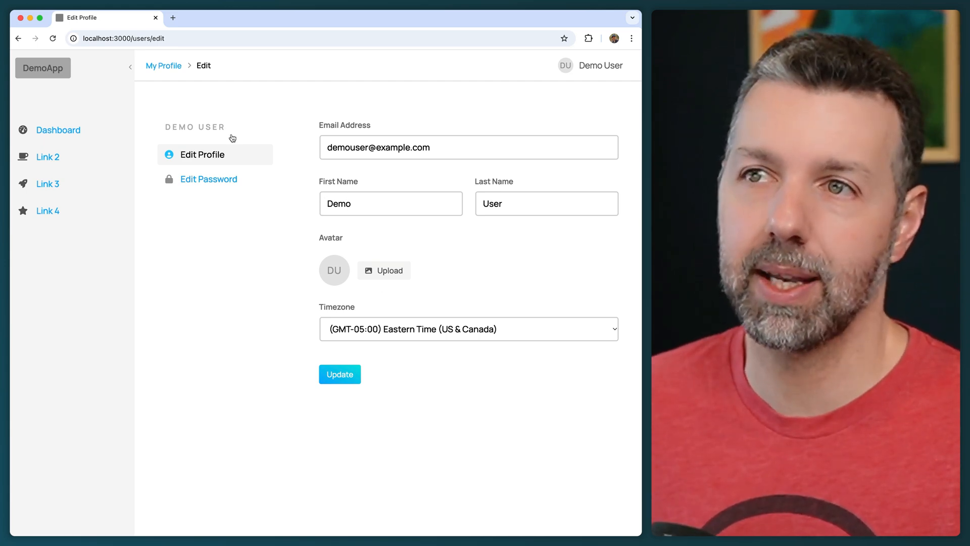
{"action": "mouse_move", "coordinate": [164, 66]}
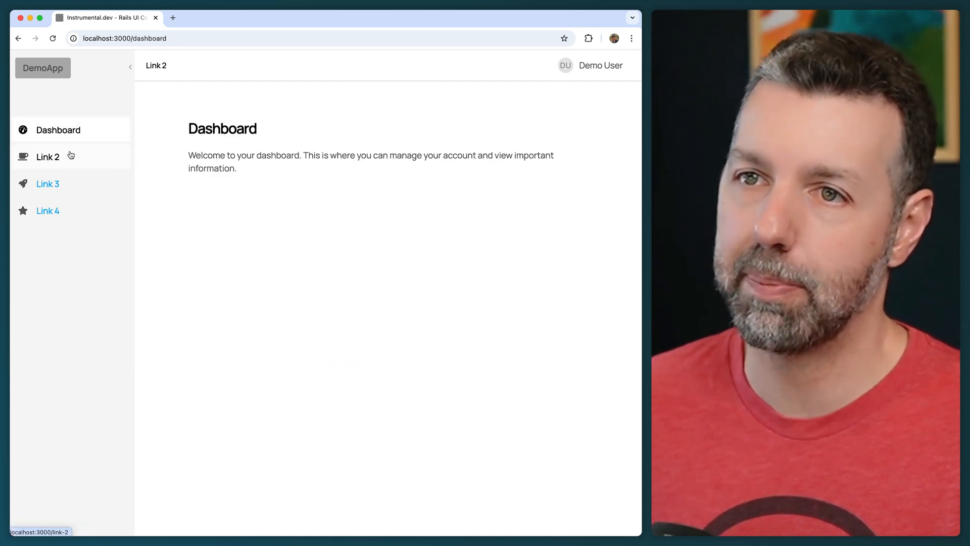
Visit Link 2 and its breadcrumb, then Link 3c and Link 3b showing Link 3 > Link 3b.
{"action": "left_click", "coordinate": [48, 157]}
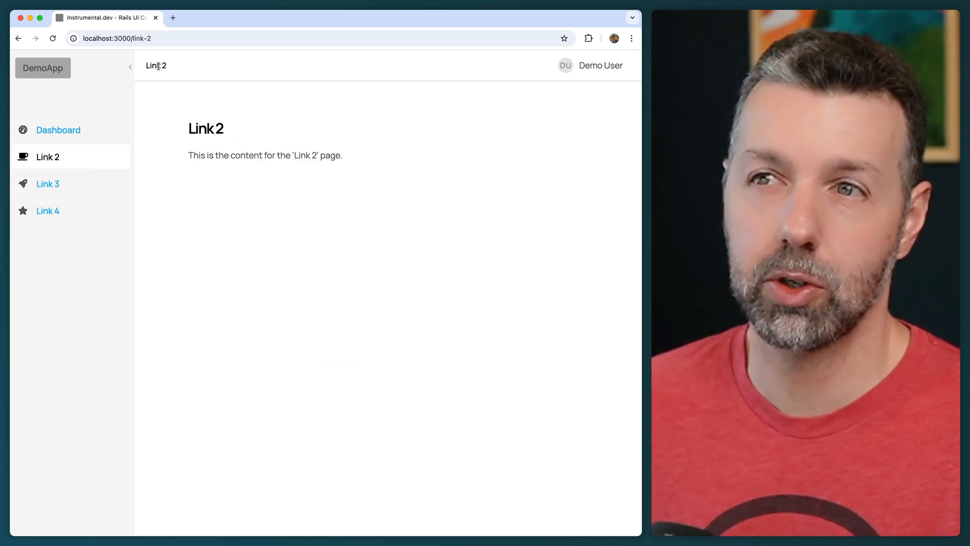
{"action": "double_click", "coordinate": [156, 65]}
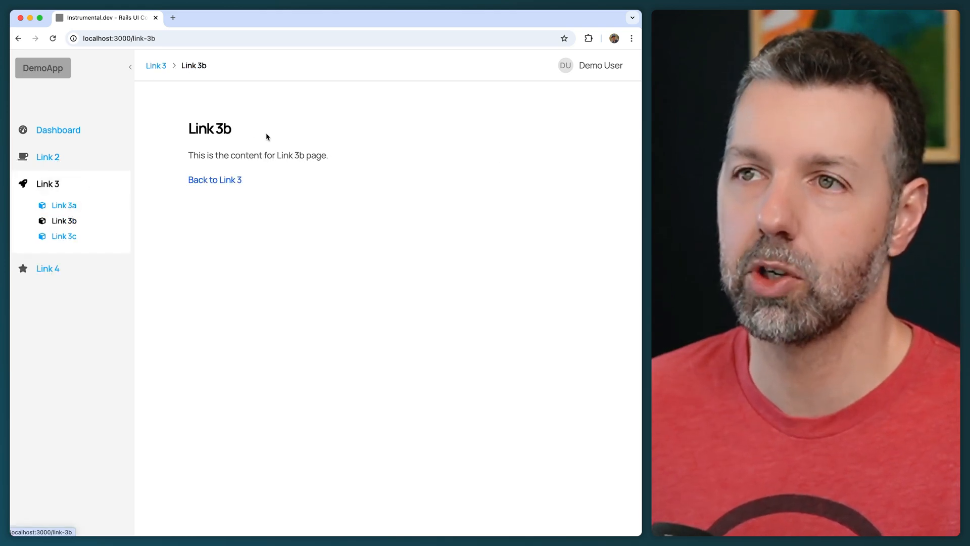
{"action": "mouse_move", "coordinate": [155, 66]}
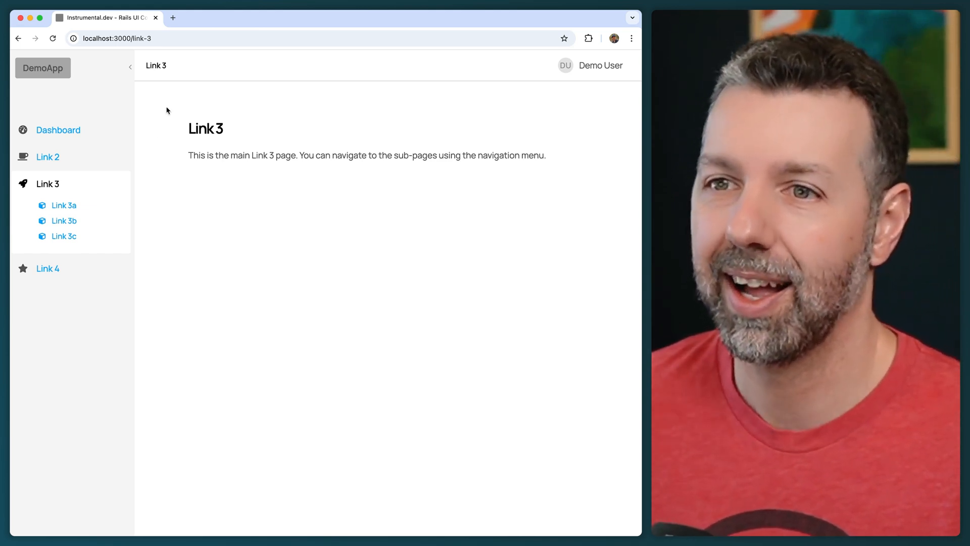
{"action": "left_click", "coordinate": [64, 235]}
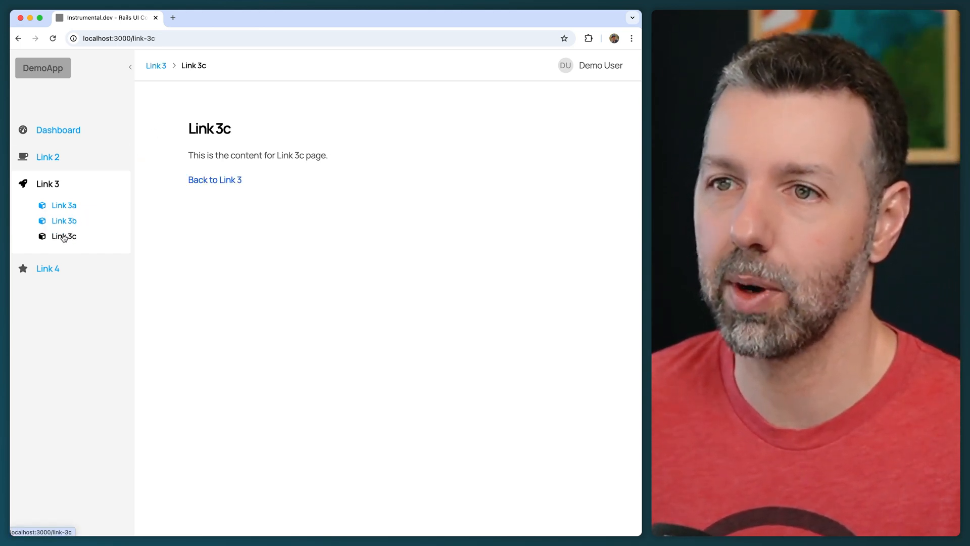
{"action": "left_click", "coordinate": [64, 221]}
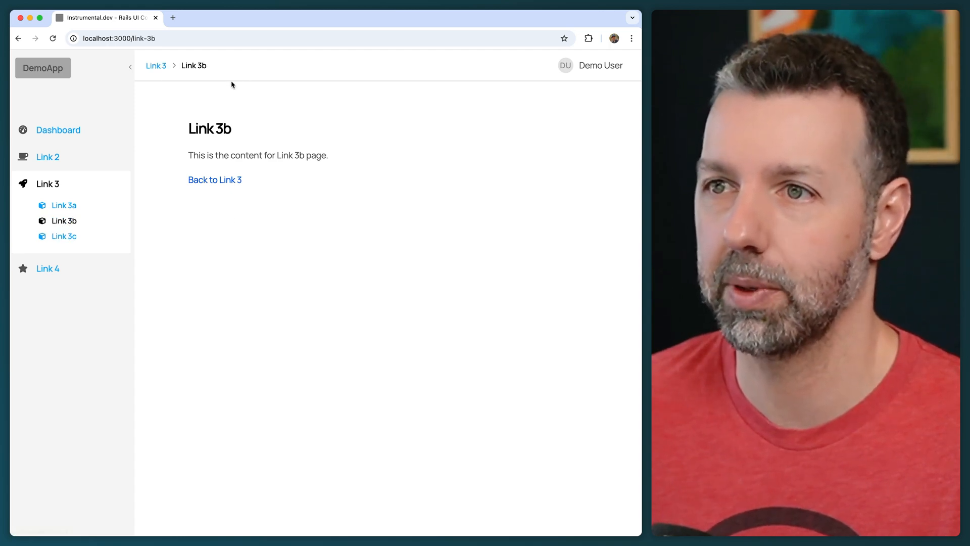
{"action": "mouse_move", "coordinate": [291, 118]}
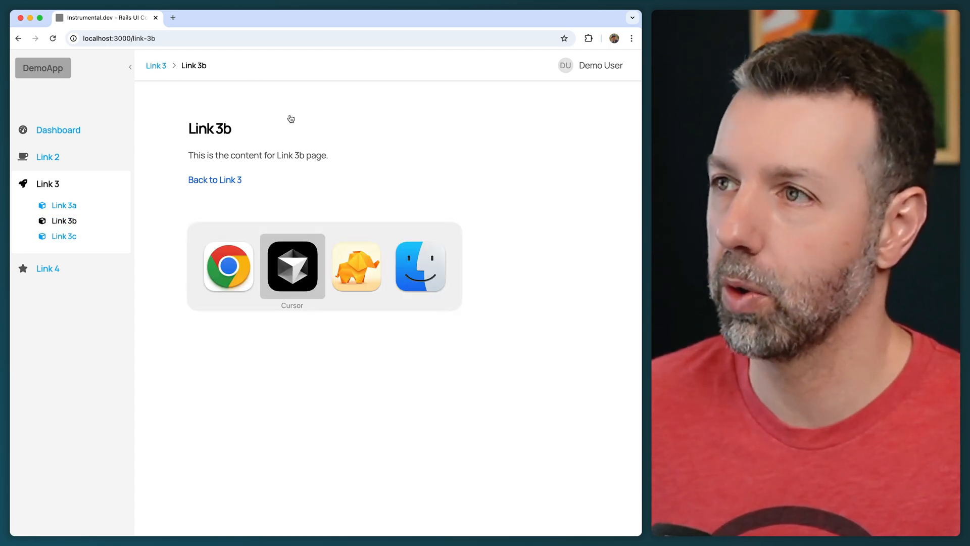
In _user_menu.html.erb, replace the current_user check with authenticated?
{"action": "left_click", "coordinate": [589, 65]}
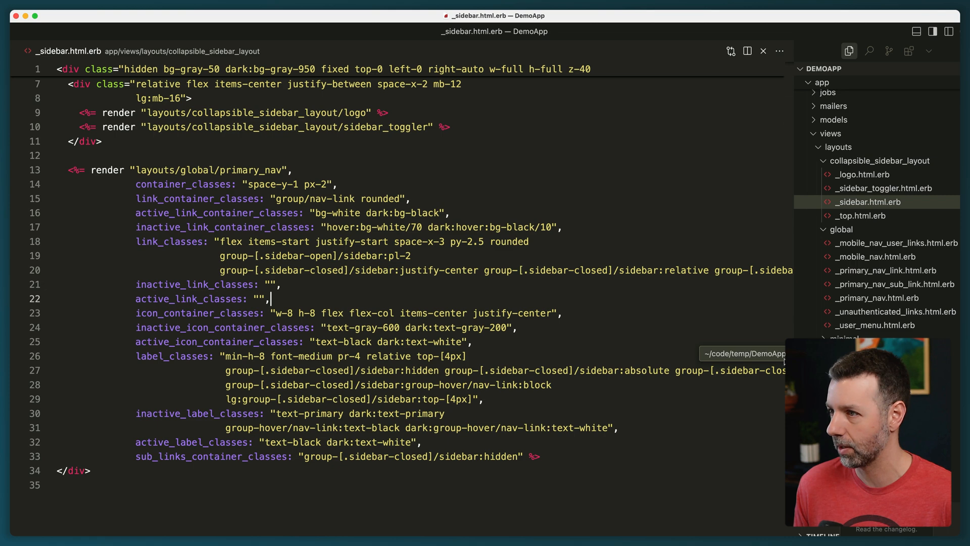
{"action": "left_click", "coordinate": [875, 324]}
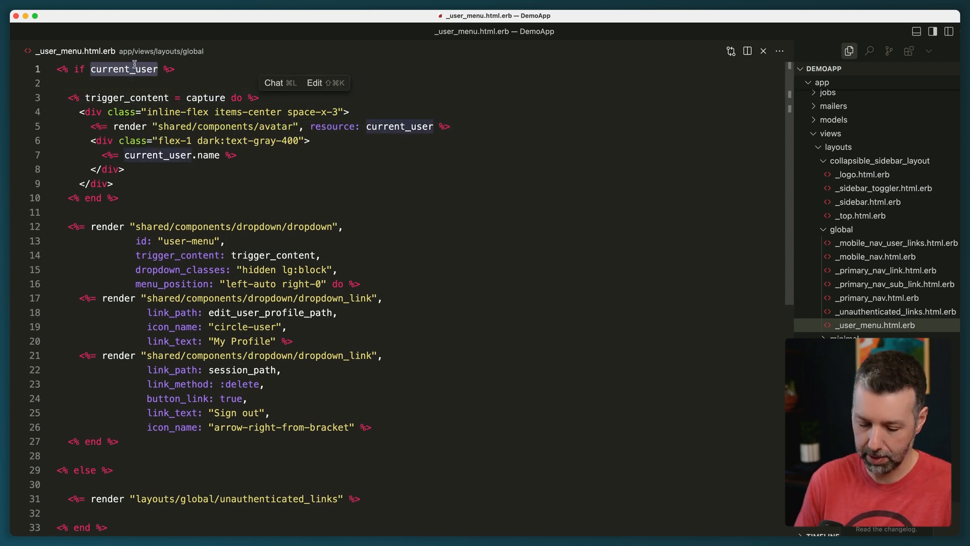
{"action": "type", "text": "authenticated?"}
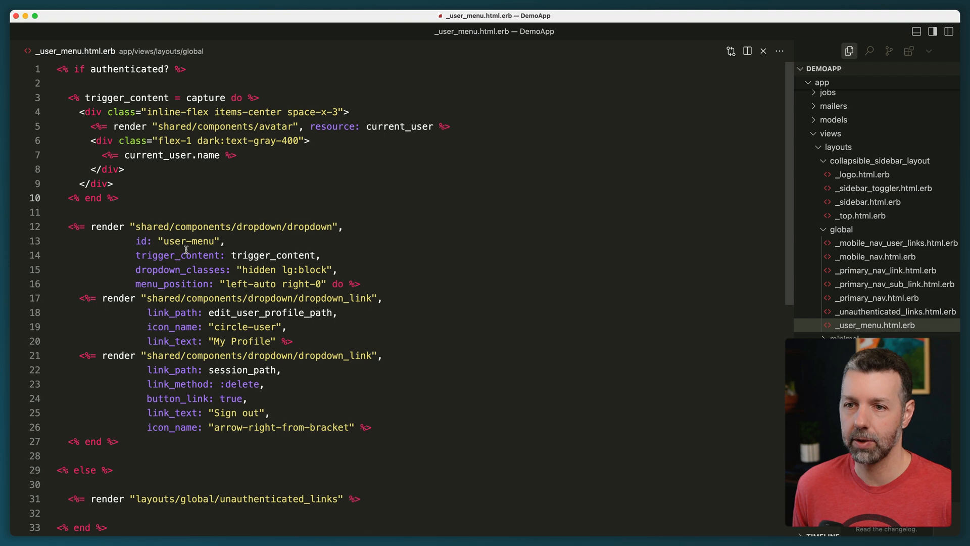
Select the menu markup and the unauthenticated_links partial name for review.
{"action": "left_click_drag", "start_coordinate": [79, 241], "coordinate": [117, 442]}
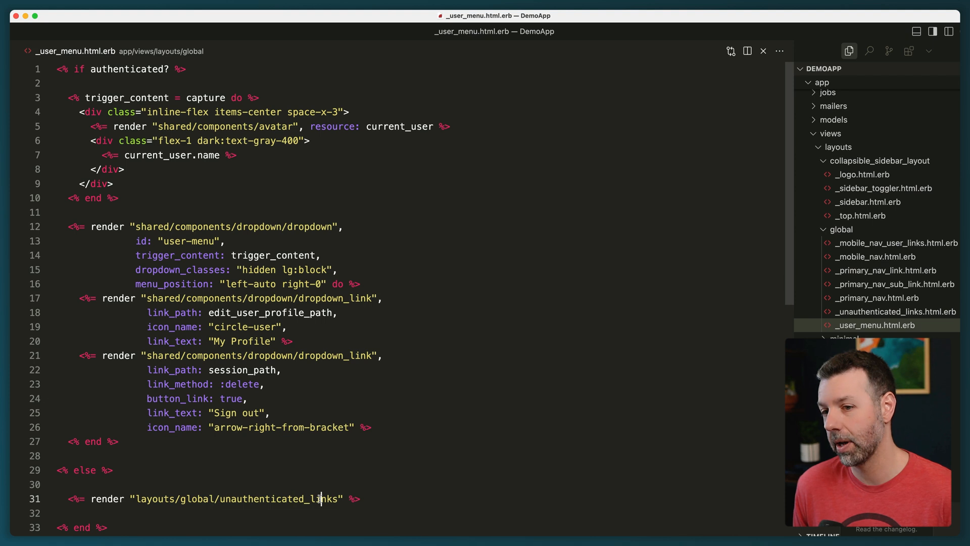
{"action": "double_click", "coordinate": [280, 498]}
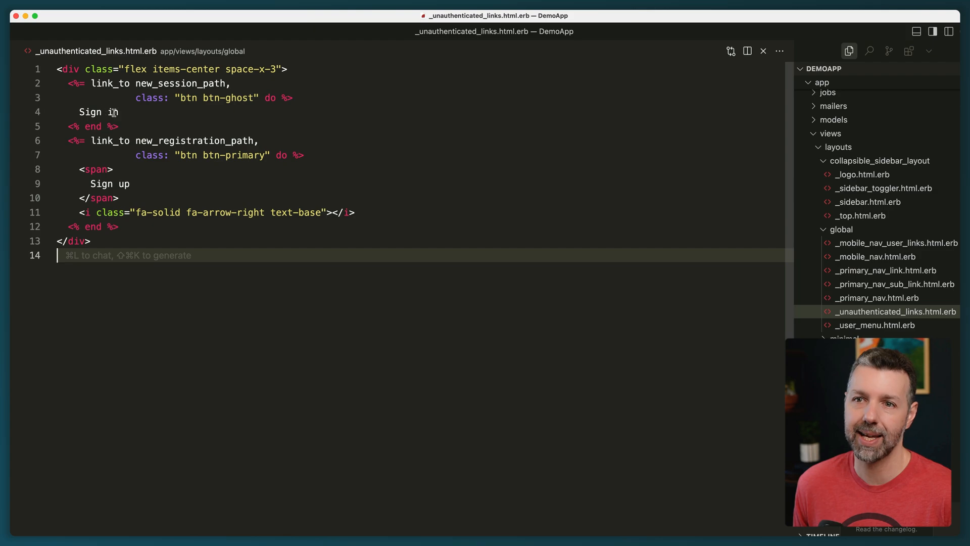
Quick-open link_3b.html.erb and review its Link 3 > Link 3b breadcrumbs block.
{"action": "key", "text": "cmd+tab"}
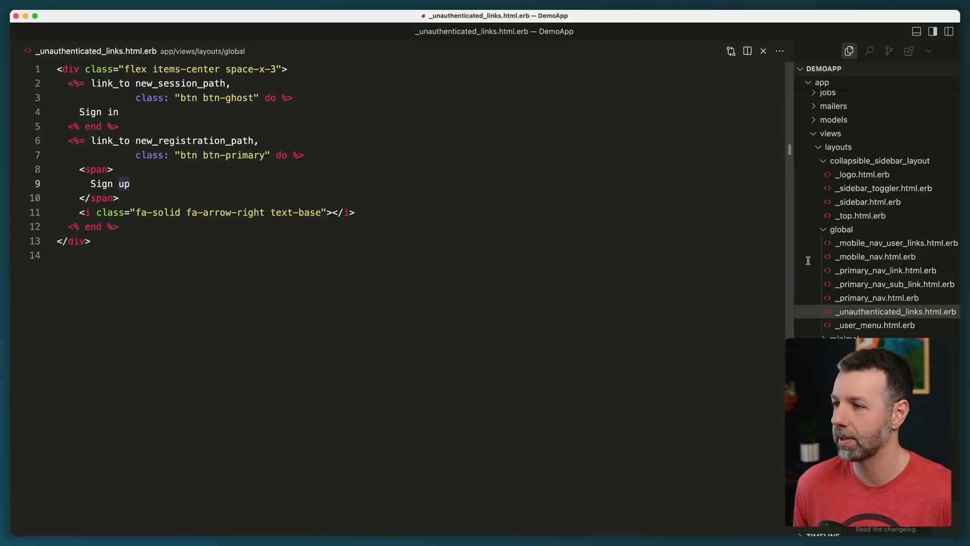
{"action": "type", "text": "3b"}
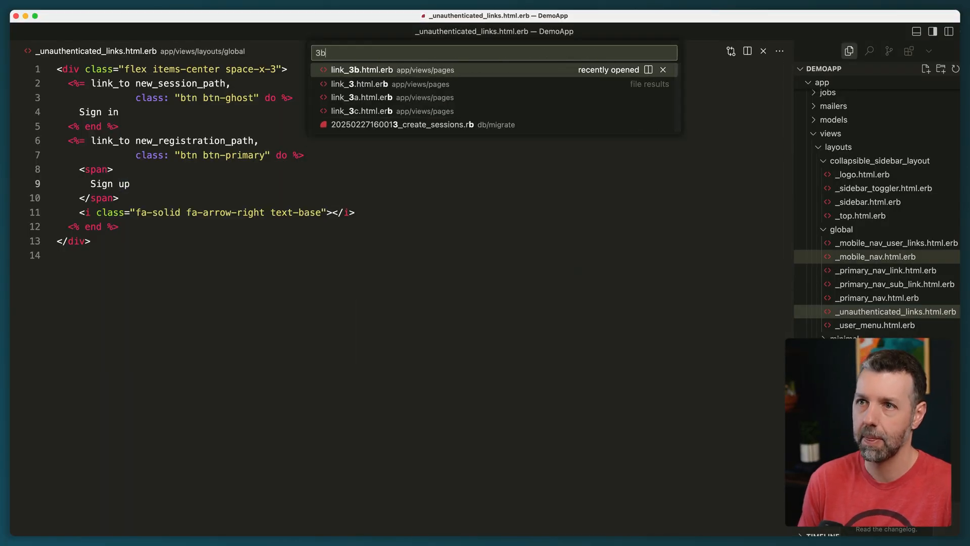
{"action": "left_click", "coordinate": [362, 69]}
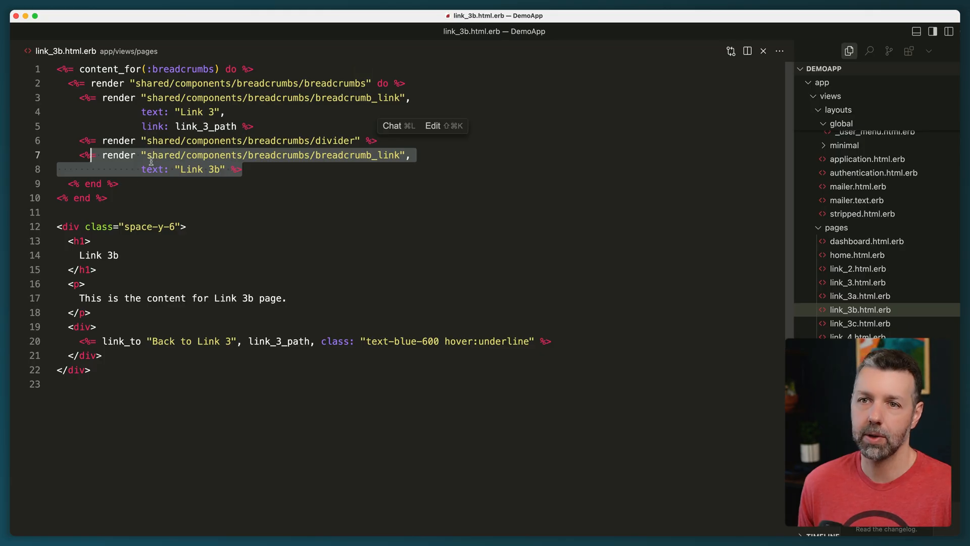
{"action": "left_click", "coordinate": [253, 127]}
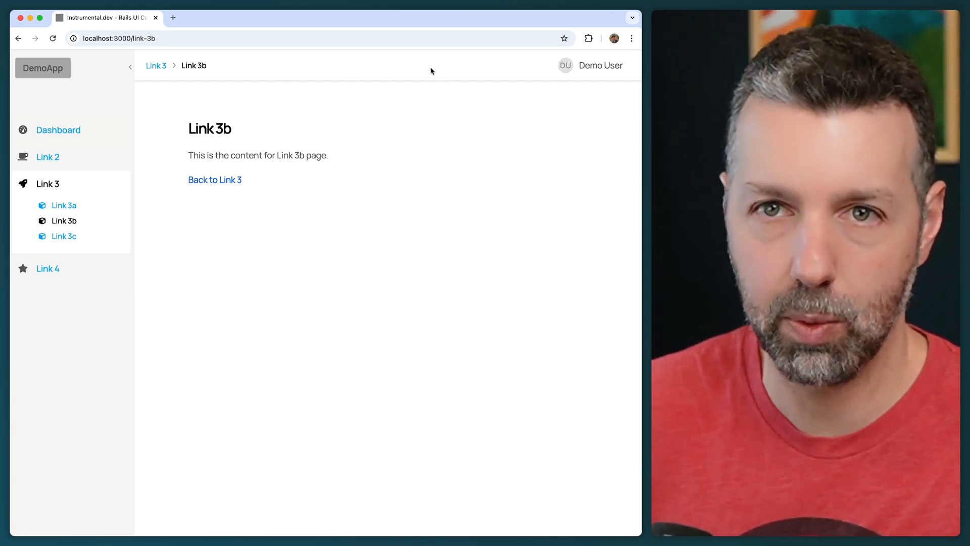
Sign out the Demo User from the account menu, returning to the public Hello world home page.
{"action": "left_click", "coordinate": [591, 64]}
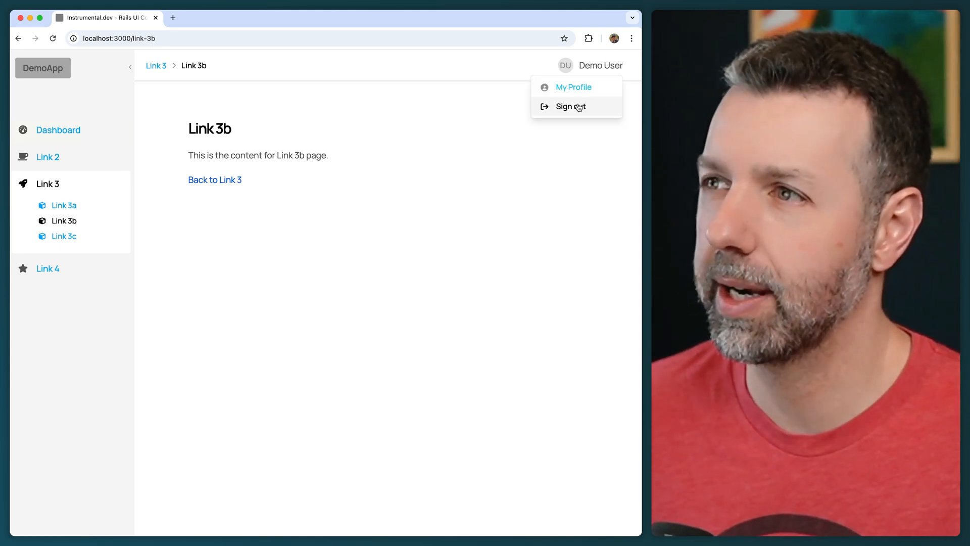
{"action": "left_click", "coordinate": [570, 106]}
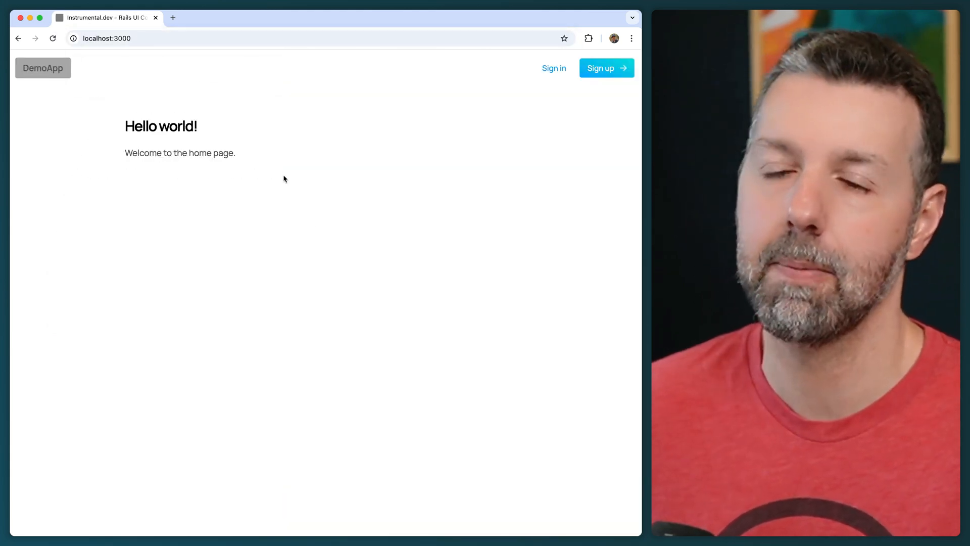
{"action": "mouse_move", "coordinate": [338, 294]}
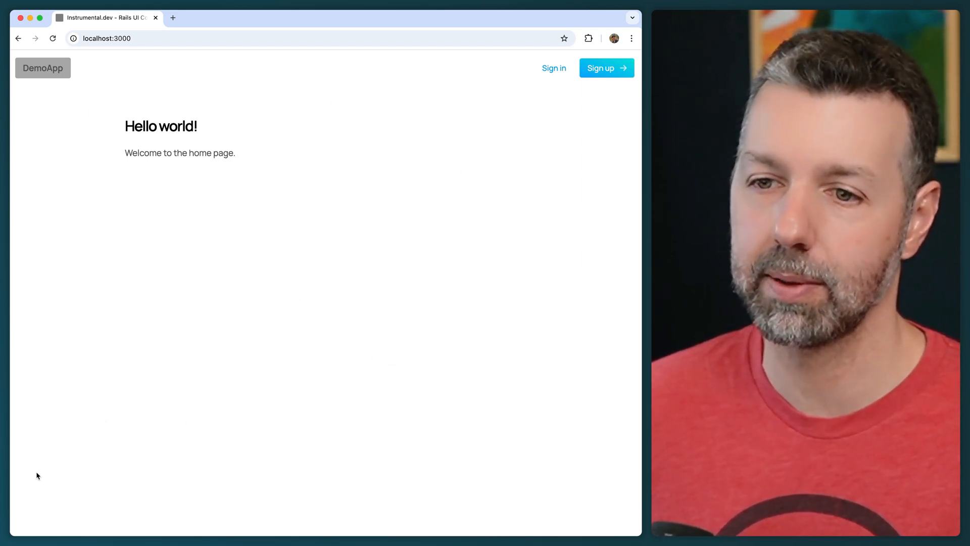
{"action": "mouse_move", "coordinate": [141, 483]}
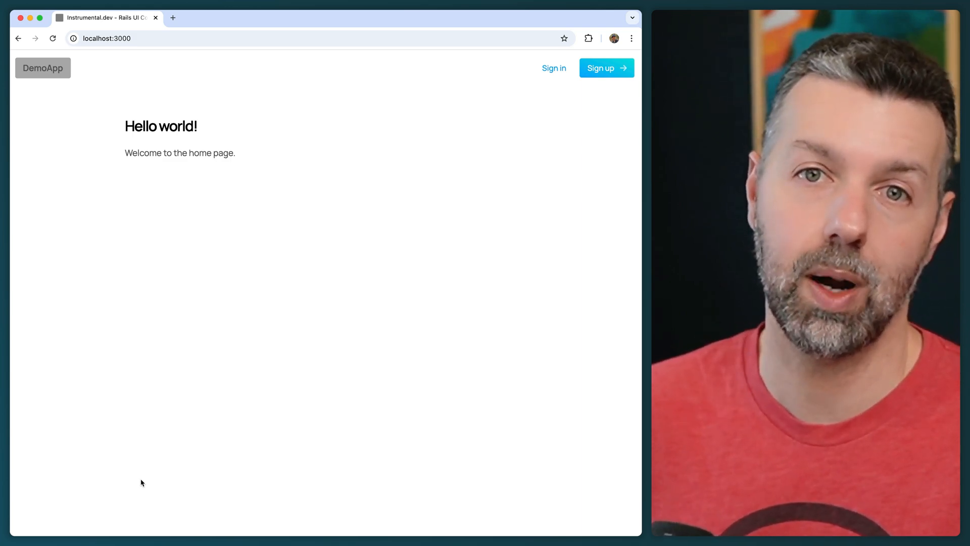
{"action": "mouse_move", "coordinate": [321, 345]}
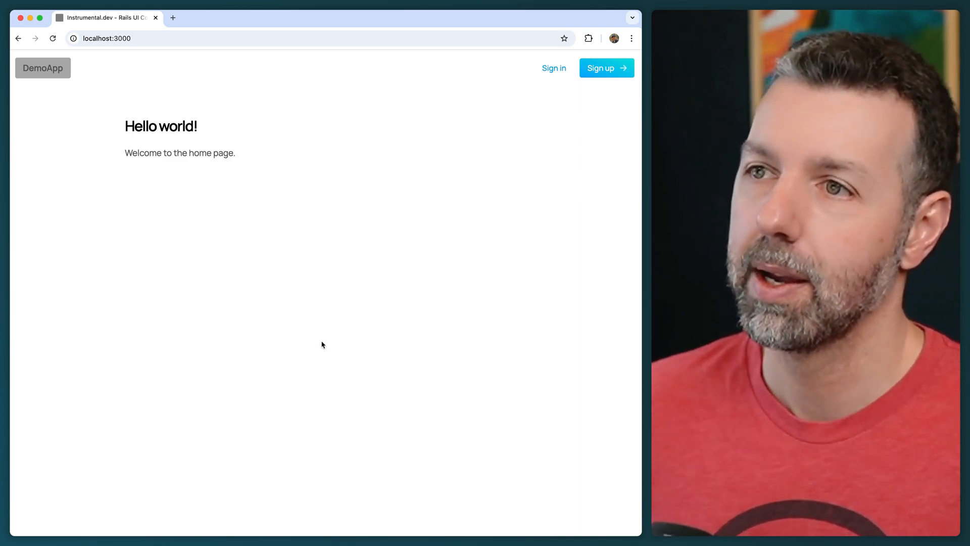